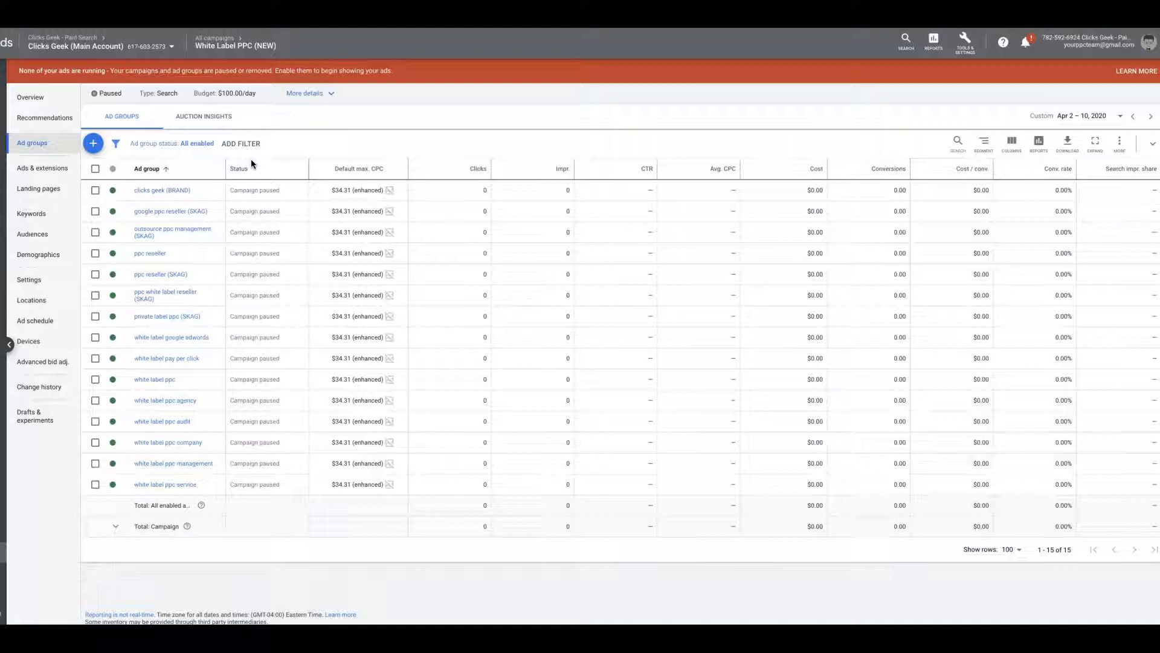
mouse_move(363, 261)
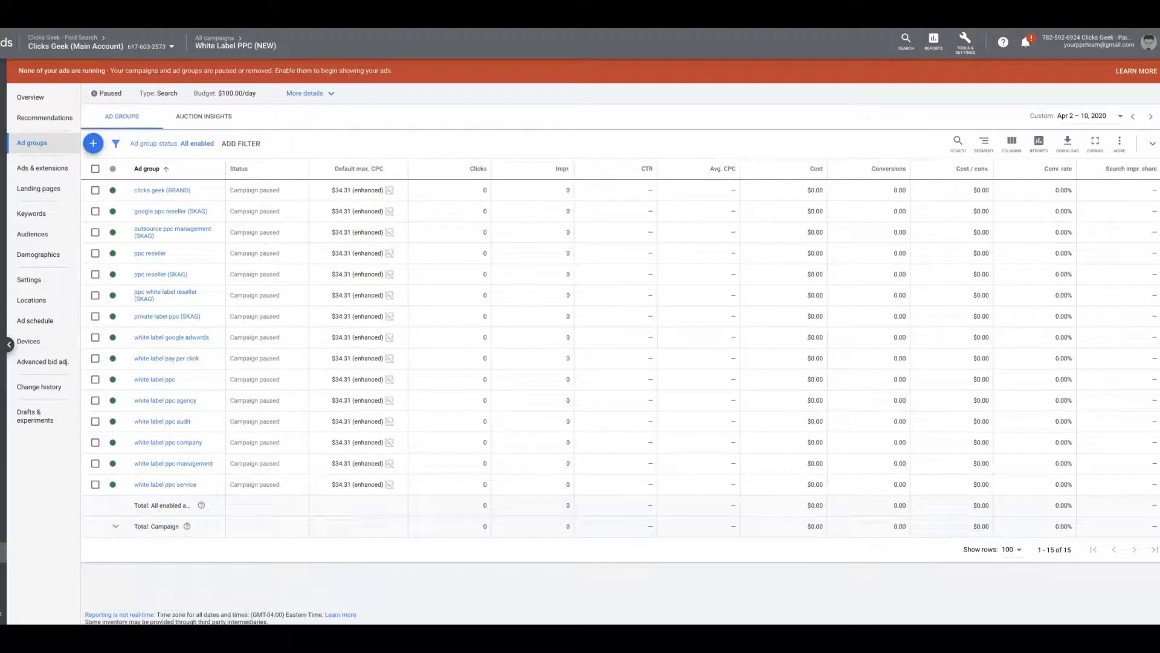
mouse_move(695, 96)
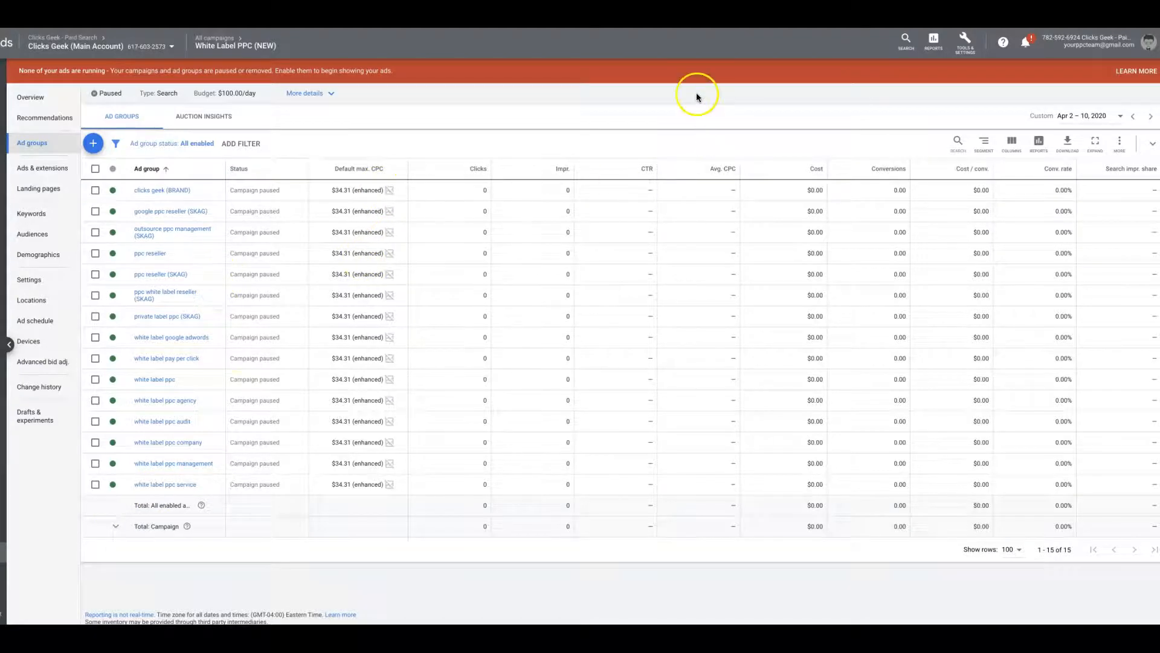
mouse_move(895, 108)
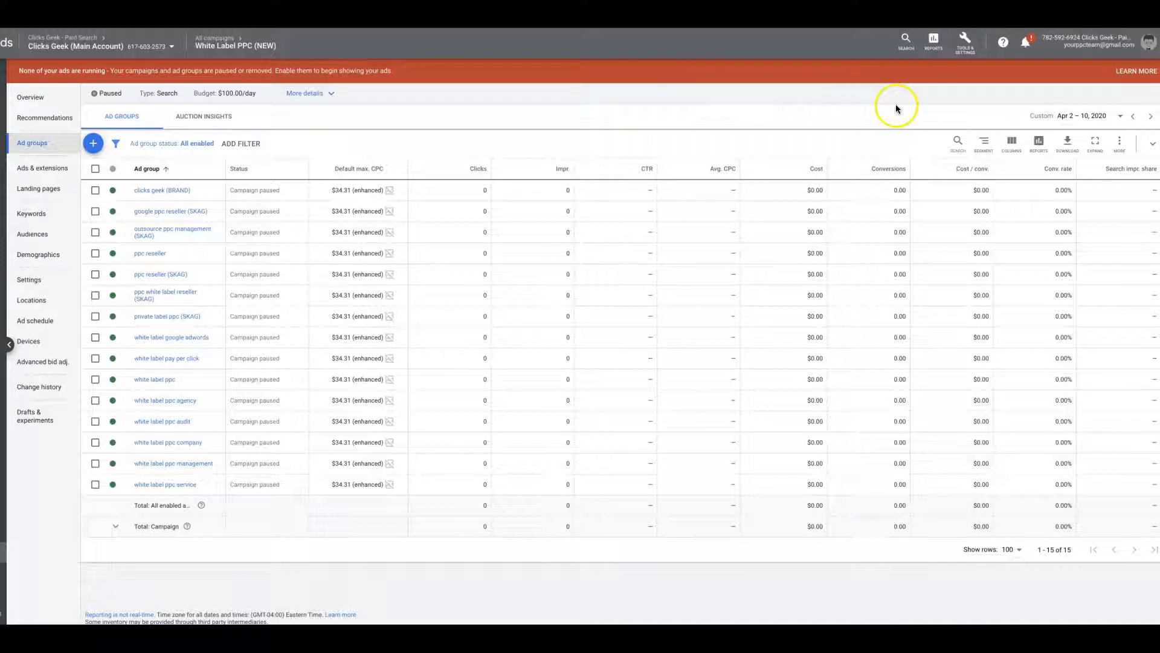
mouse_move(845, 103)
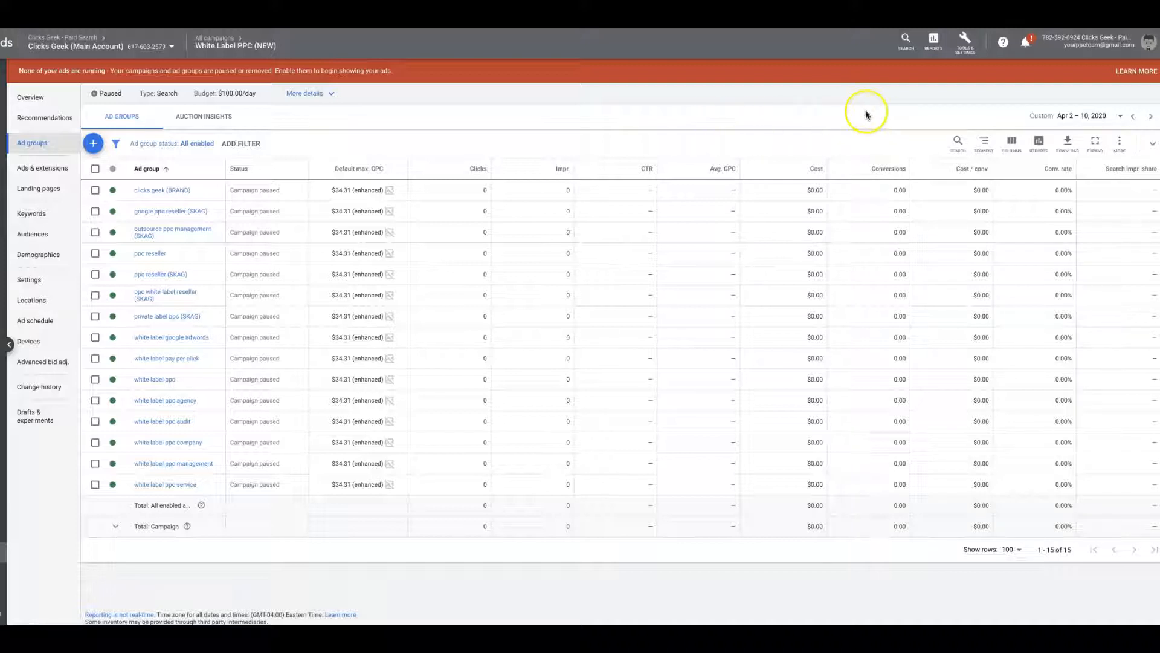
mouse_move(848, 114)
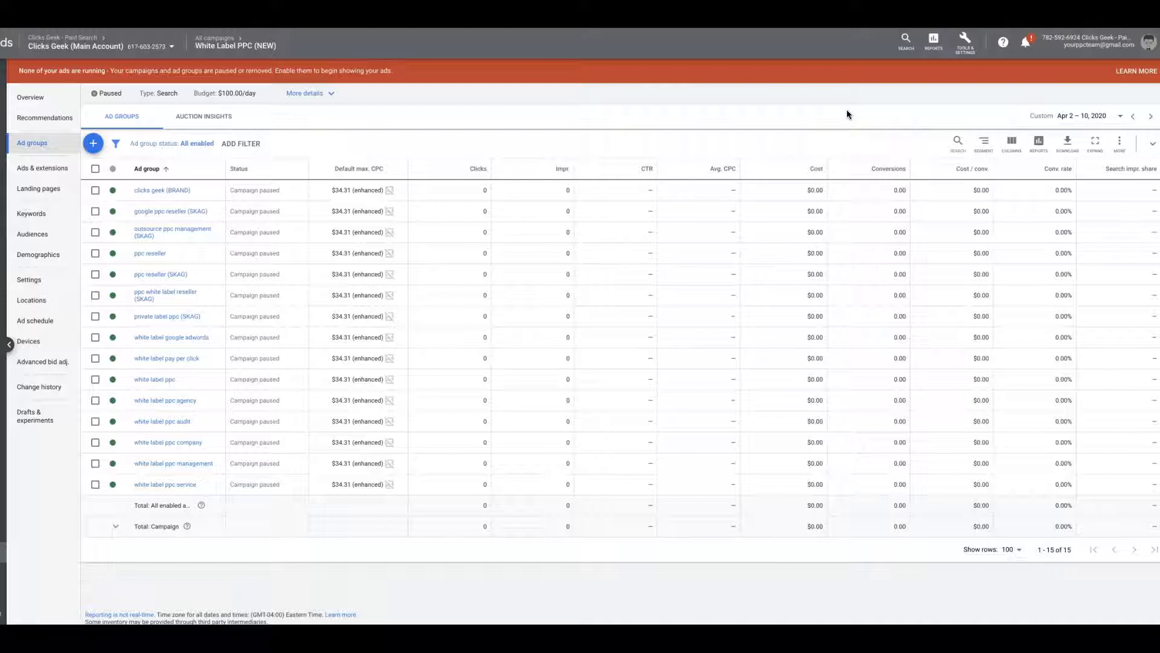
mouse_move(1004, 98)
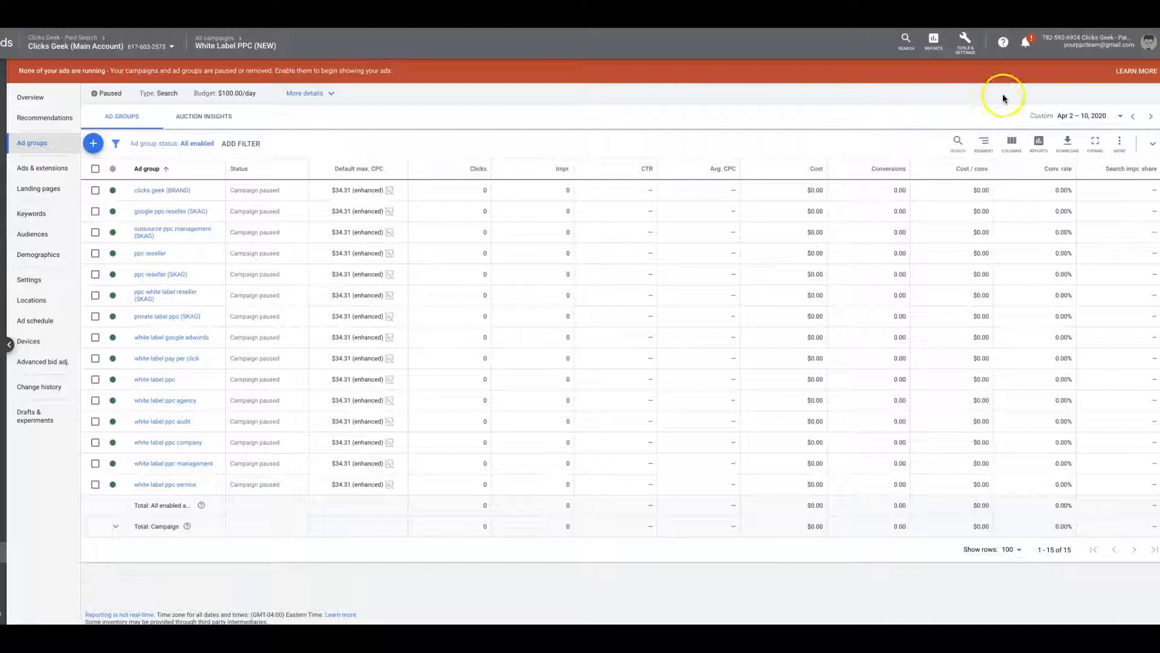
- Open the Negative keyword lists page from the Shared Library in Tools & Settings
click(965, 41)
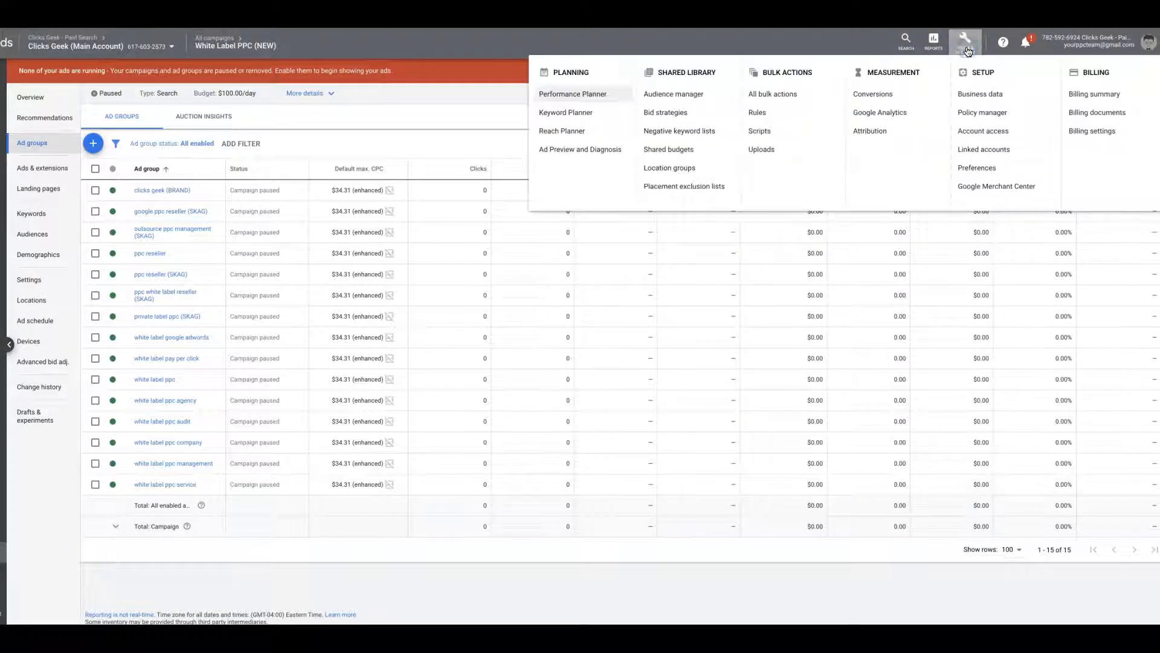
mouse_move(678, 131)
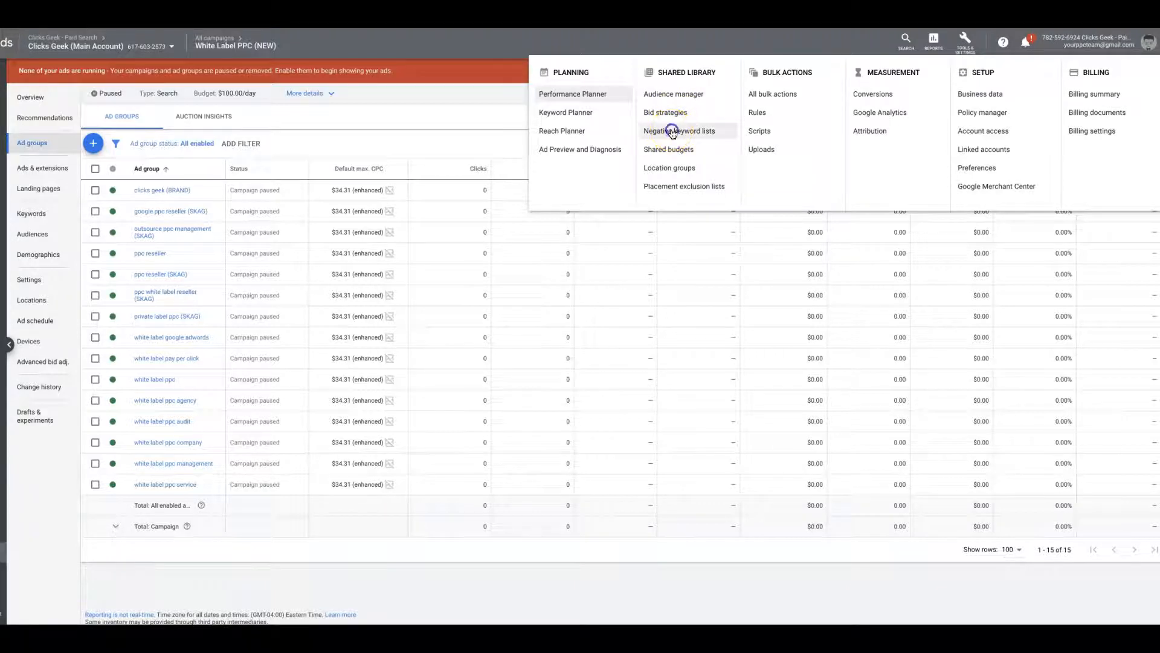
click(679, 131)
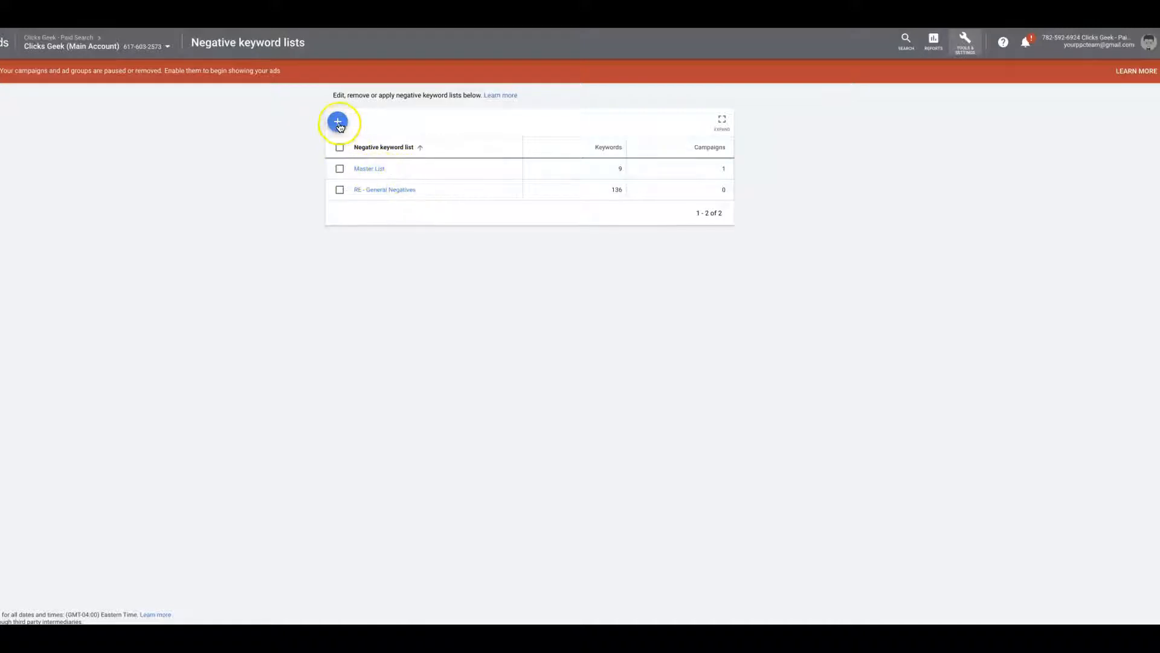
mouse_move(339, 122)
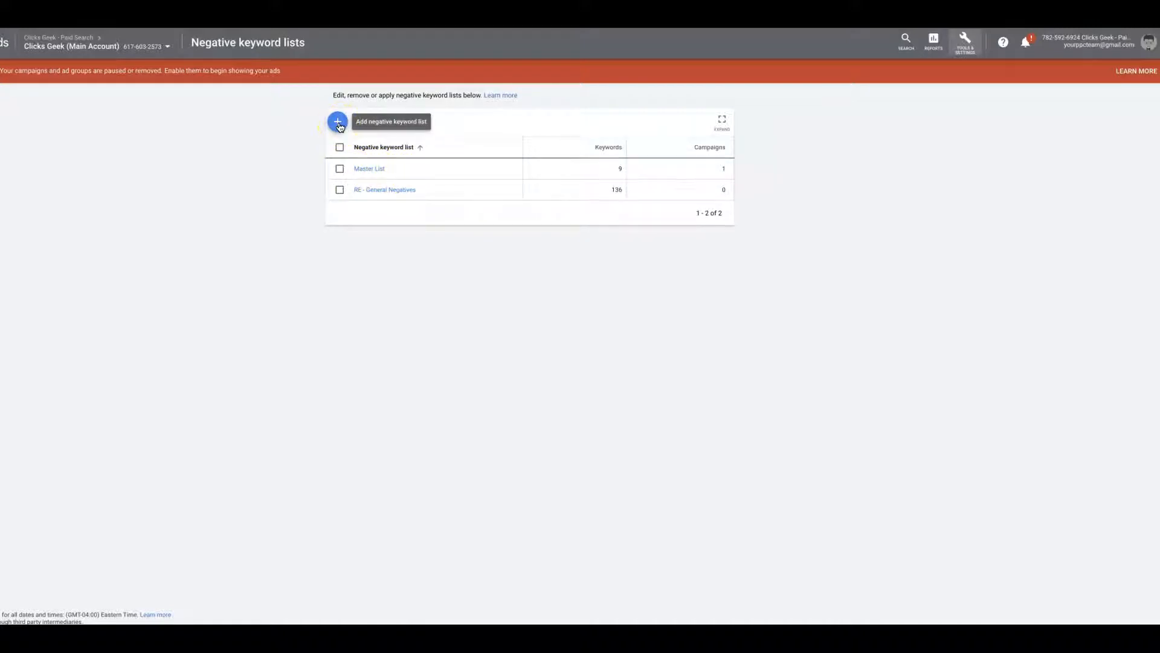
- Start a new negative keyword list named 'General List'
click(338, 121)
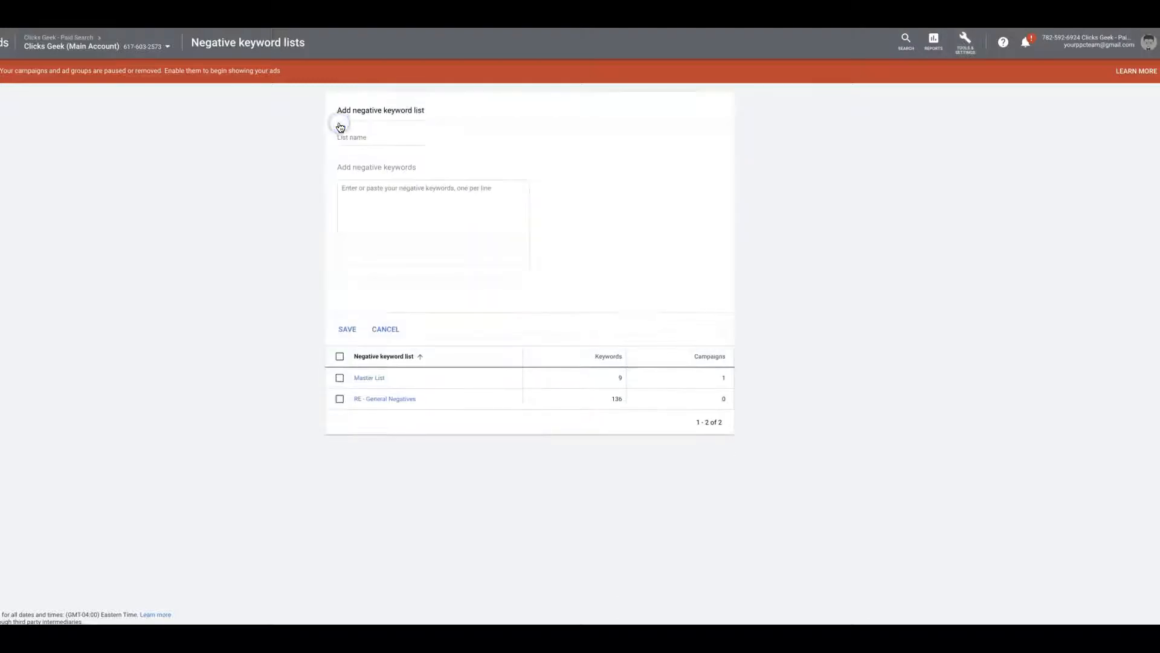
click(380, 137)
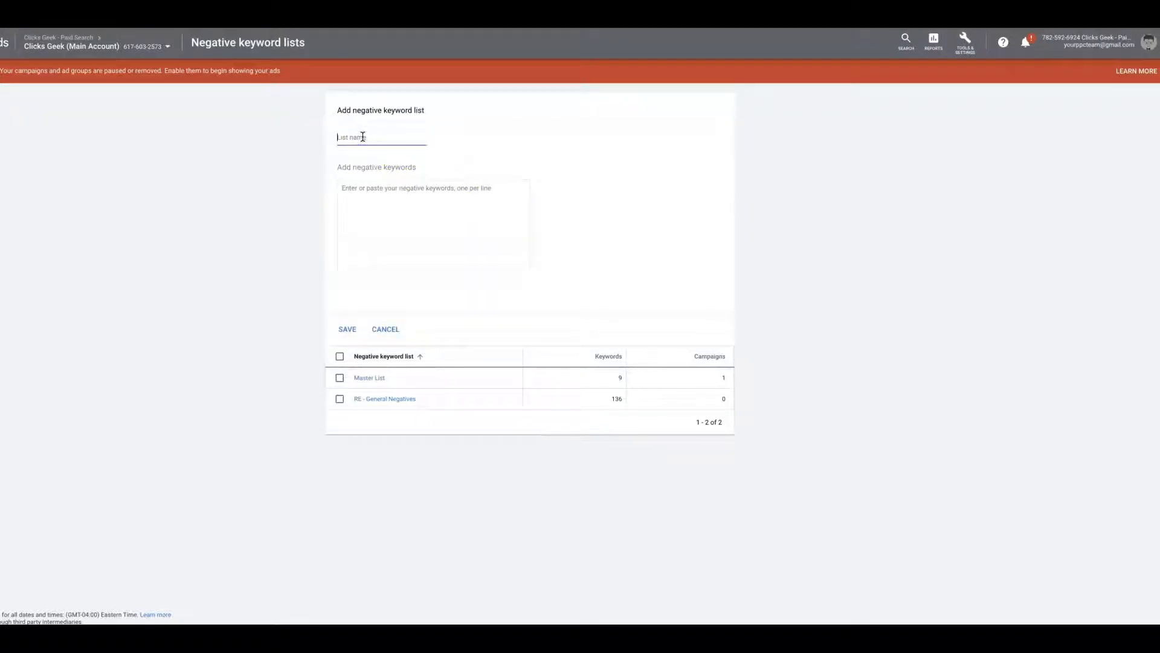
text(General)
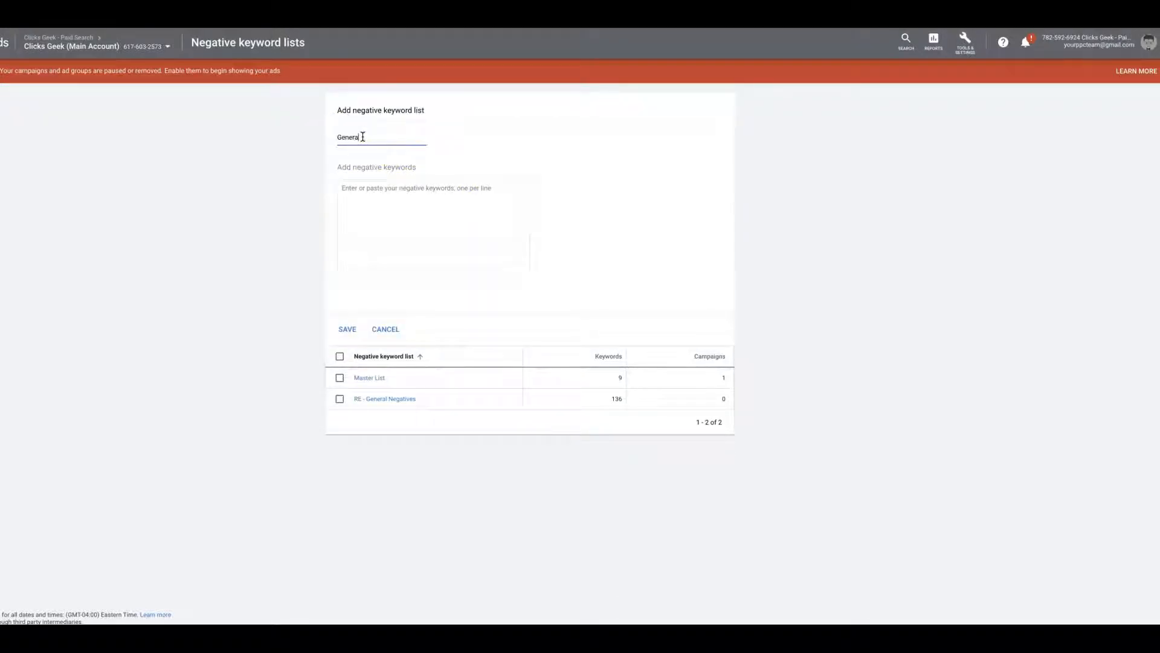
text(List)
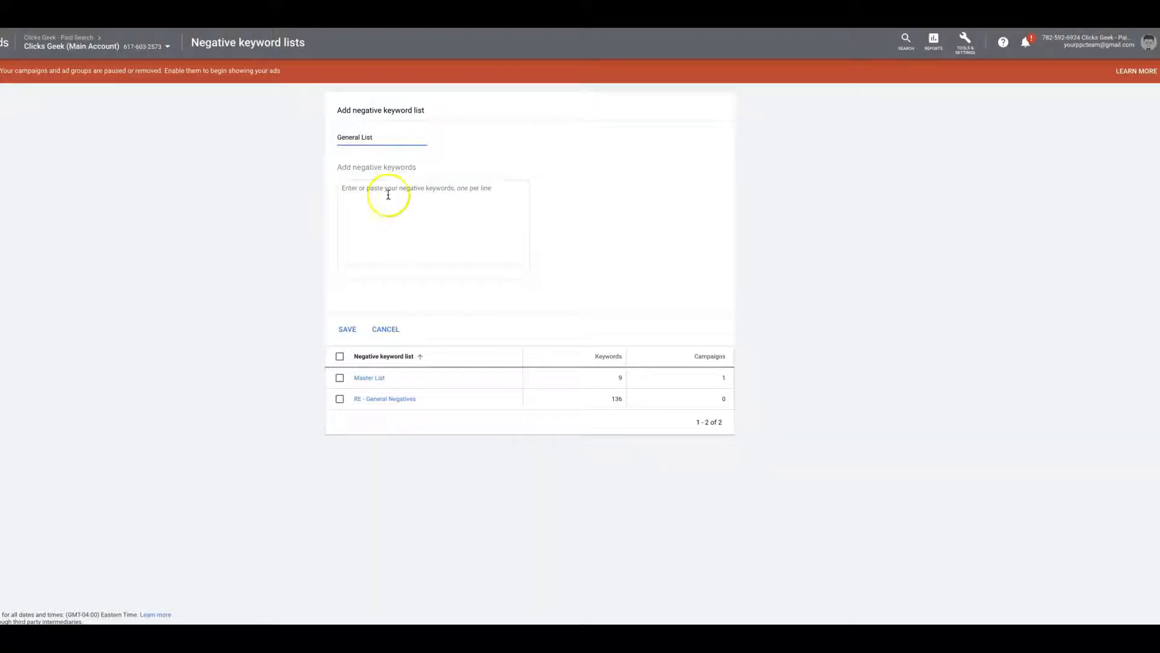
mouse_move(353, 203)
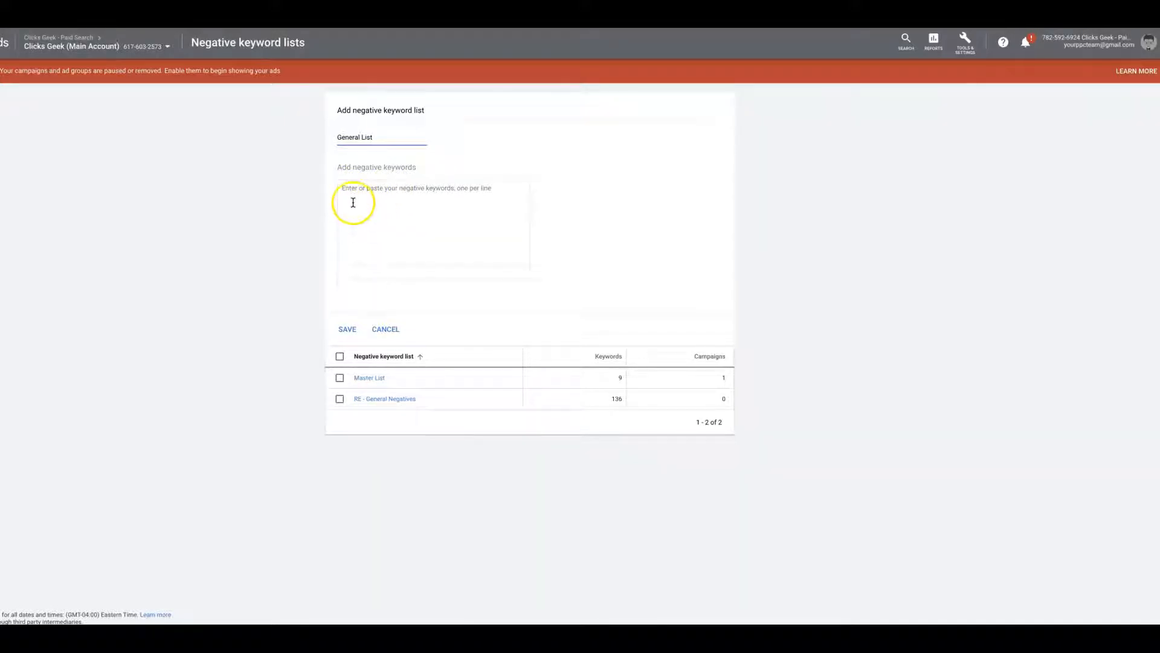
mouse_move(352, 223)
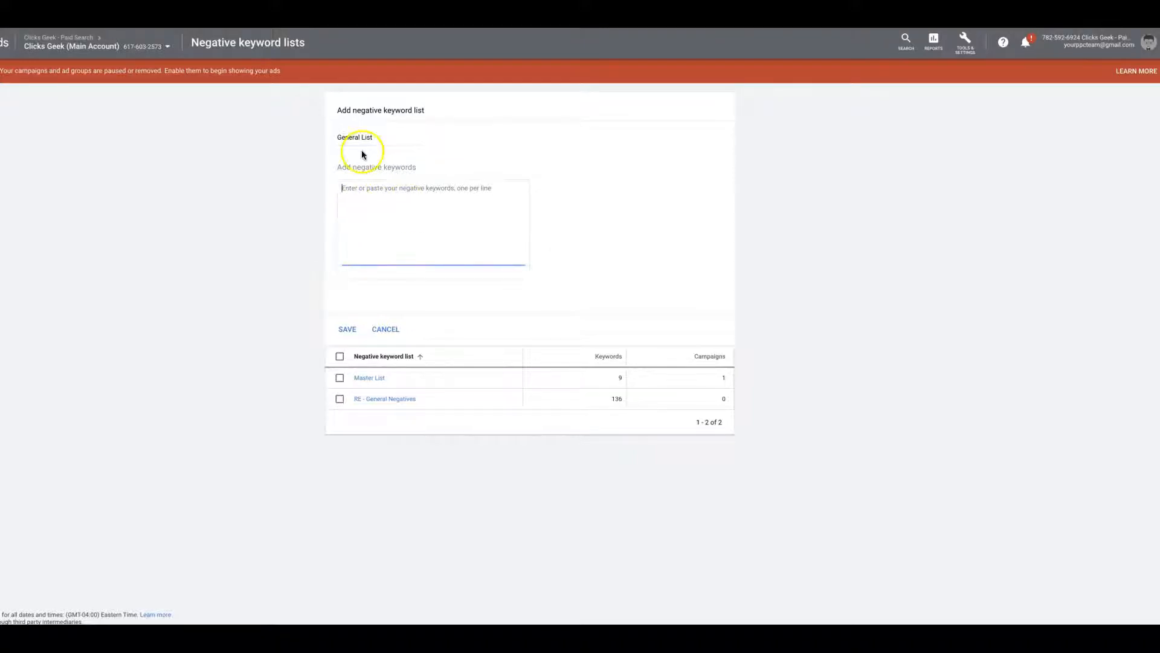
- Add billing, college, degree, certificate, tool and software as keywords and save the list
text(billing)
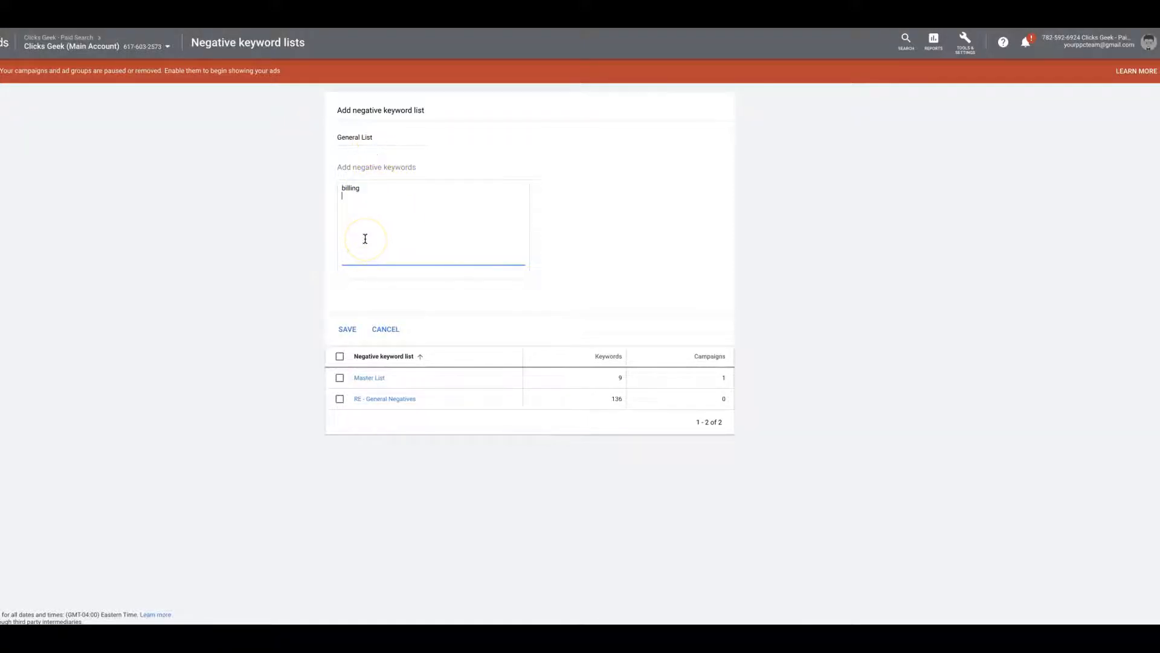
text(college)
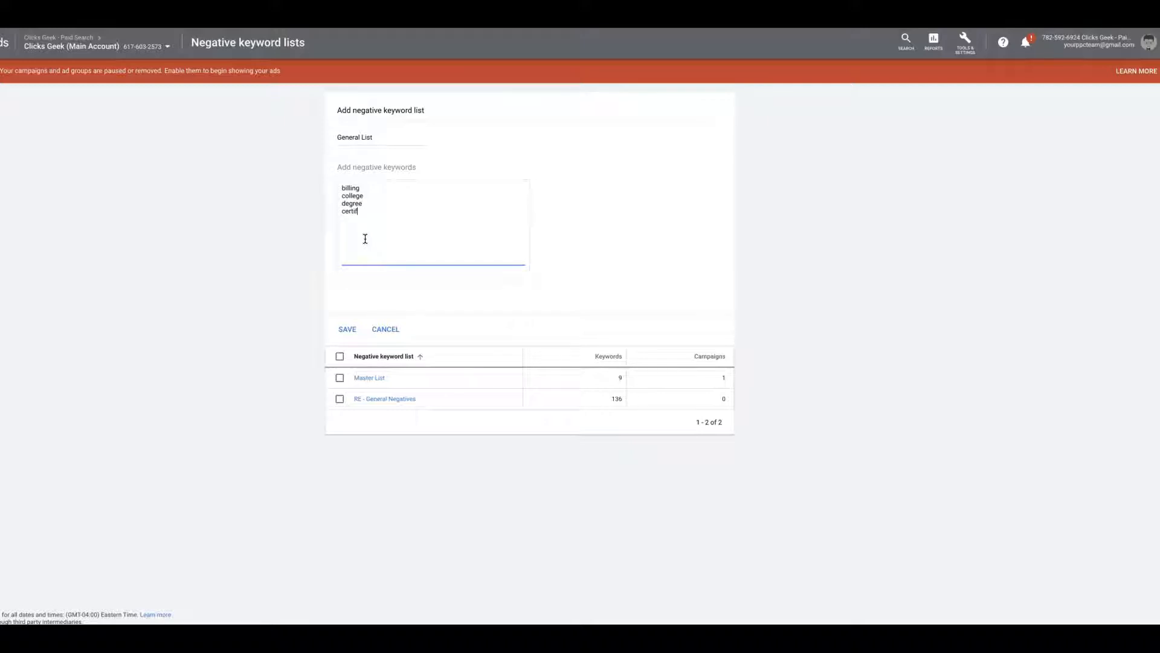
text(icate)
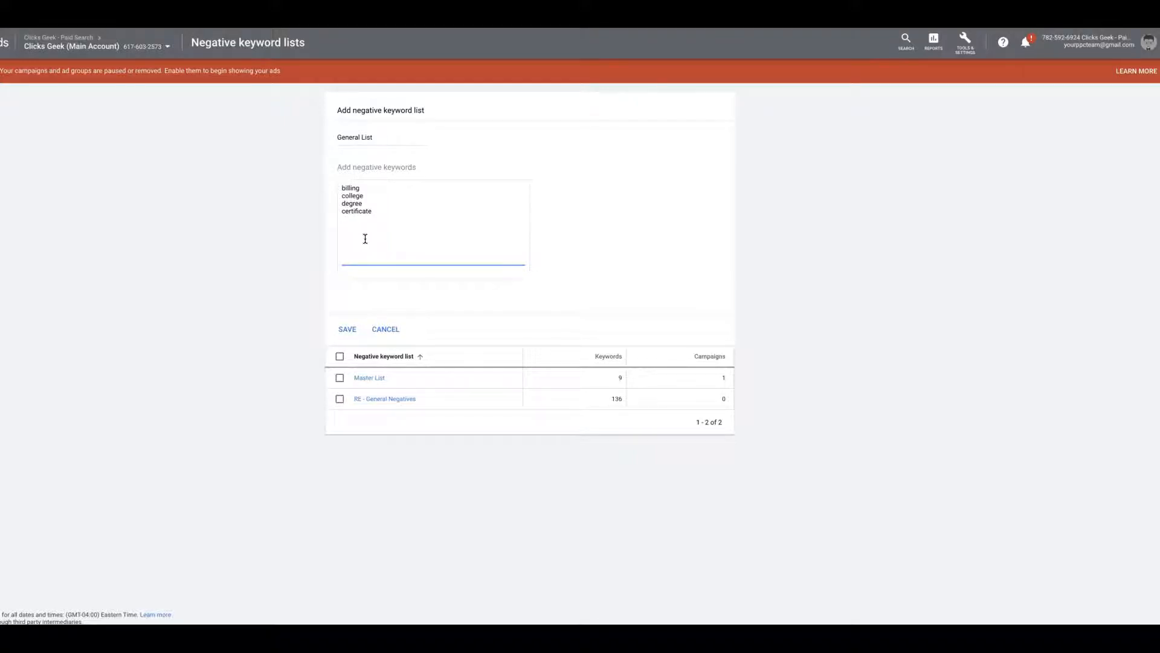
text(tos)
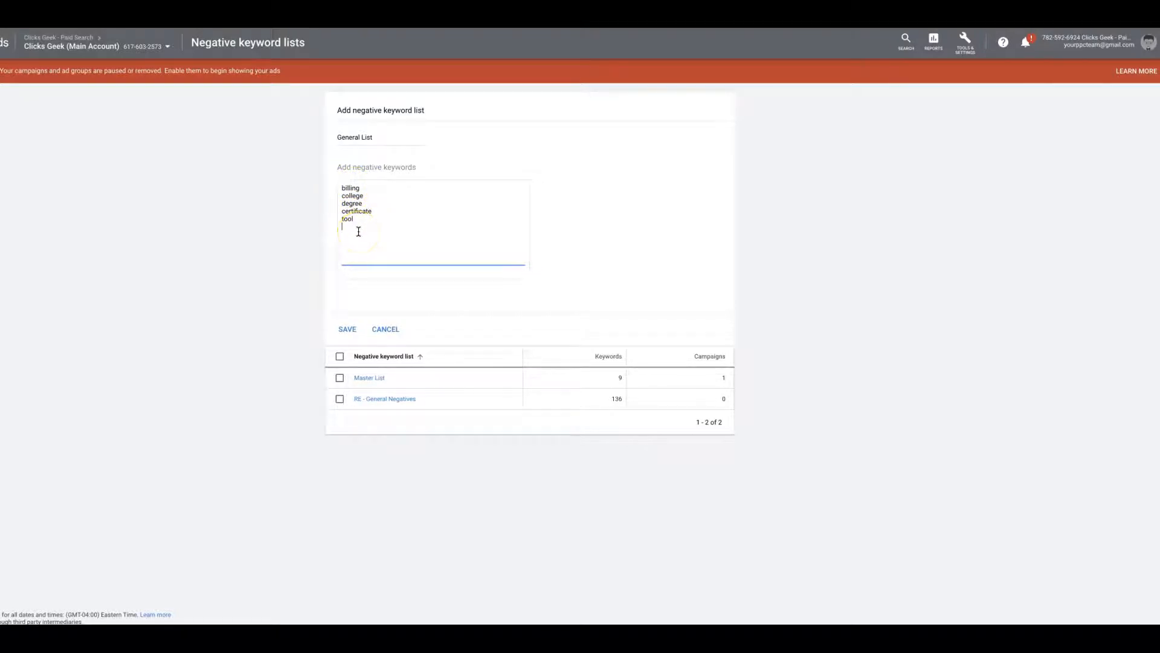
text(software)
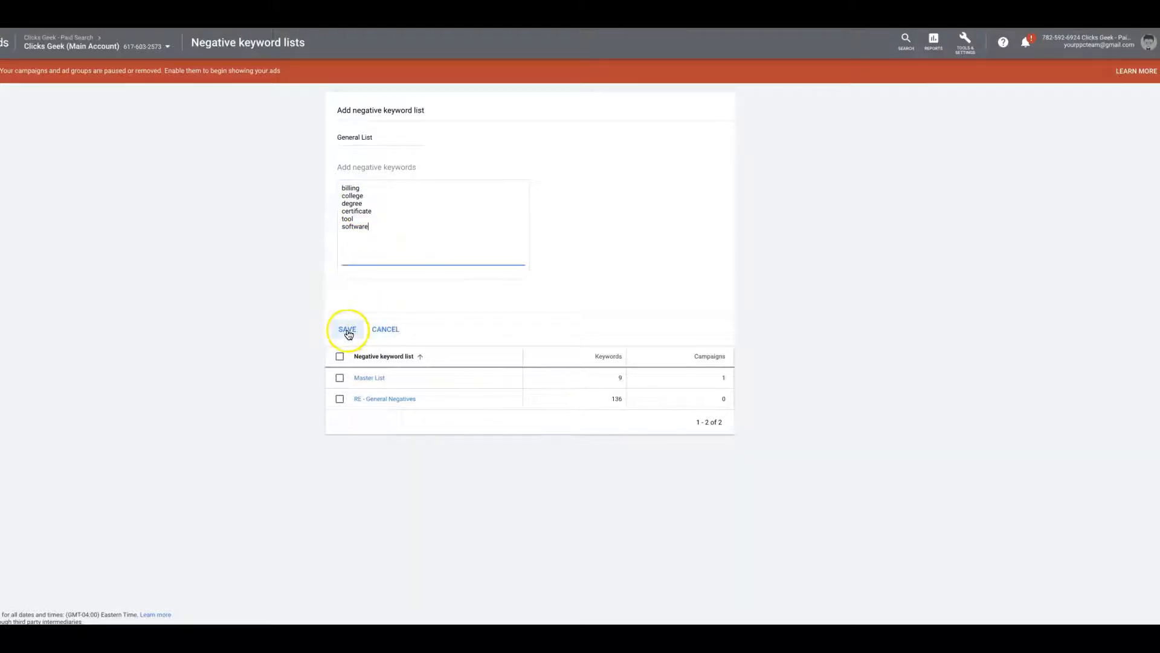
click(347, 329)
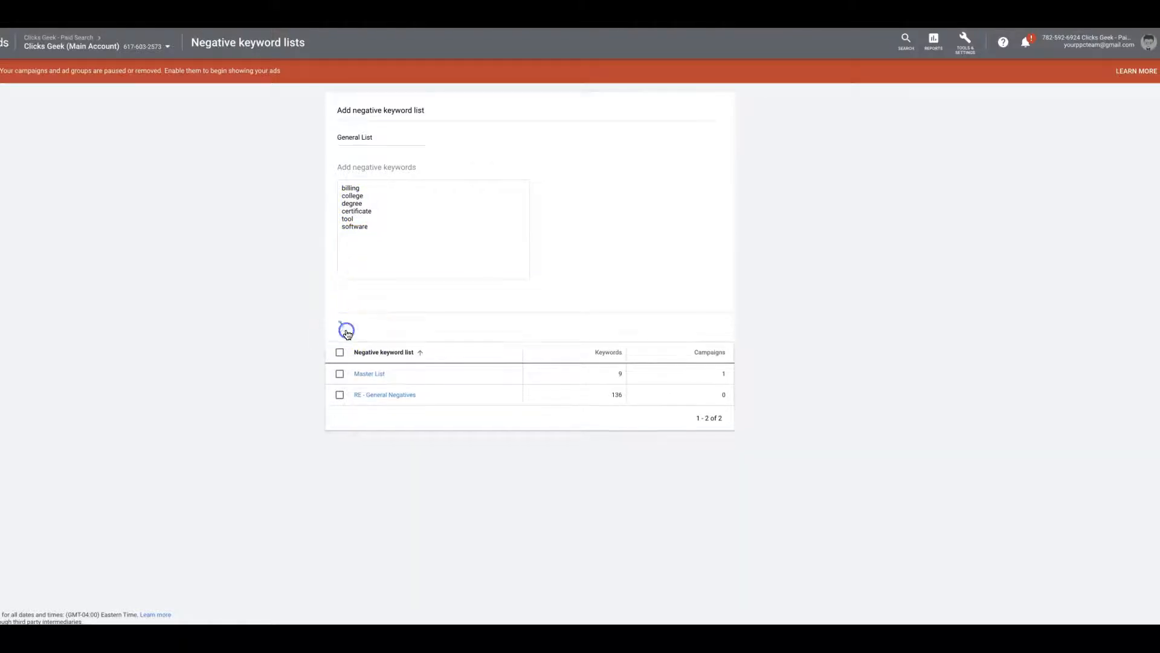
- Go to Campaigns and open the White Label PPC (NEW) campaign's ad groups
click(346, 330)
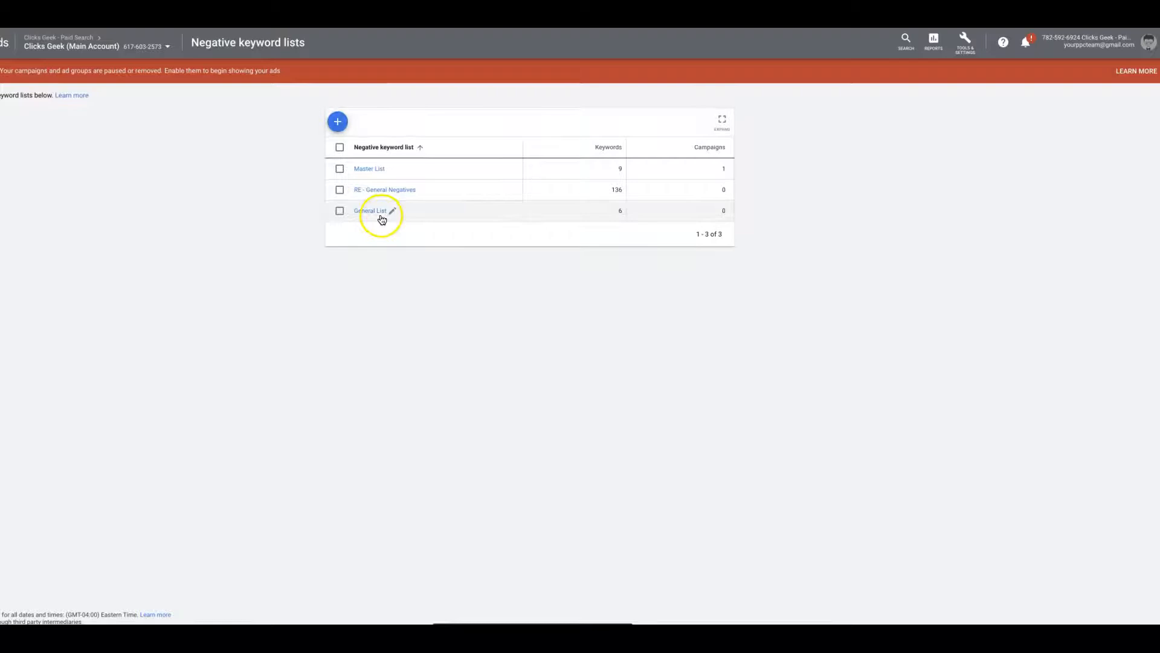
mouse_move(14, 63)
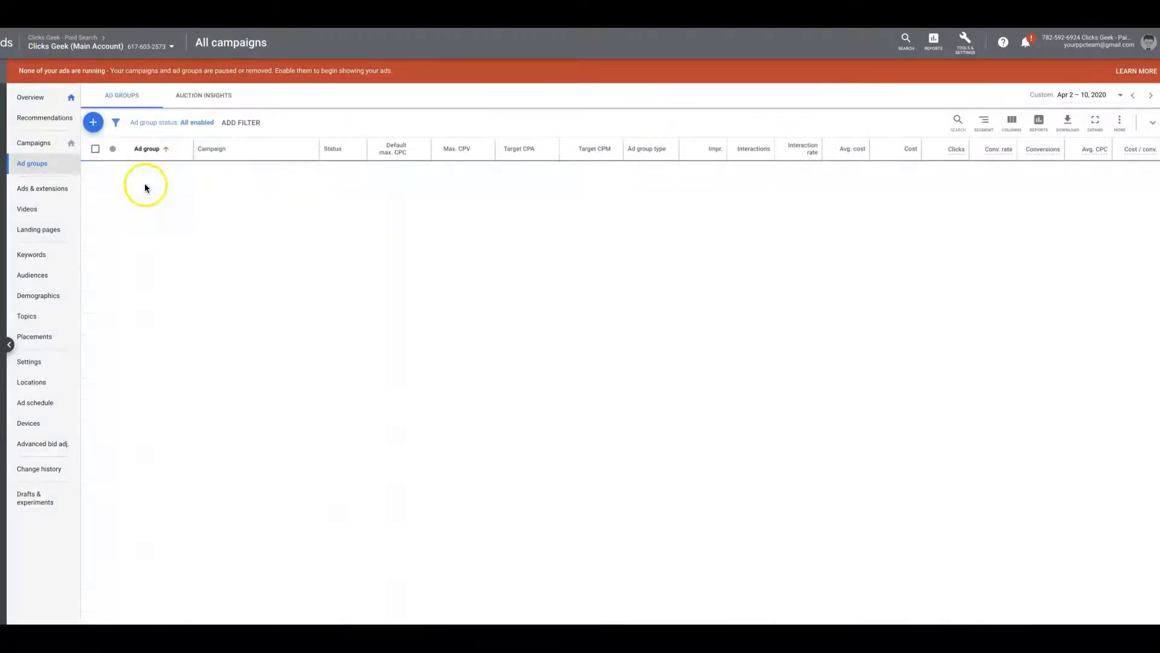
click(33, 142)
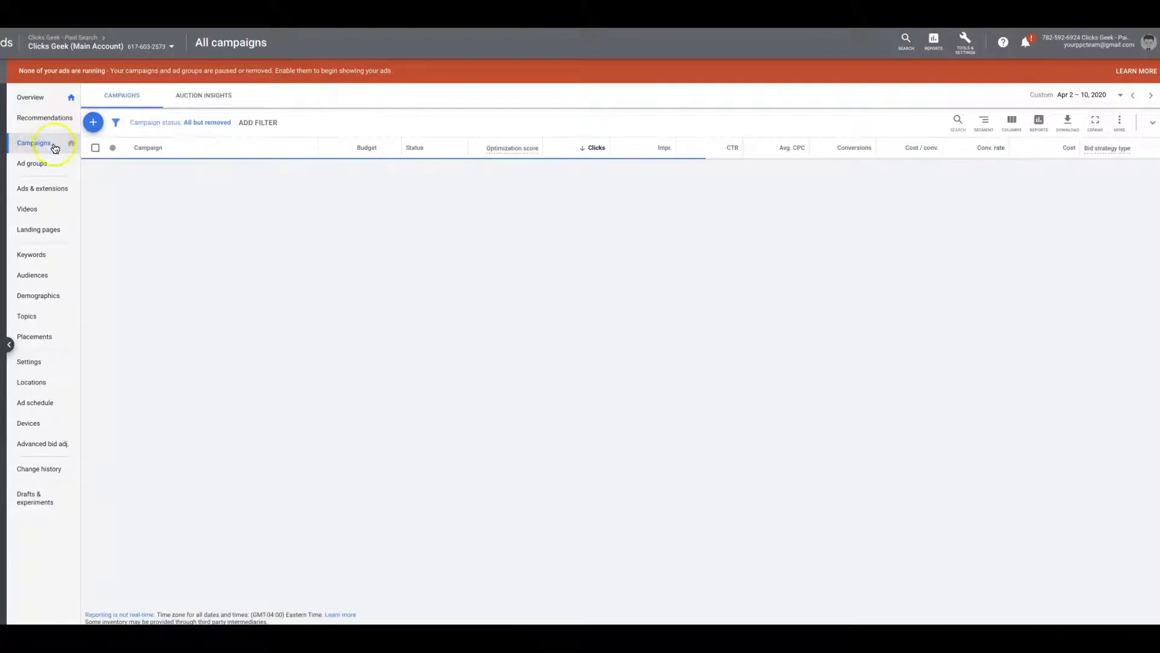
click(33, 141)
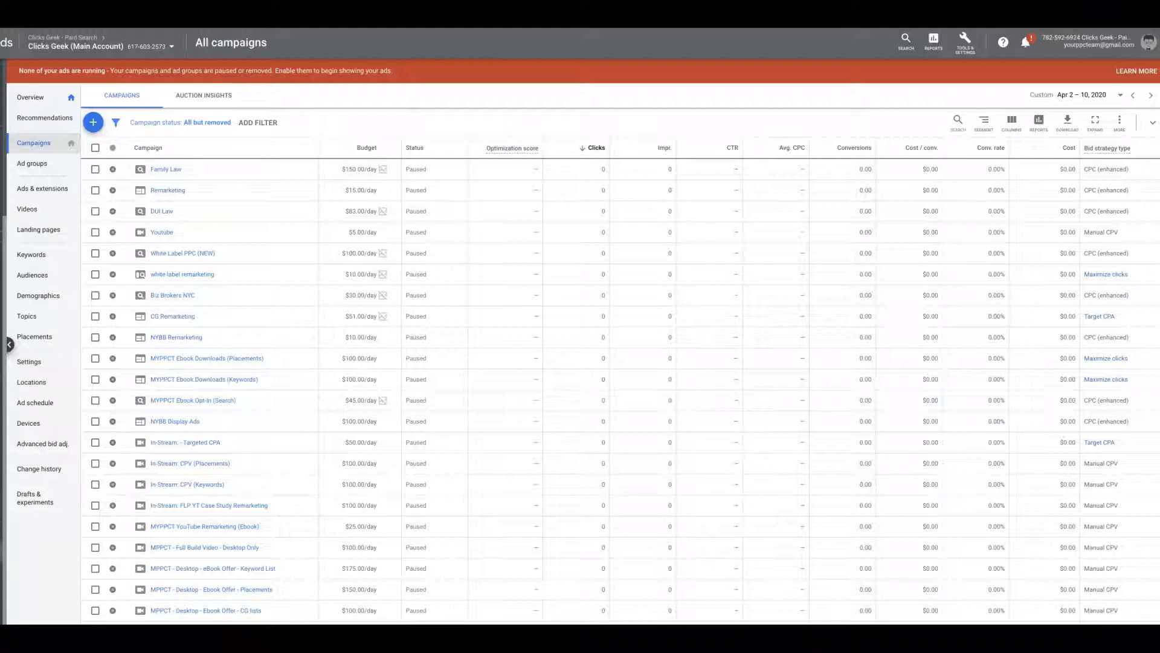
click(182, 253)
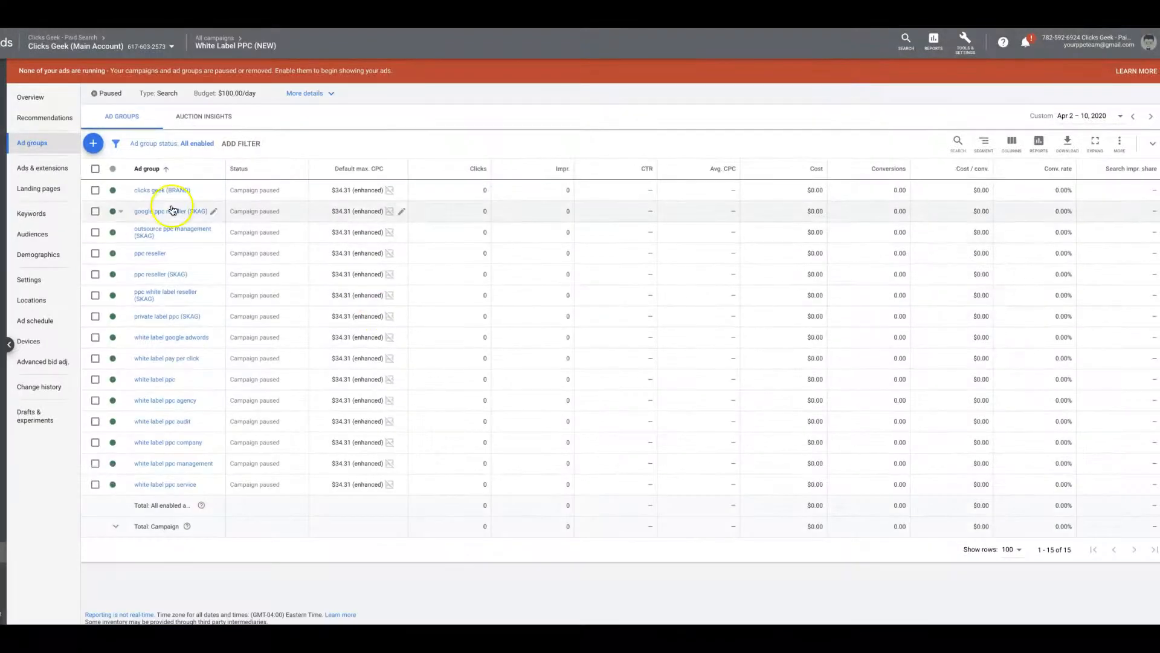
mouse_move(31, 213)
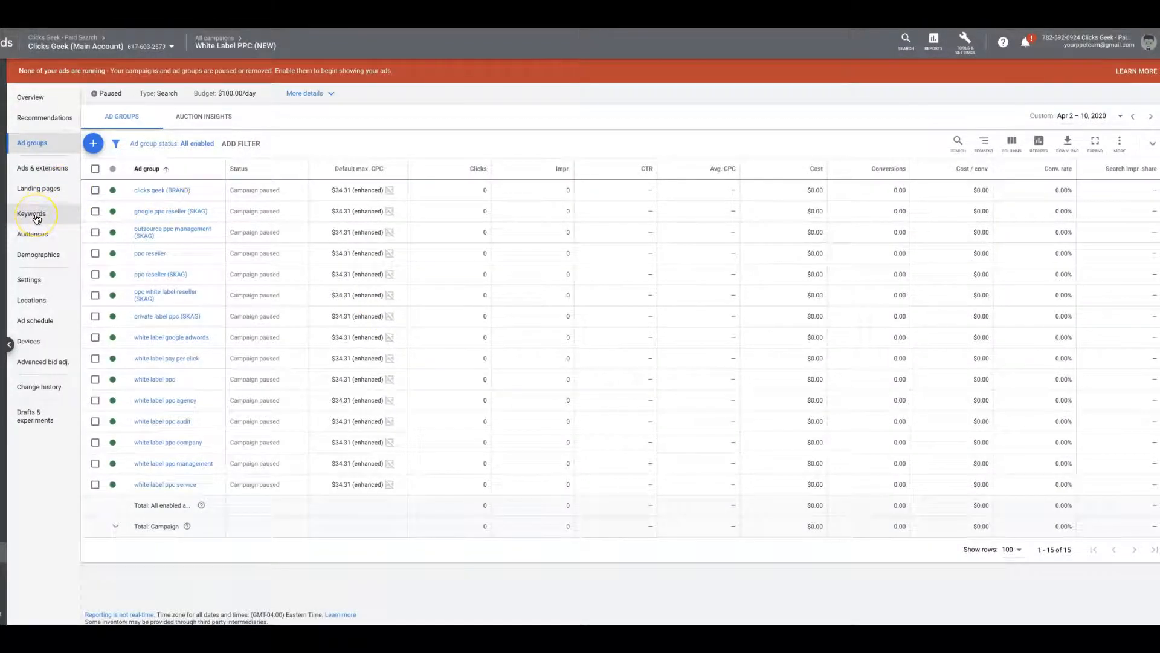
- Add the existing General List as a negative keyword list on White Label PPC (NEW)
click(31, 213)
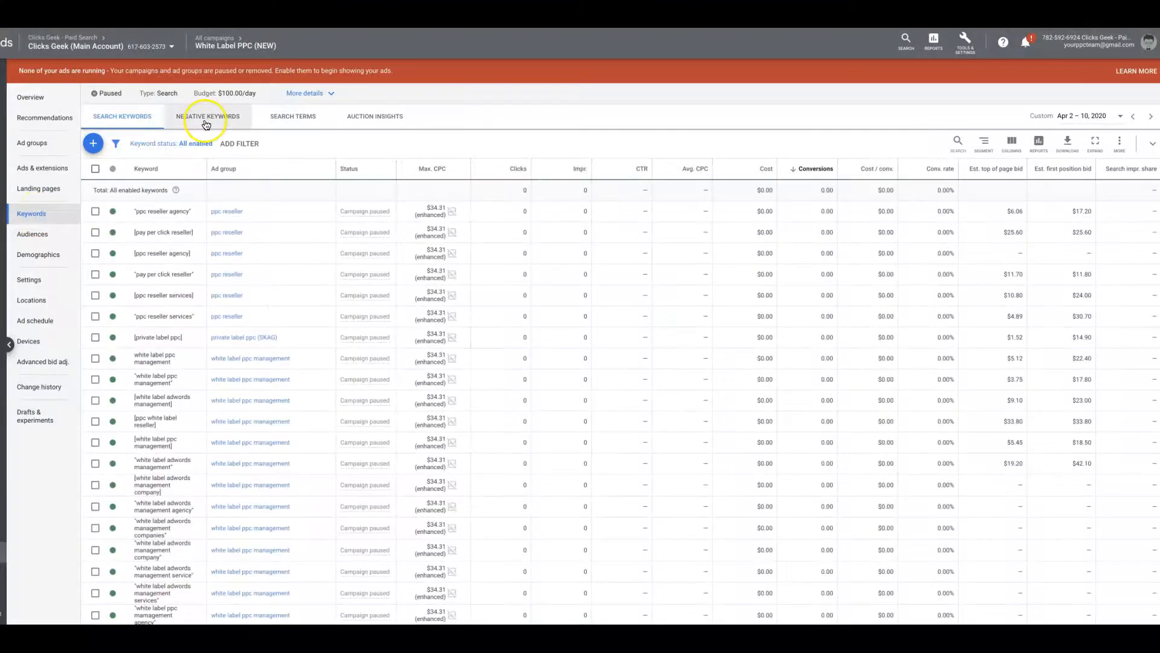
click(207, 116)
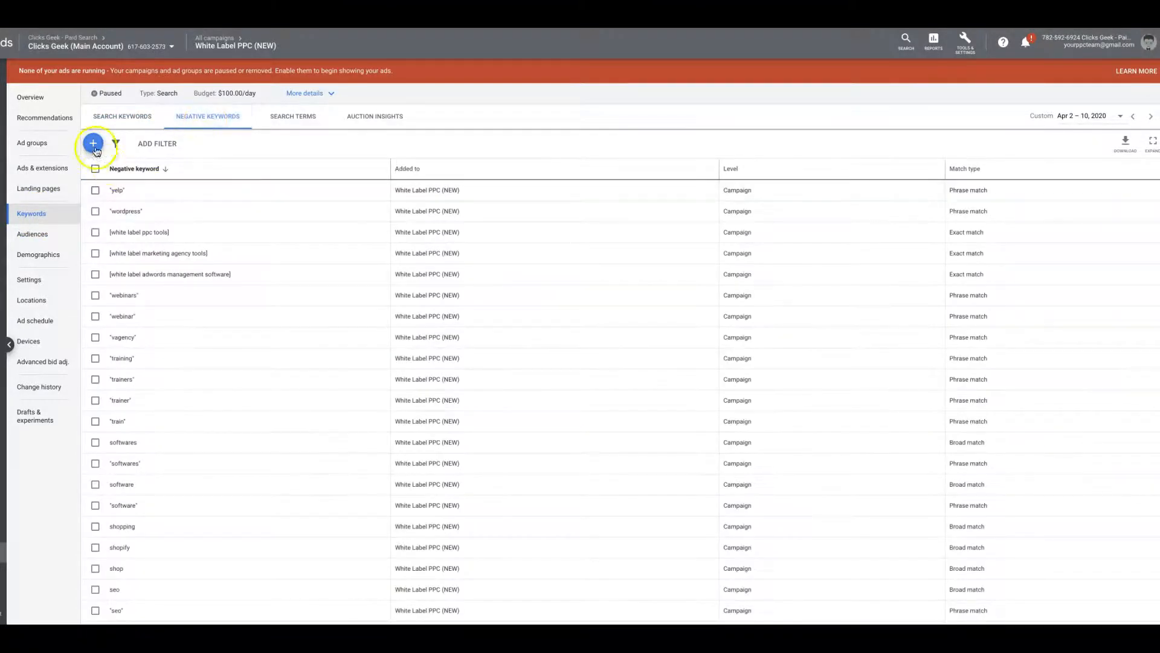
click(93, 143)
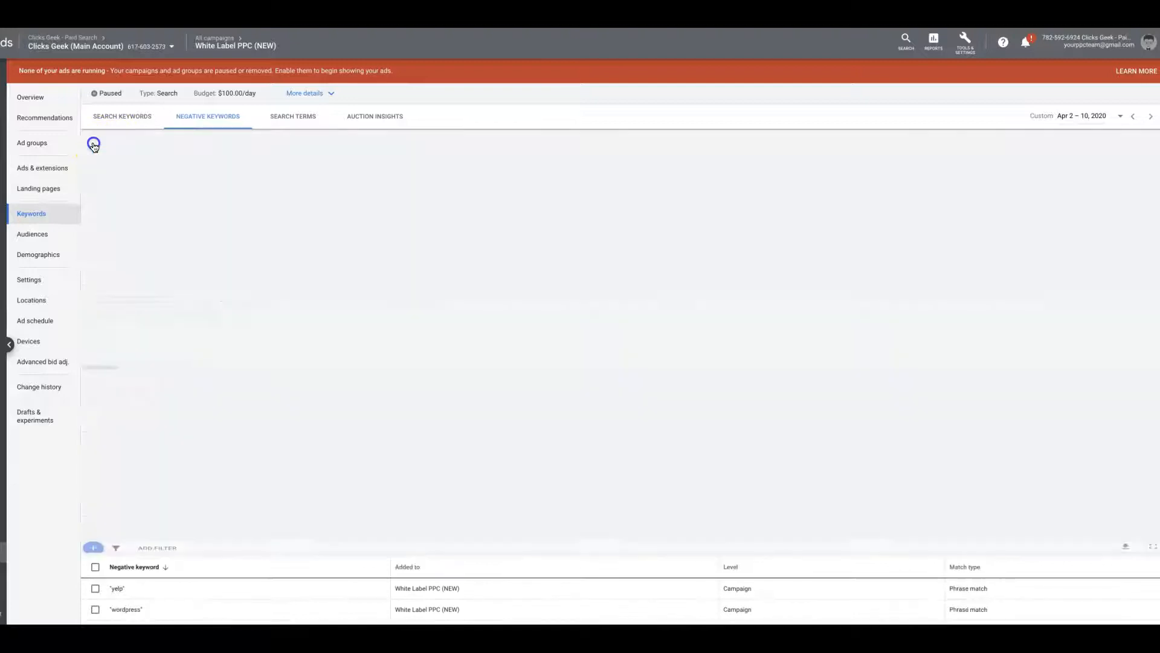
click(93, 144)
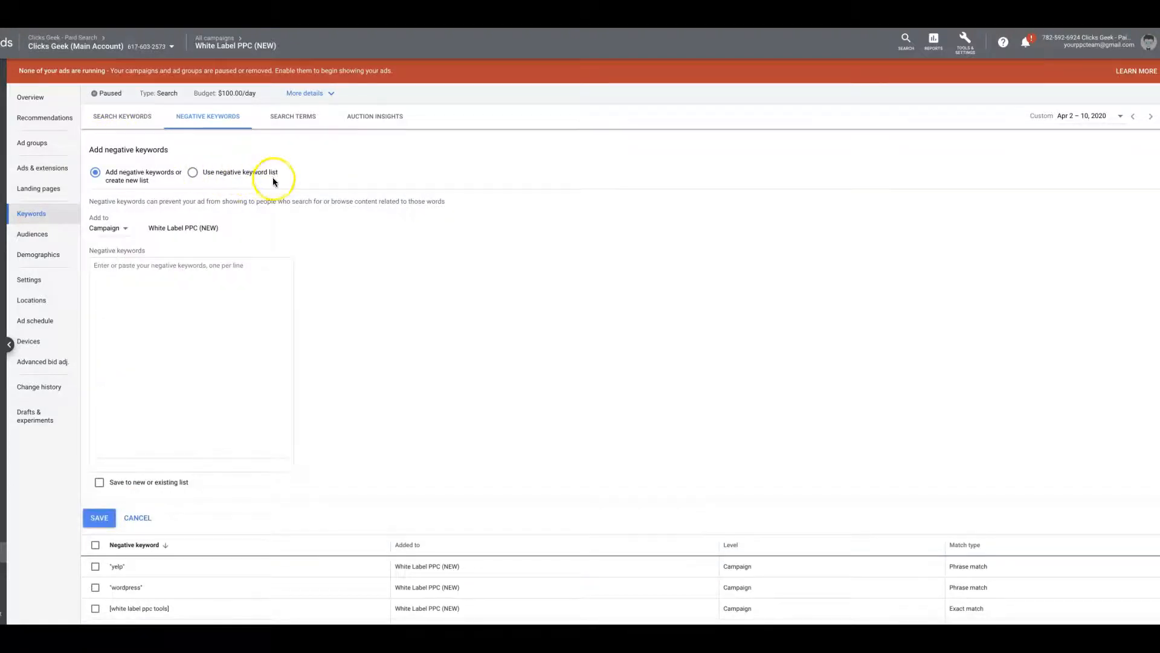
click(192, 172)
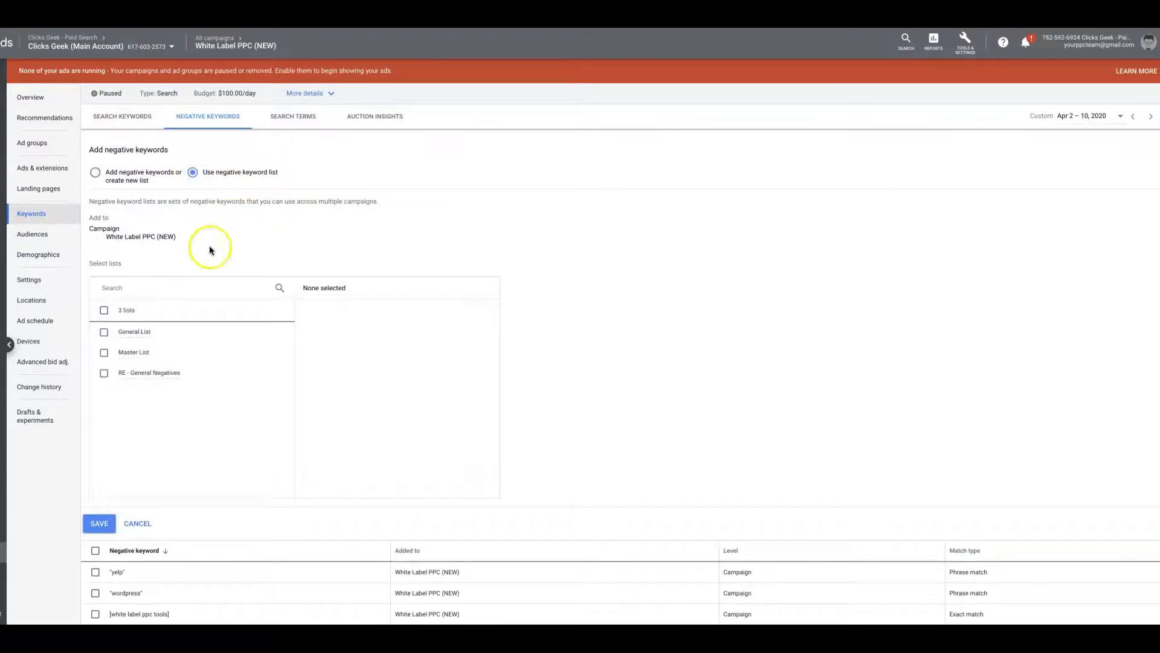
click(103, 331)
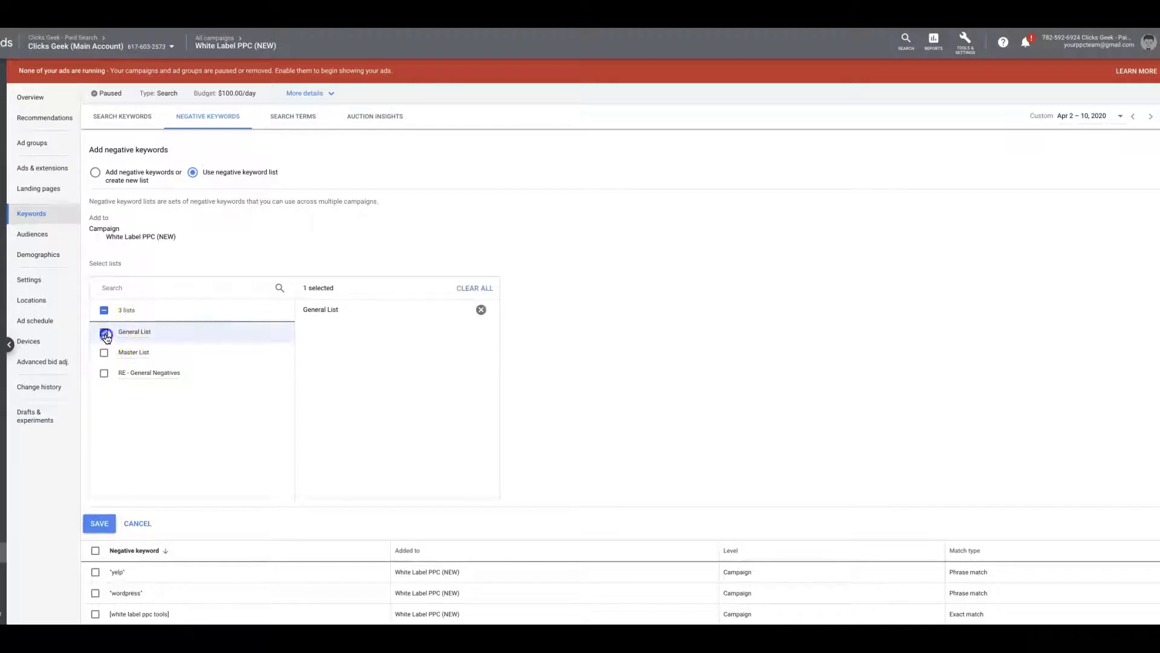
click(99, 523)
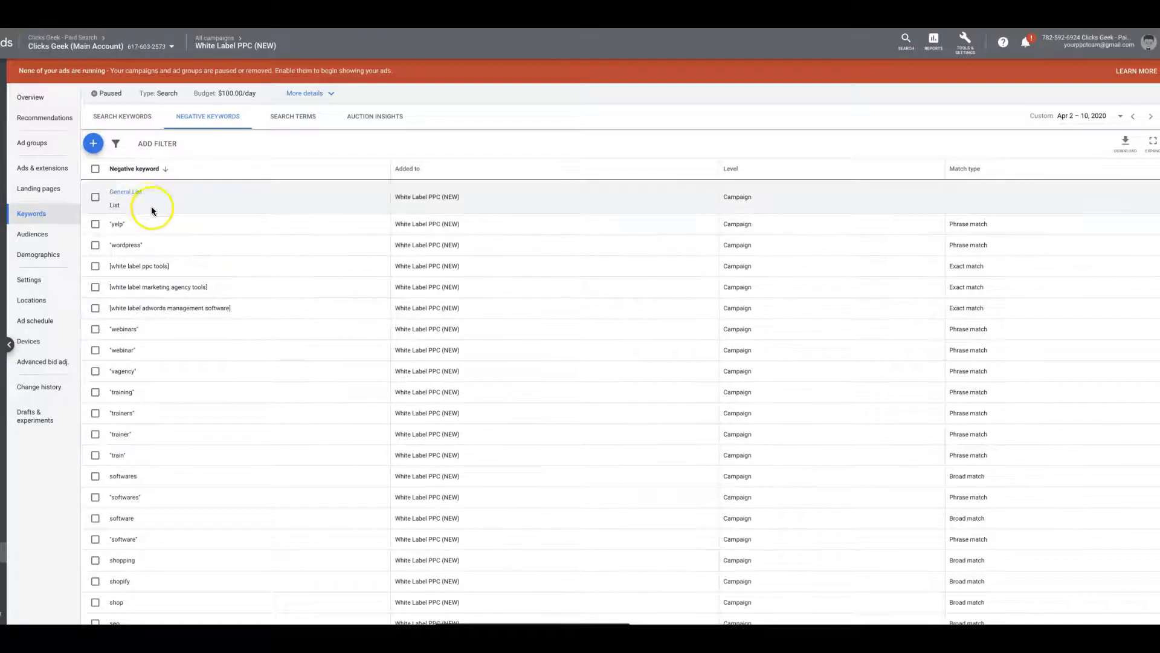
mouse_move(474, 245)
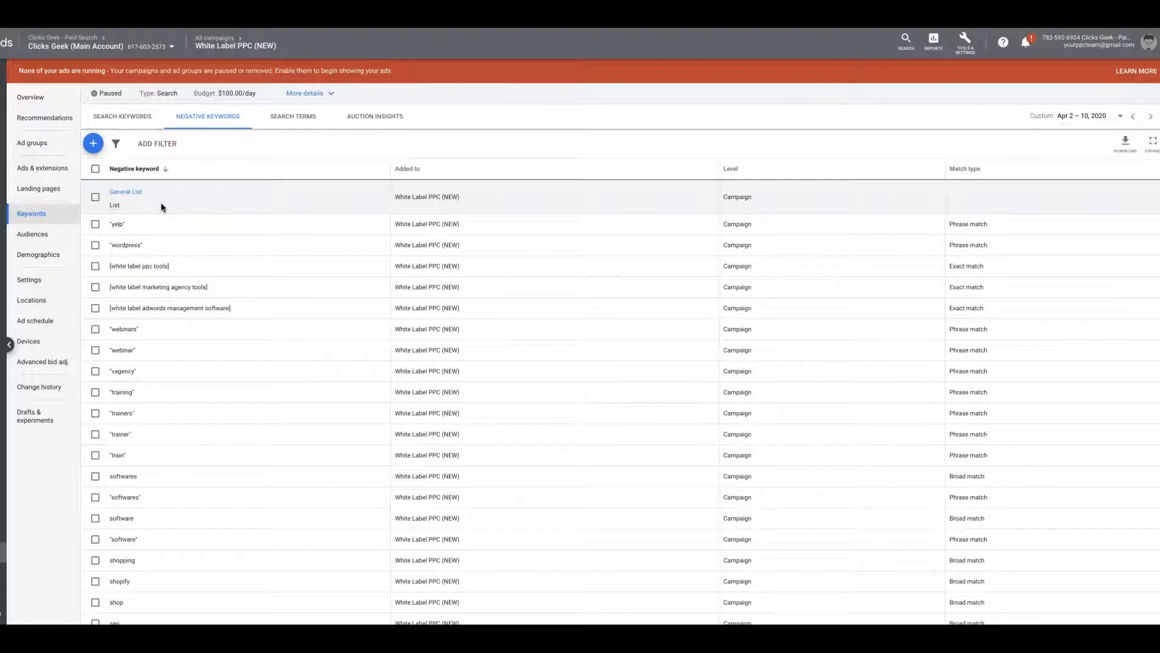
mouse_move(964, 42)
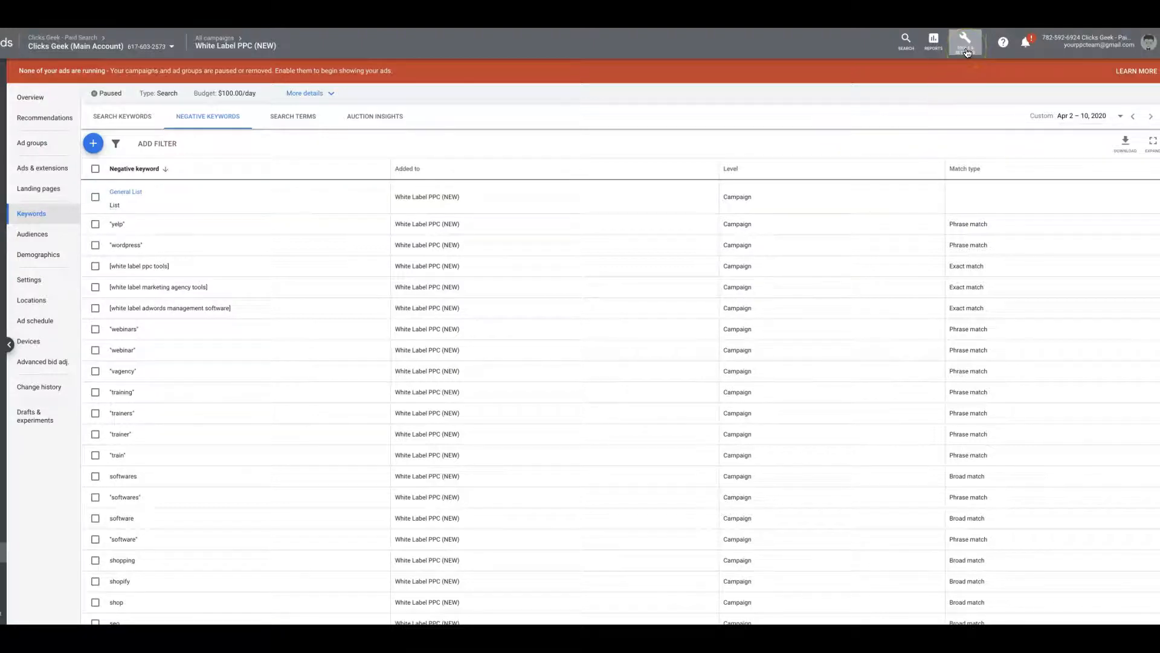
- Open Keyword Planner under Planning in Tools & Settings
click(965, 42)
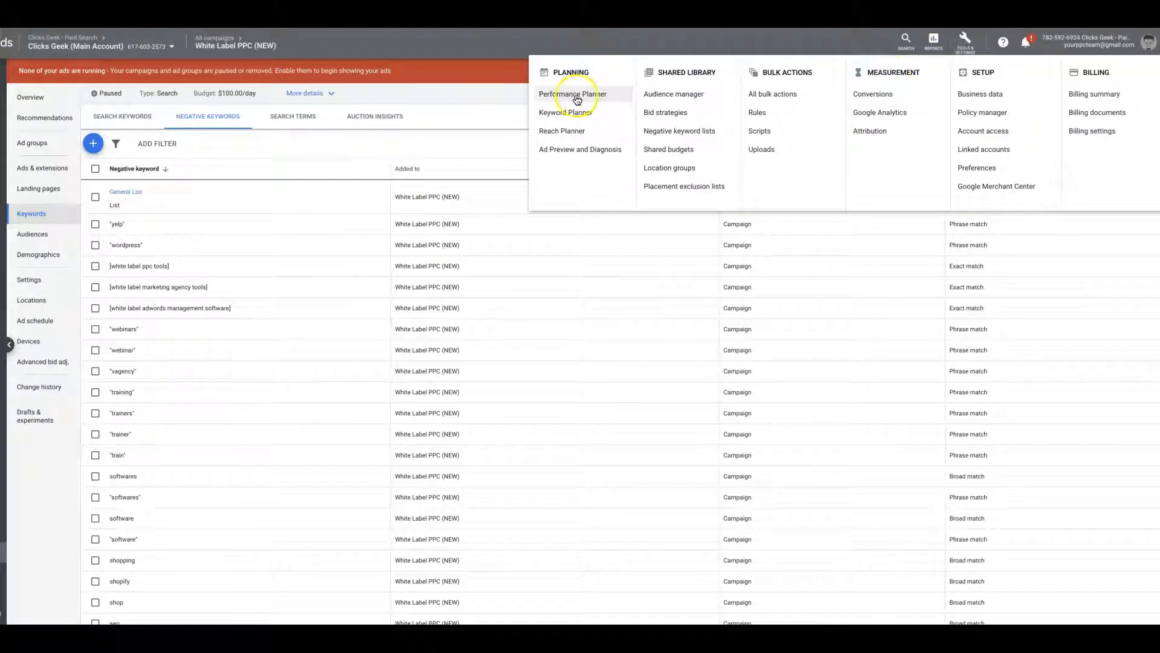
click(564, 112)
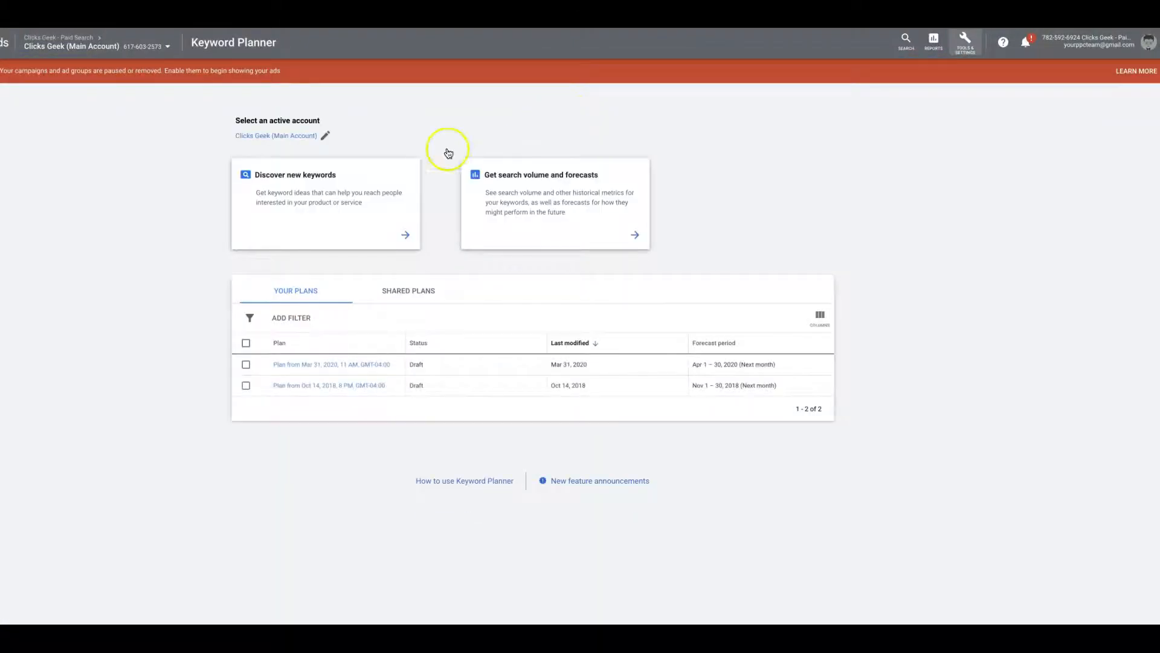
- Get and review keyword ideas for 'white label ppc', then return to Keyword Planner
click(326, 204)
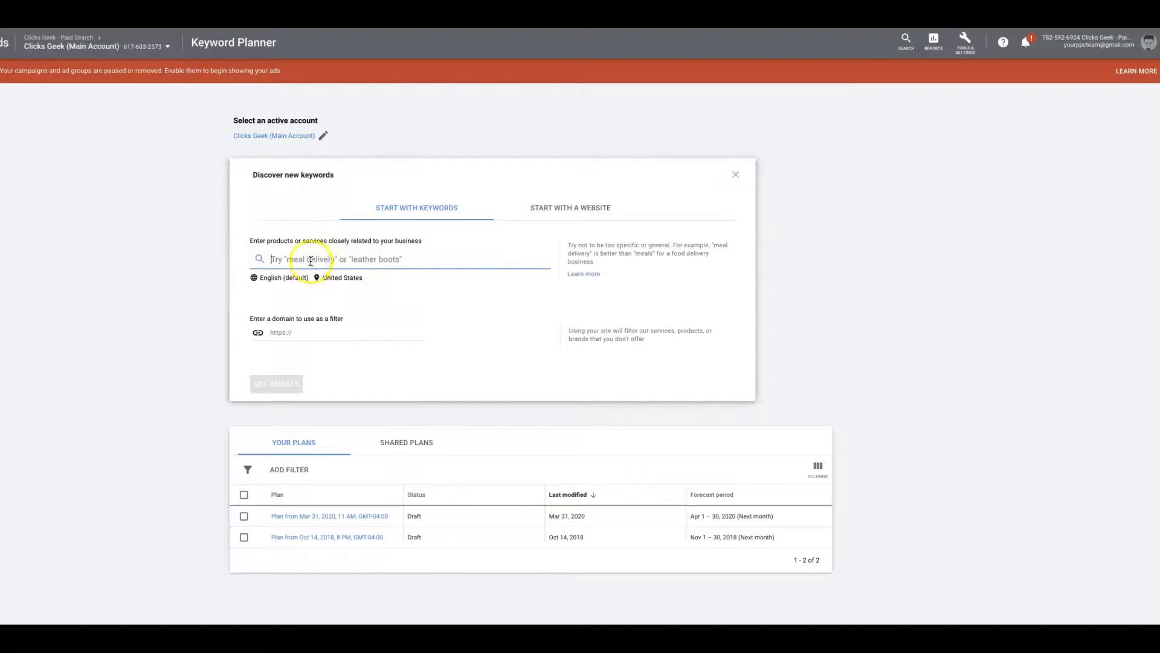
mouse_move(294, 255)
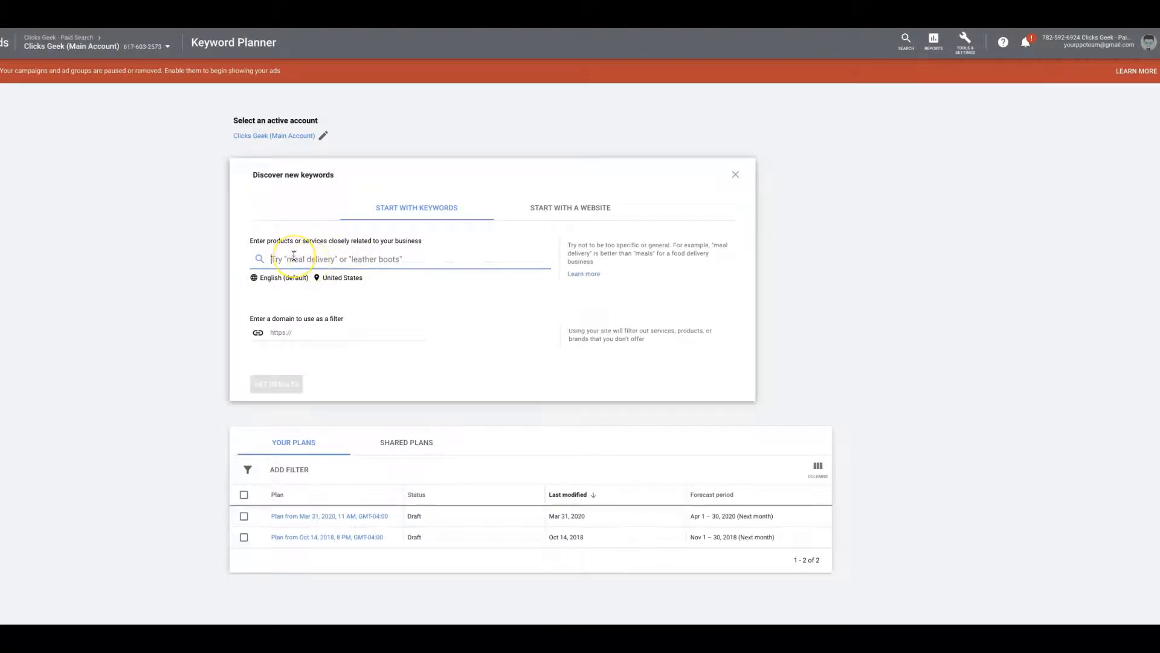
text(white label pp)
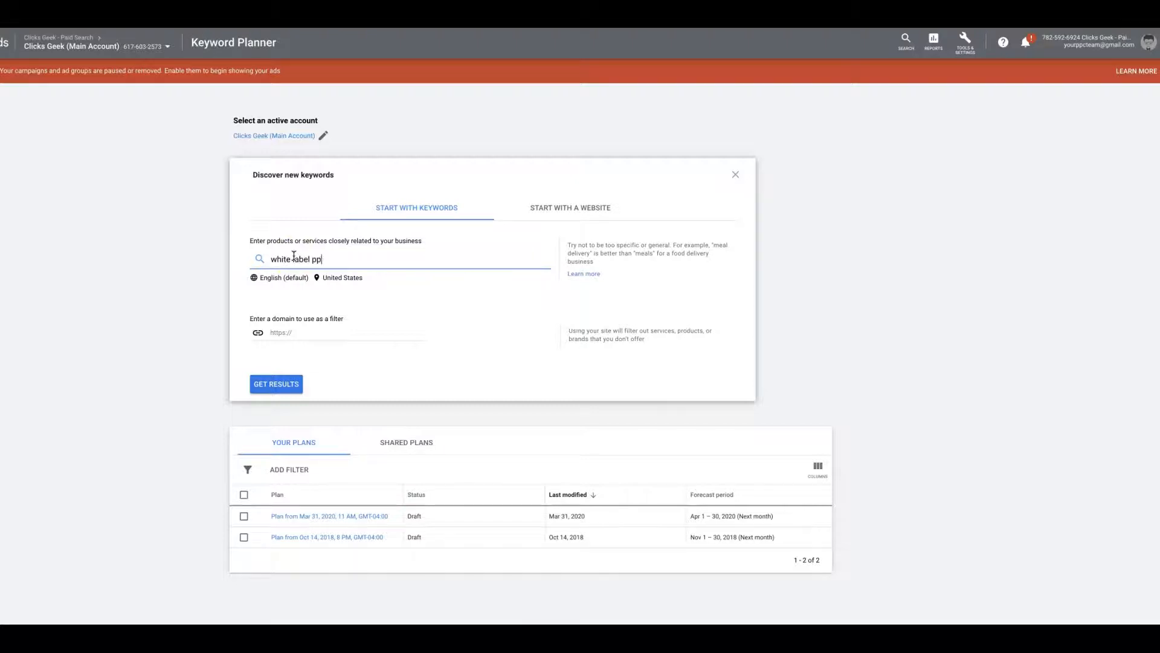
click(276, 383)
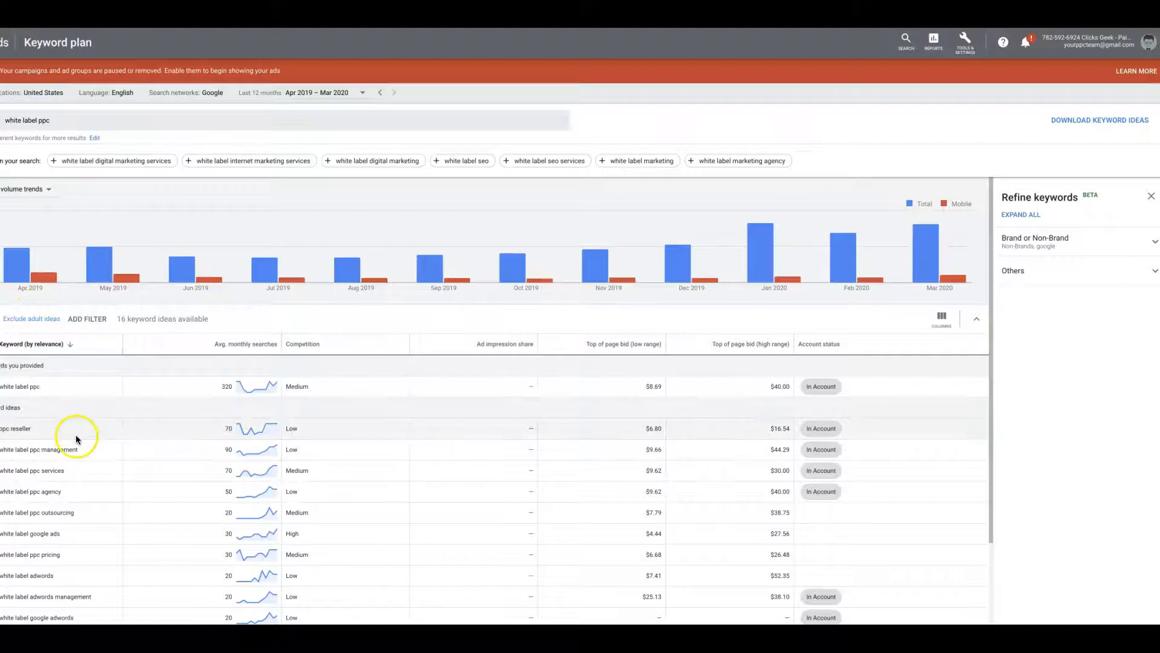
scroll(down, 3)
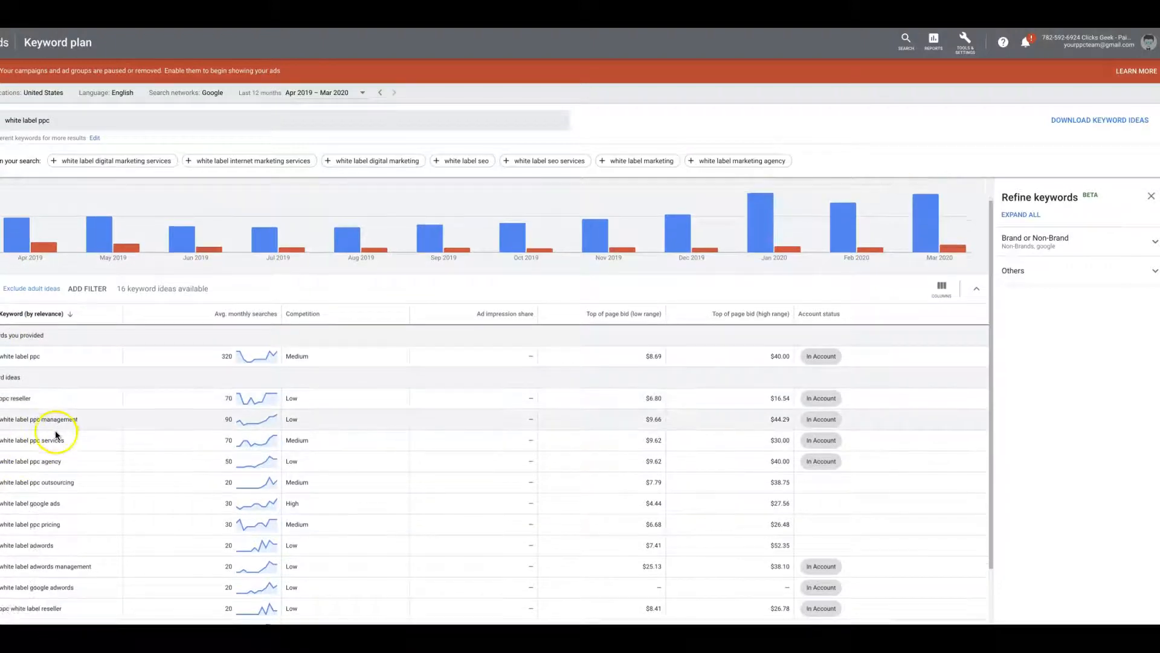
click(975, 287)
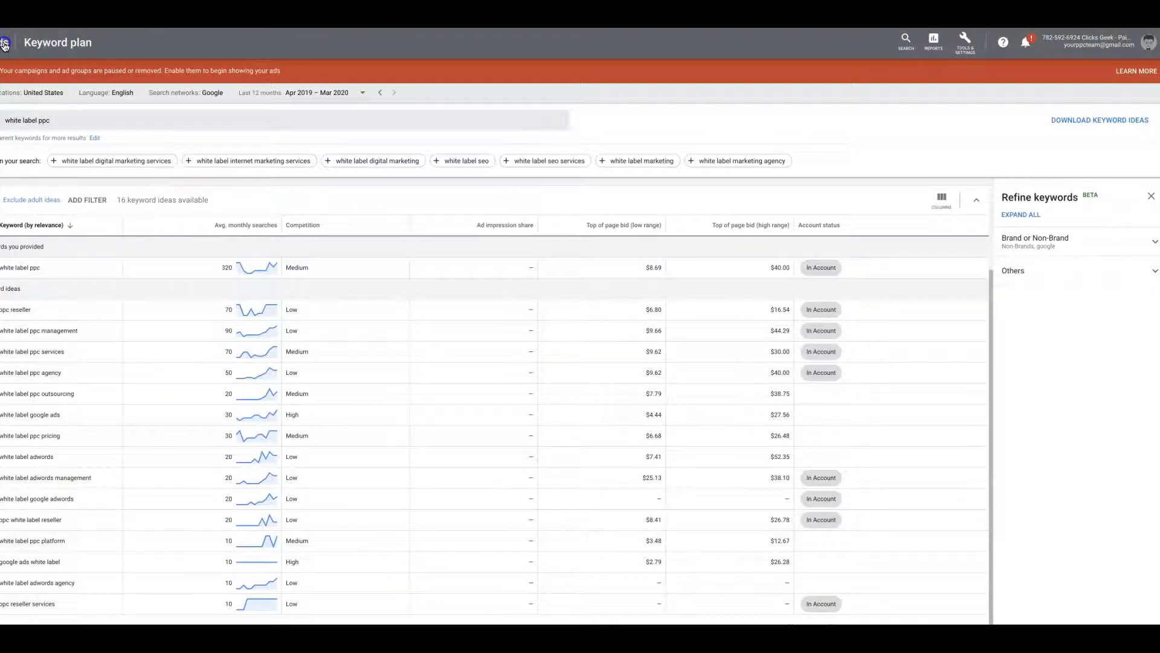
click(6, 42)
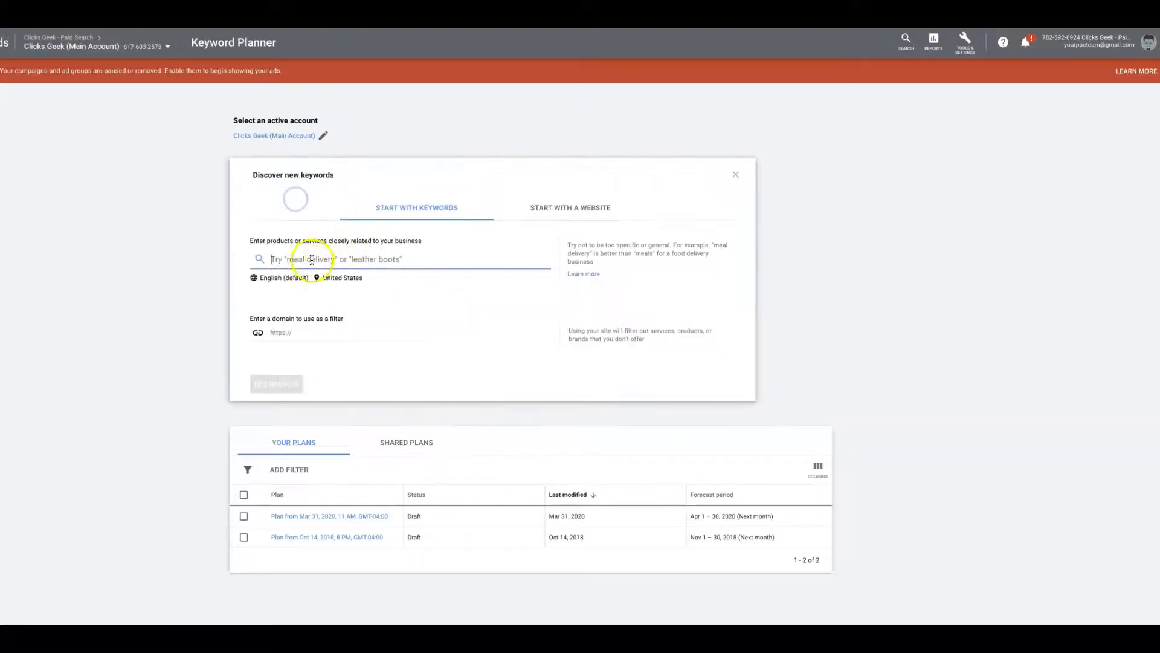
text(white label)
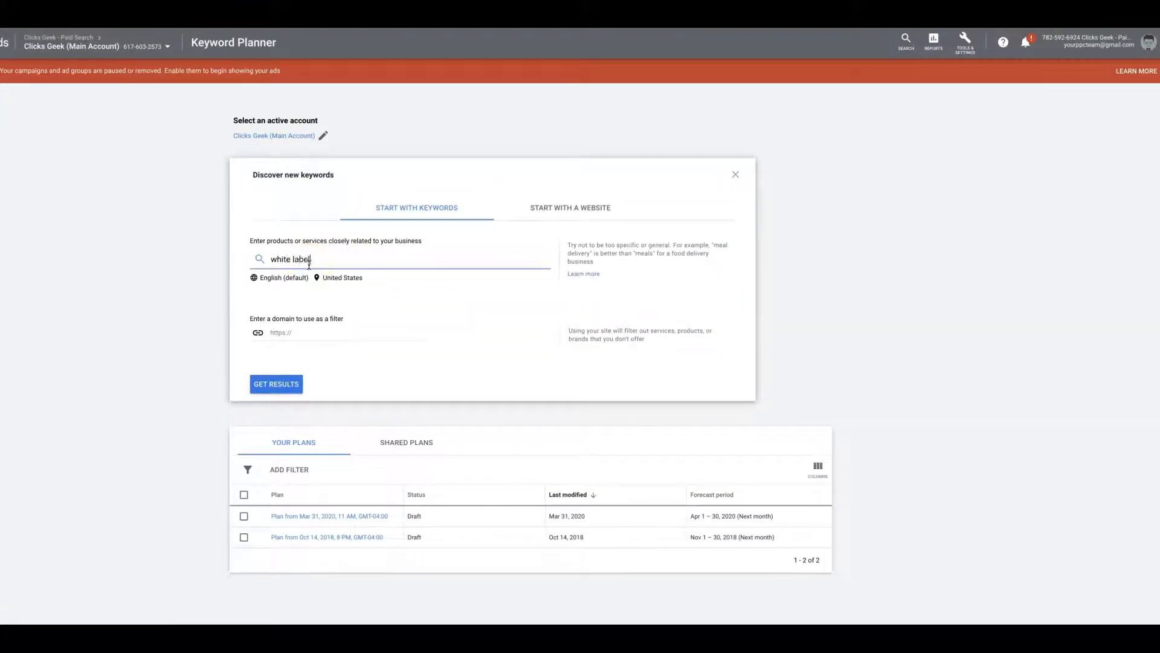
click(276, 383)
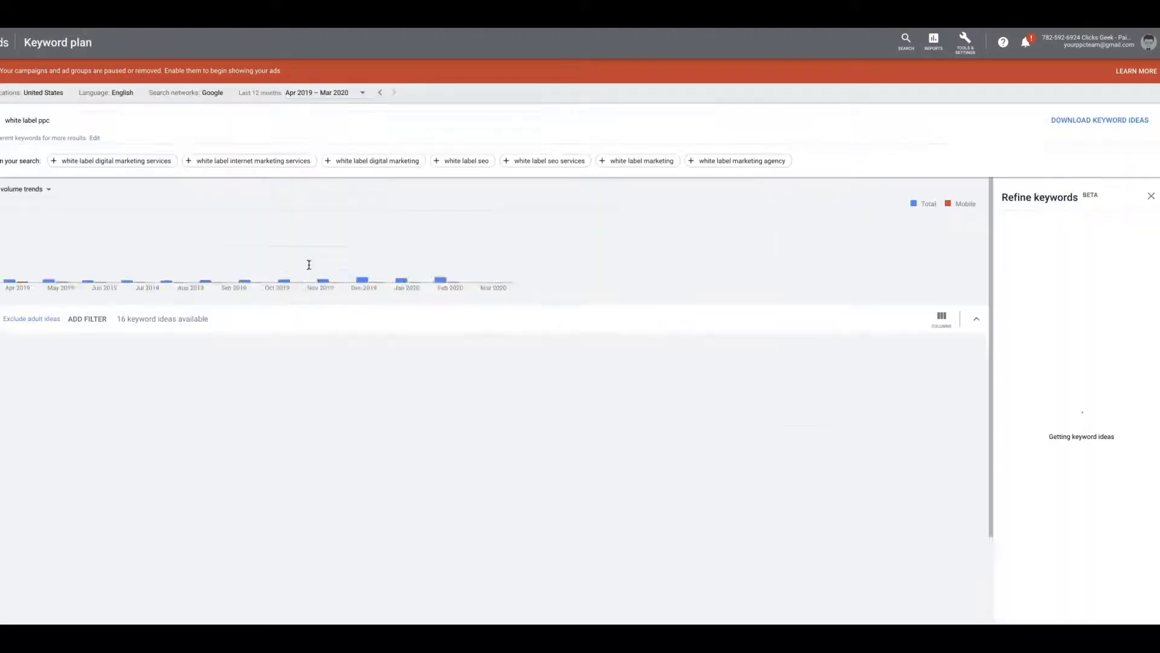
click(975, 318)
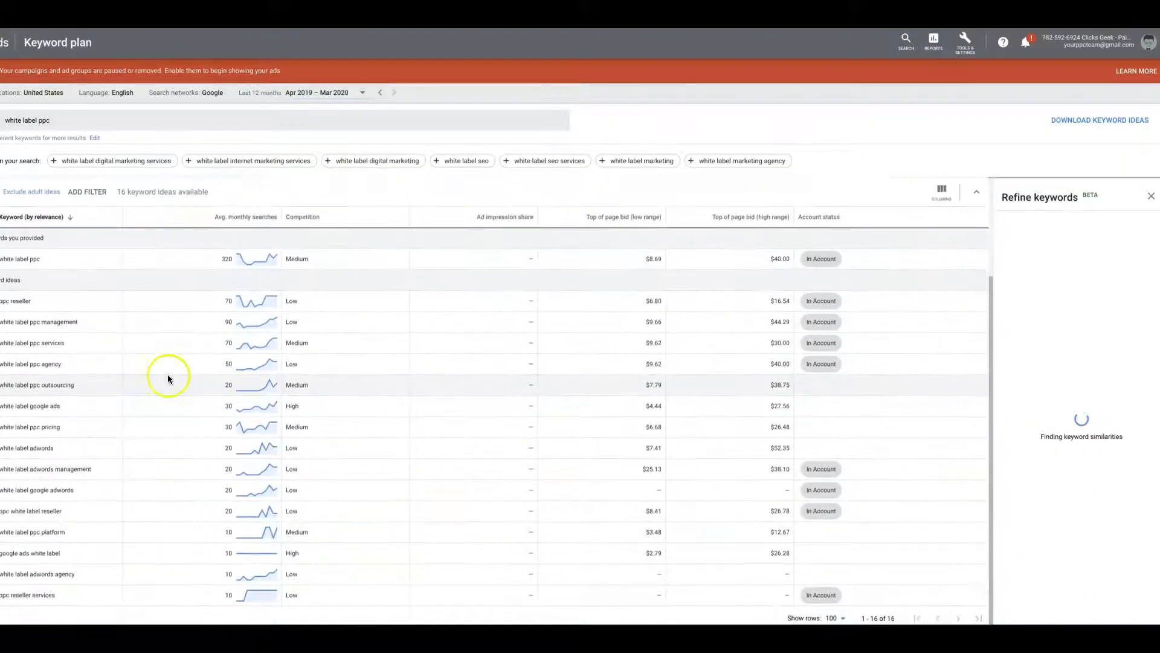
click(975, 192)
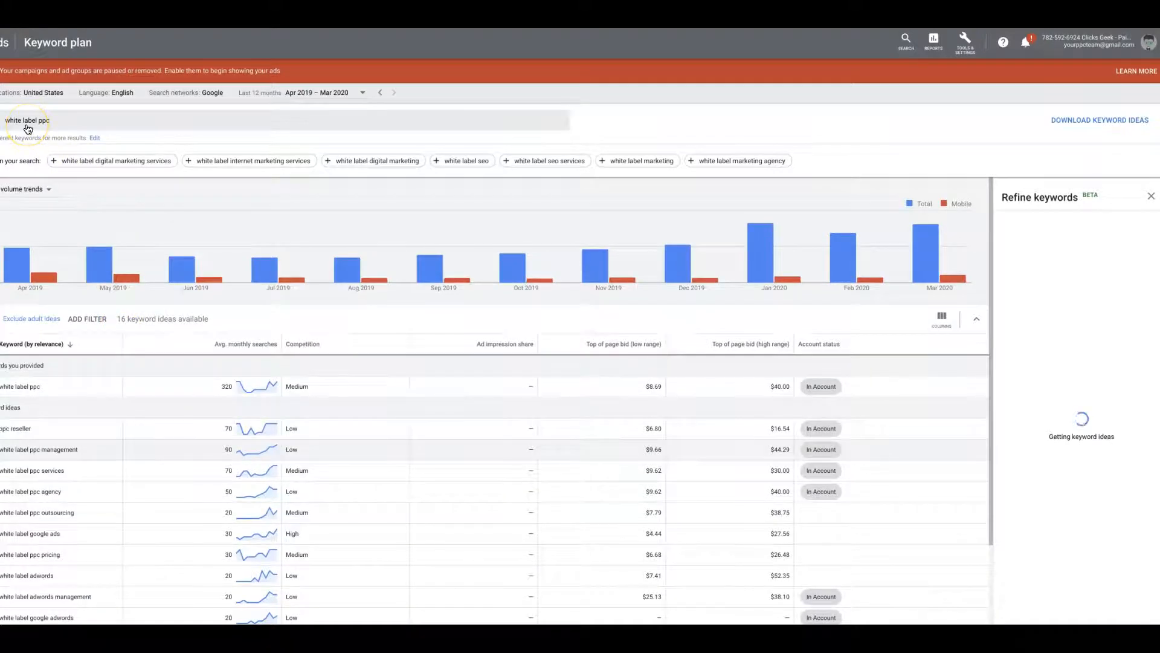
mouse_move(121, 417)
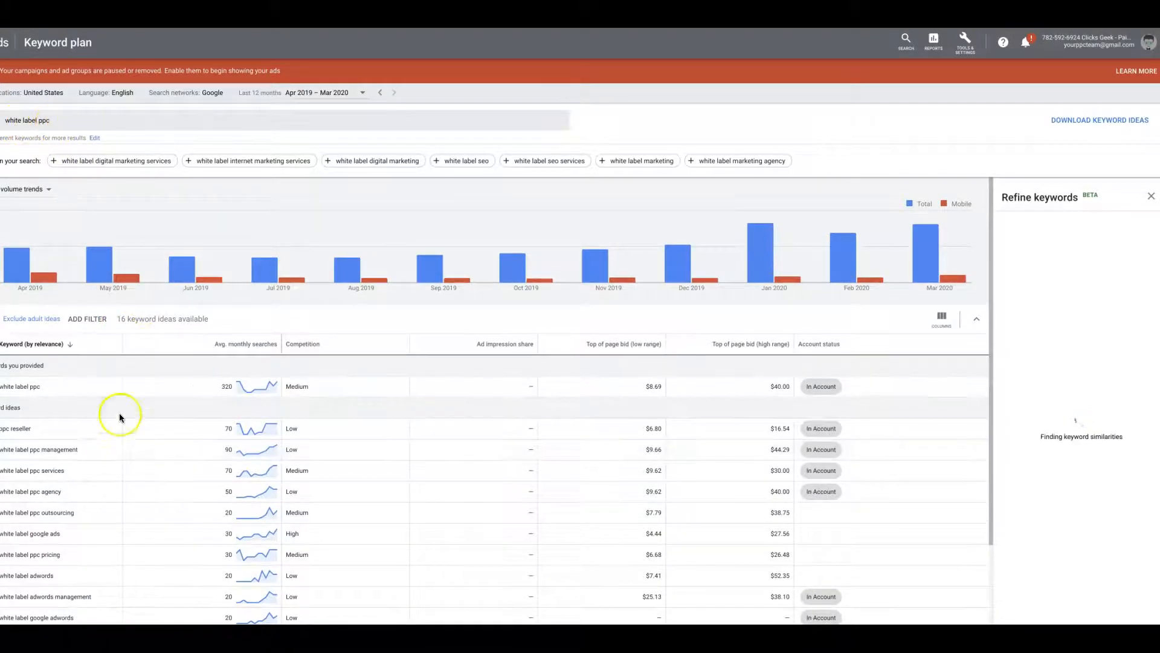
click(975, 319)
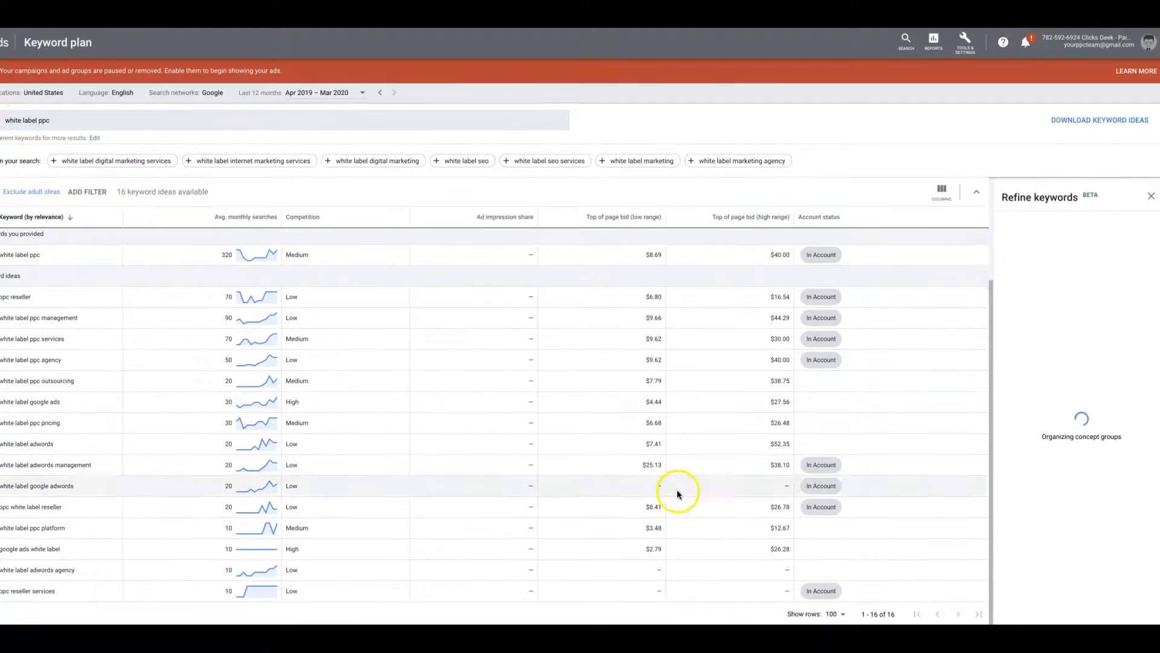
mouse_move(113, 542)
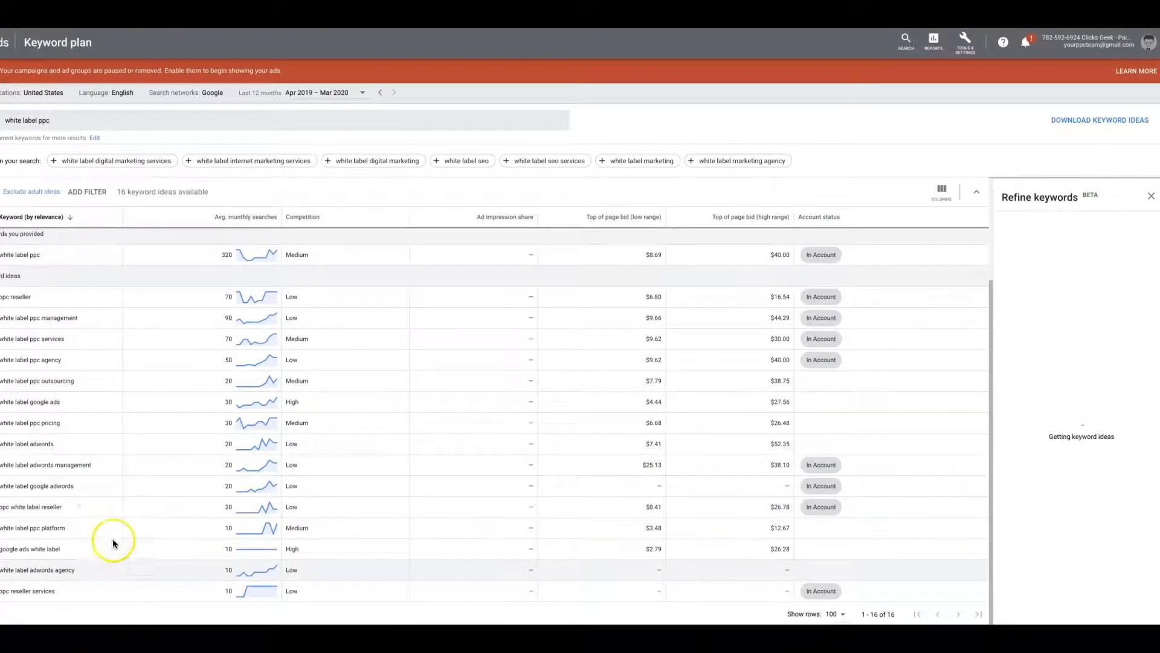
click(976, 190)
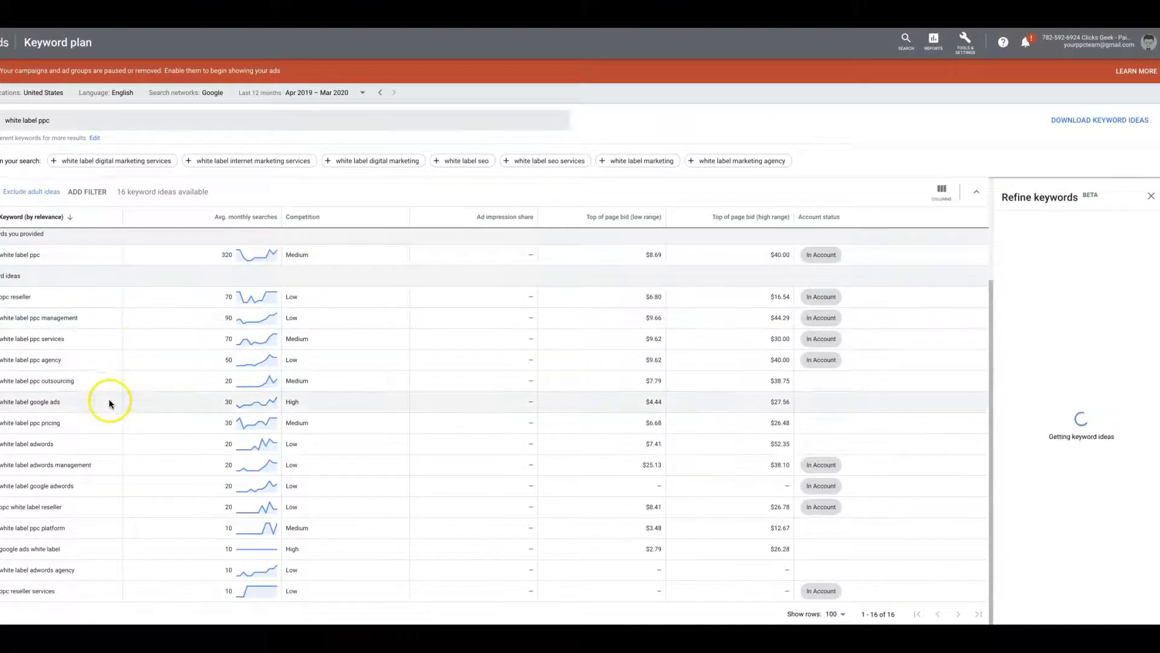
mouse_move(103, 468)
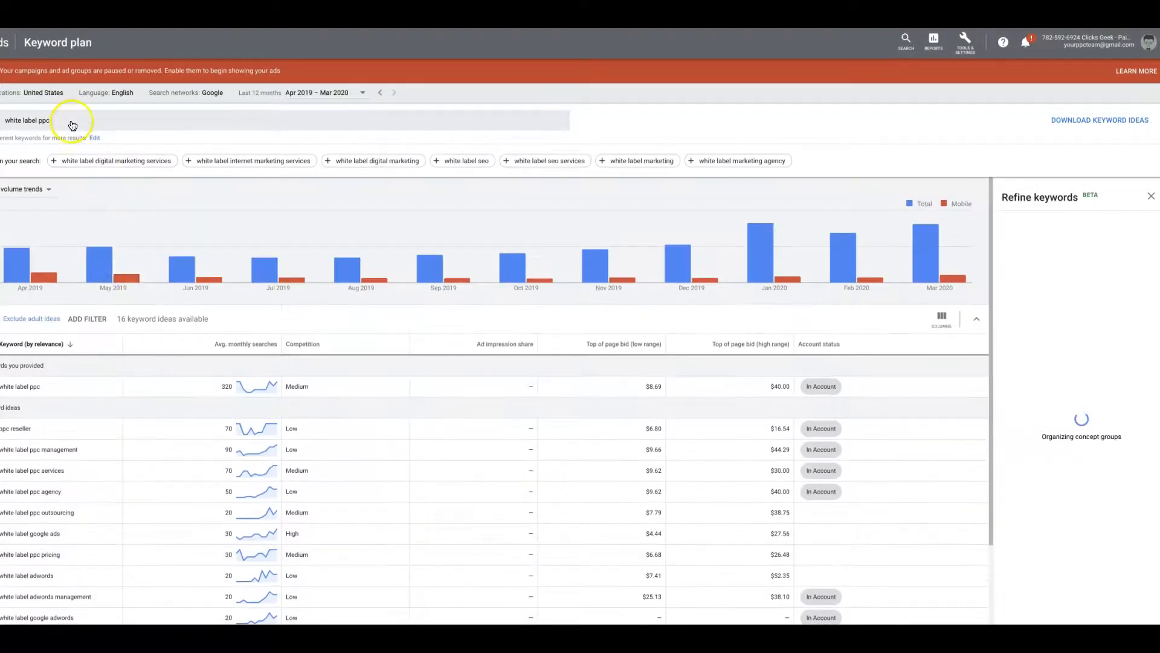
- Scroll through the first 100 of 370 'ppc' keyword ideas for negative candidates
click(71, 119)
text(ppc)
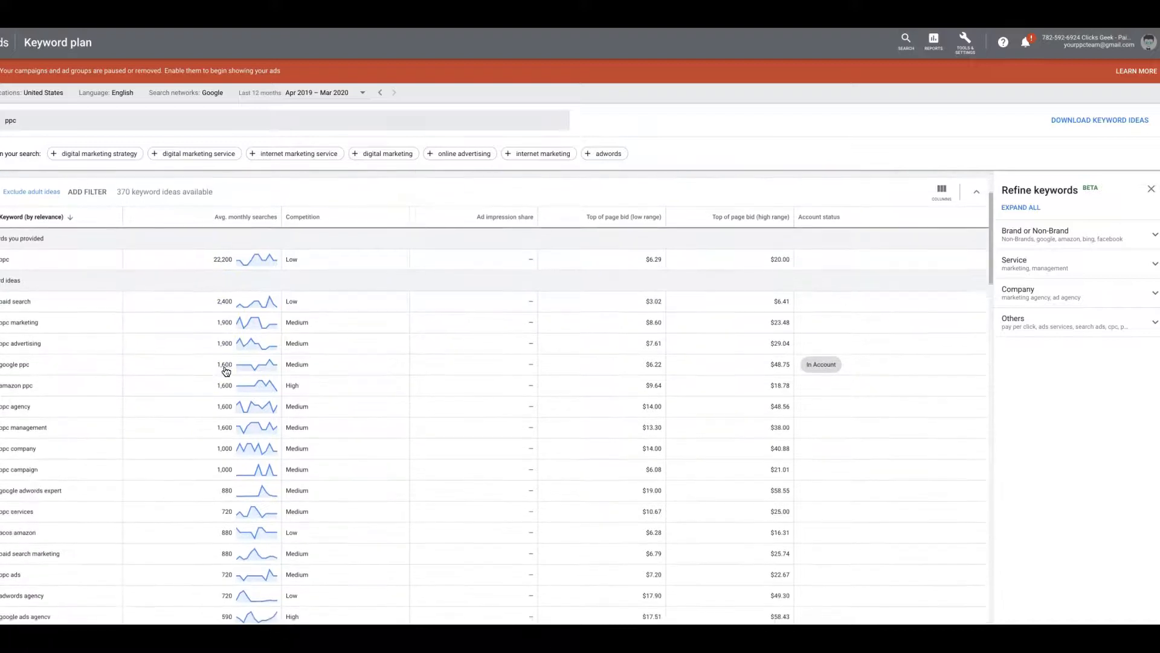
scroll(down, 3)
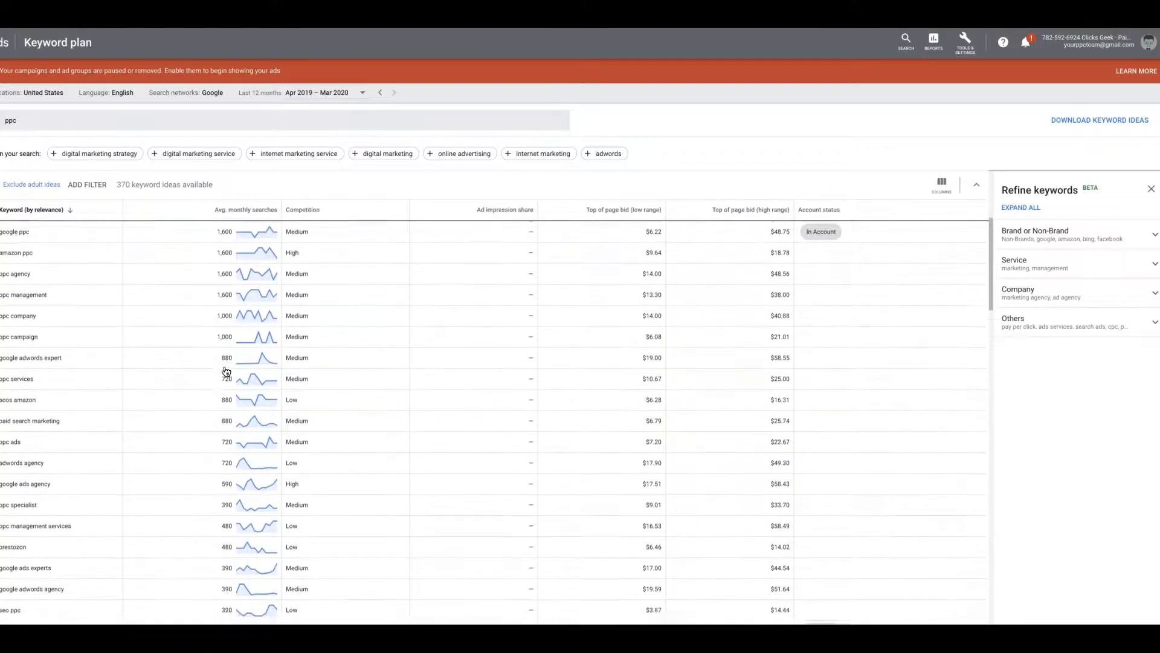
scroll(down, 3)
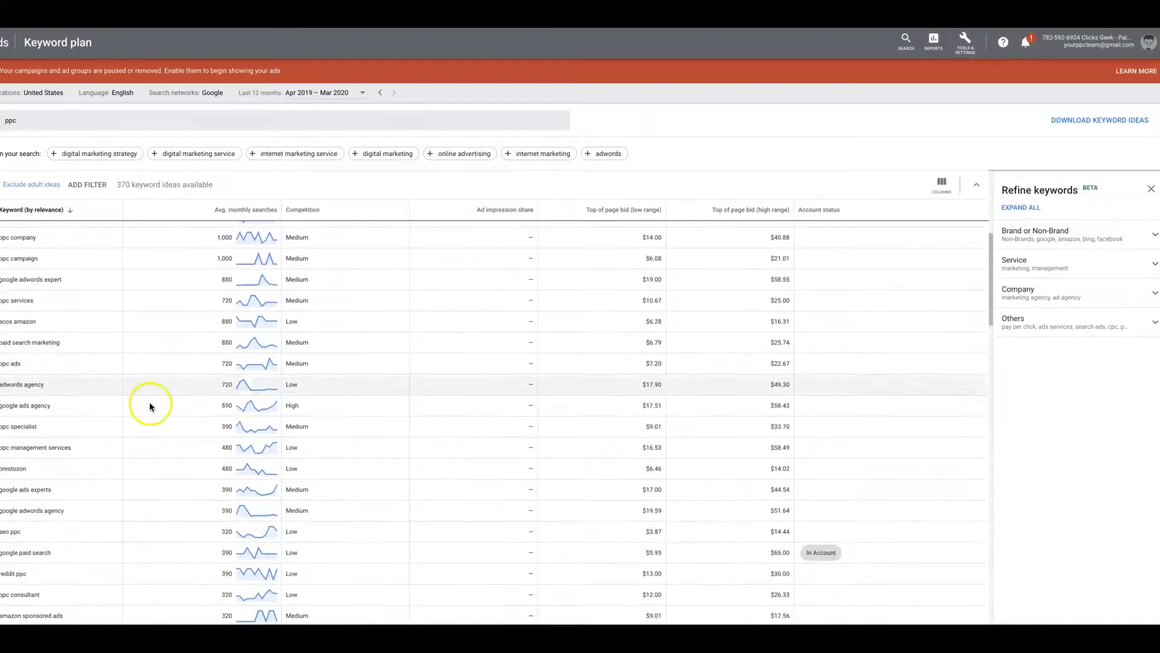
mouse_move(24, 468)
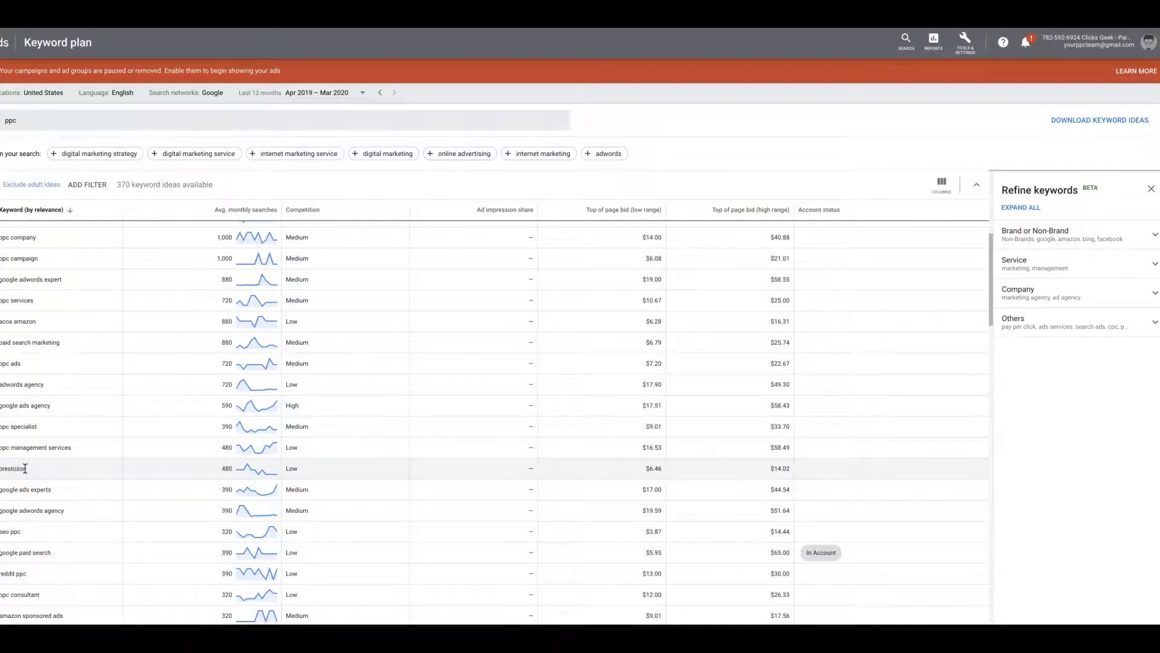
mouse_move(53, 474)
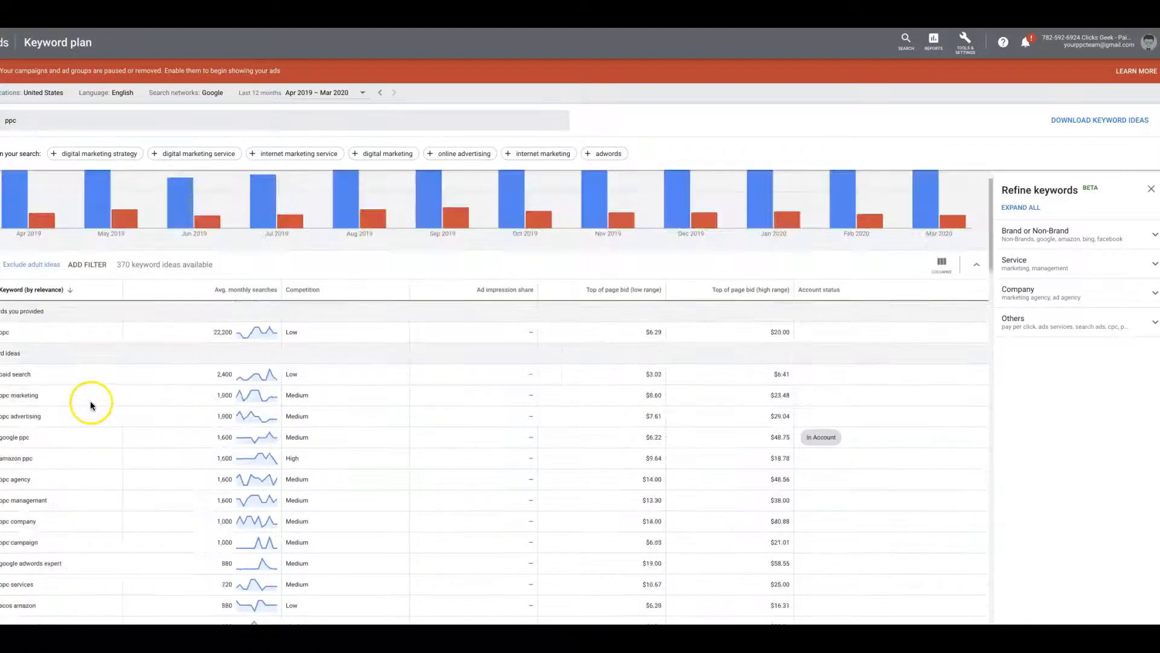
scroll(up, 3)
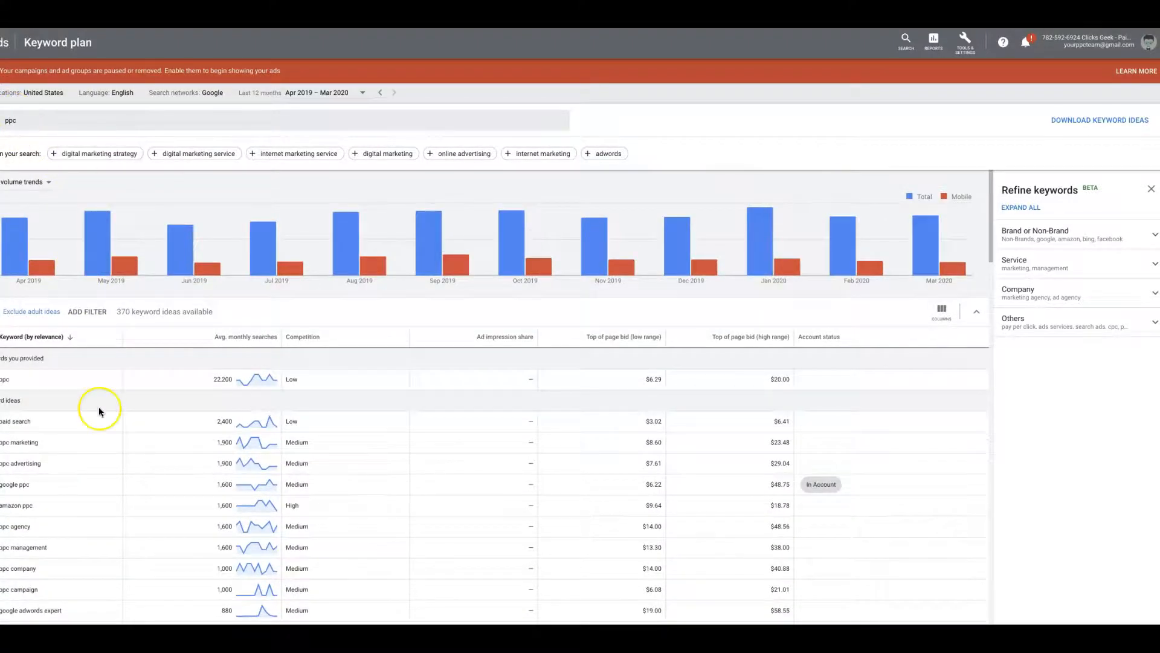
scroll(down, 3)
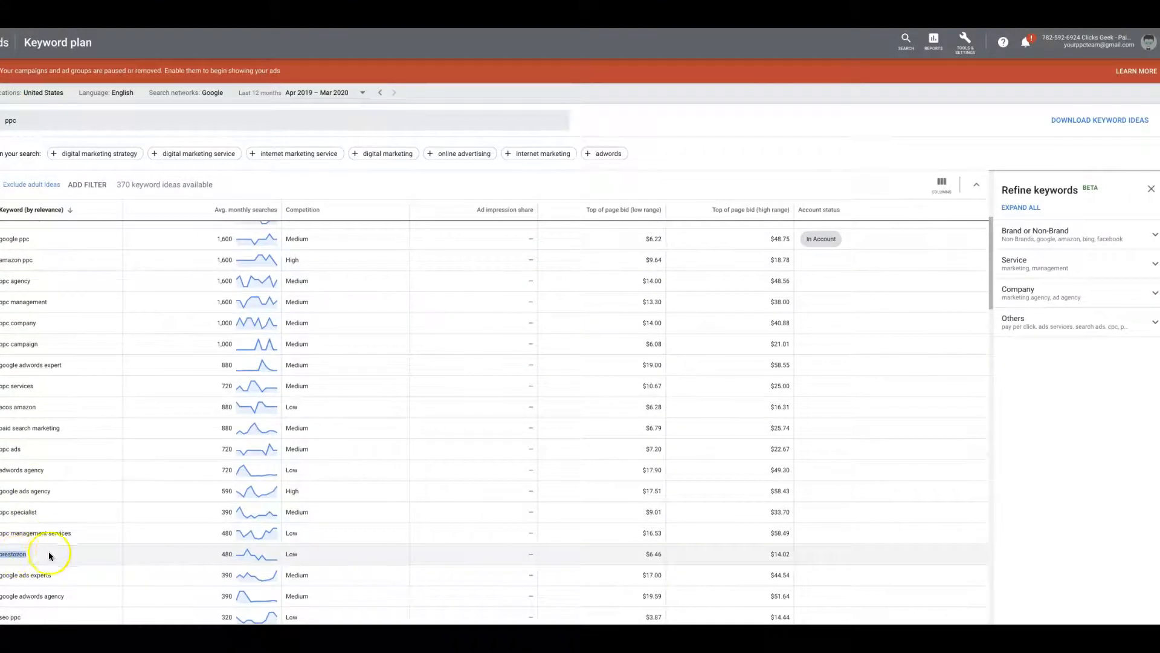
scroll(down, 3)
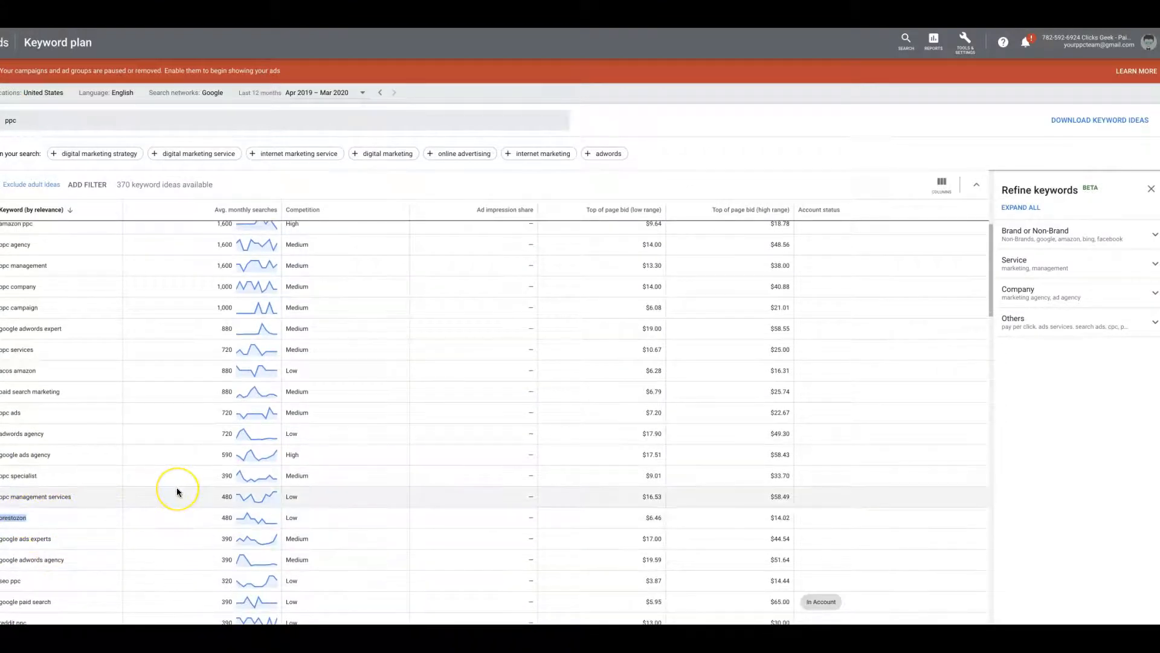
scroll(down, 3)
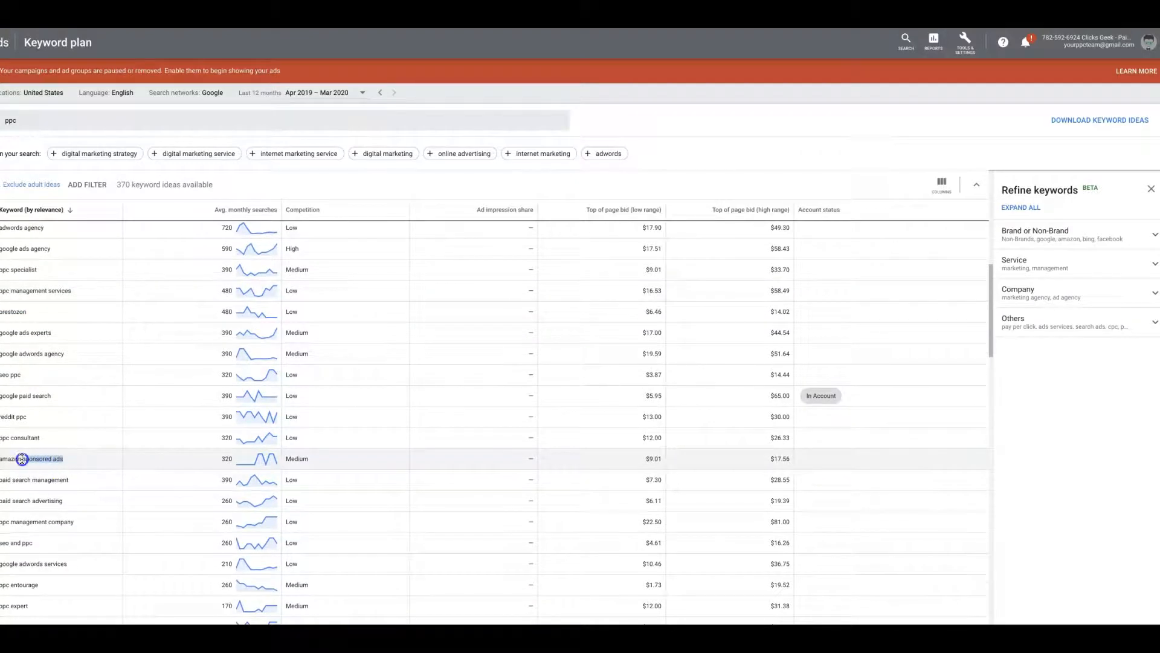
mouse_move(156, 436)
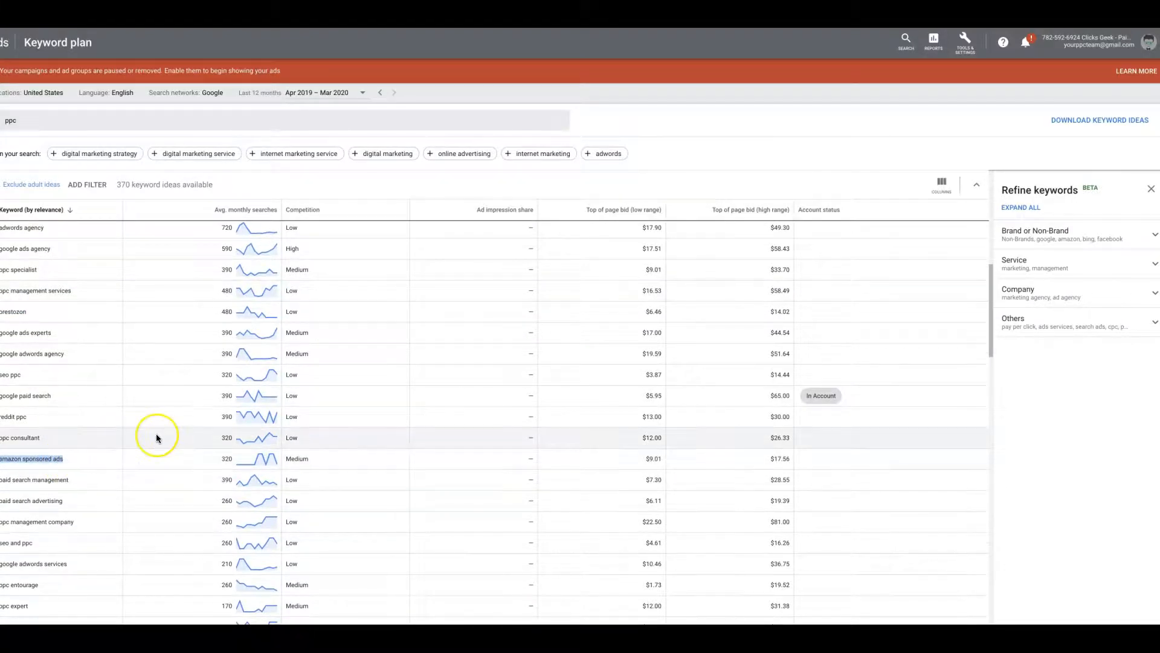
scroll(down, 3)
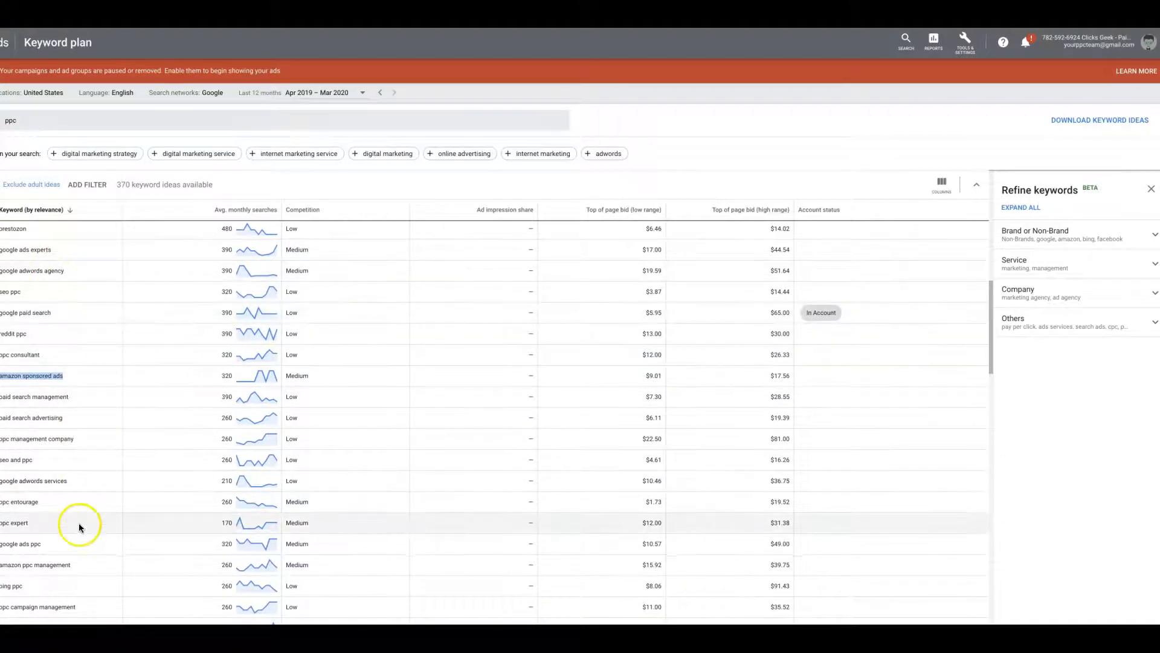
scroll(down, 3)
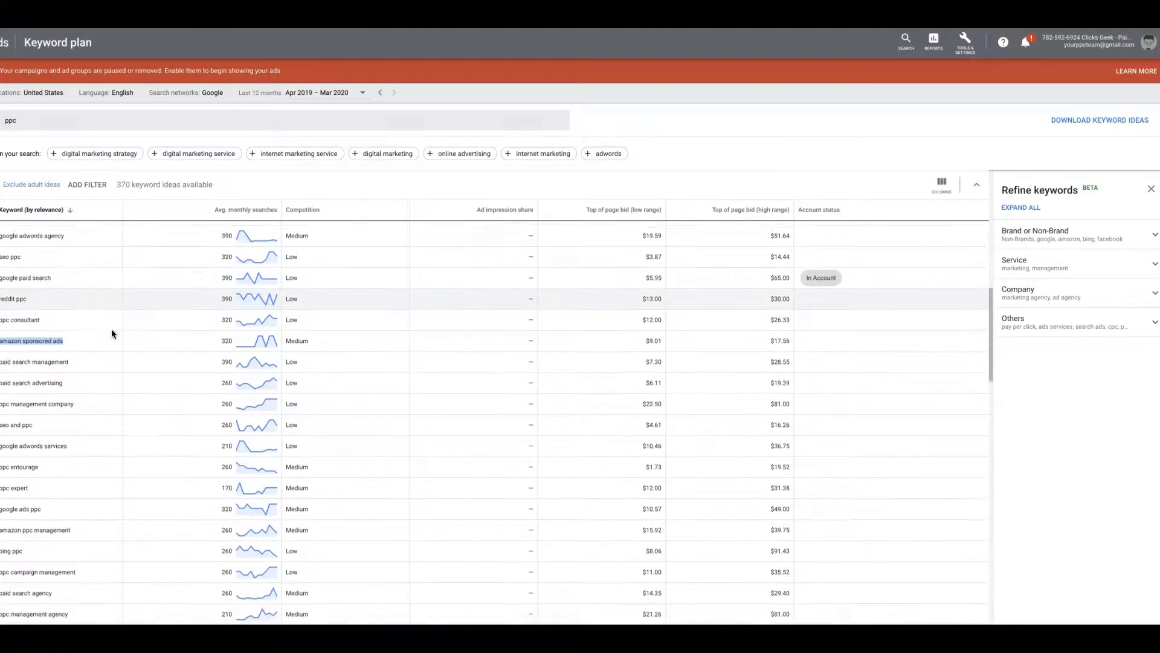
scroll(down, 3)
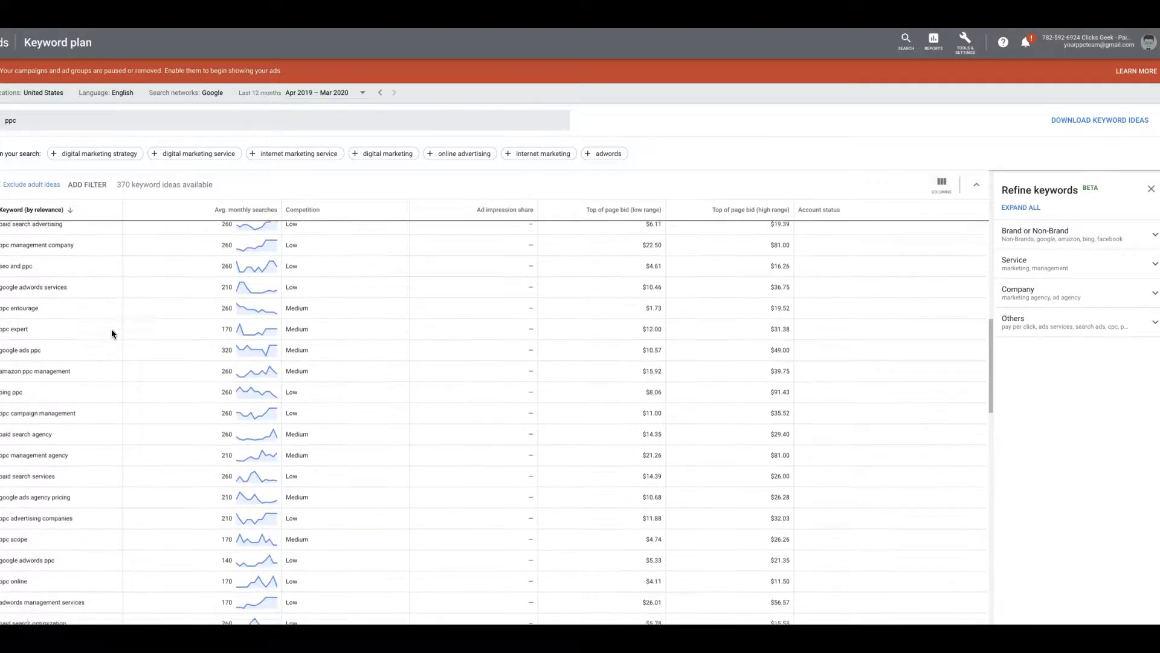
scroll(down, 3)
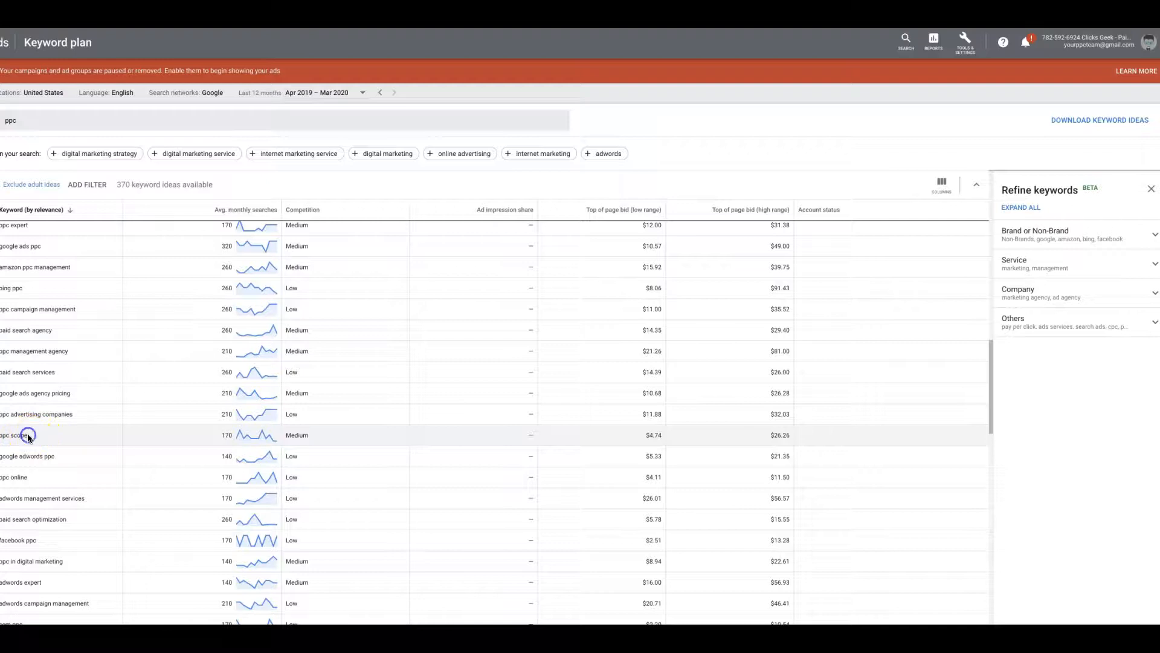
scroll(down, 3)
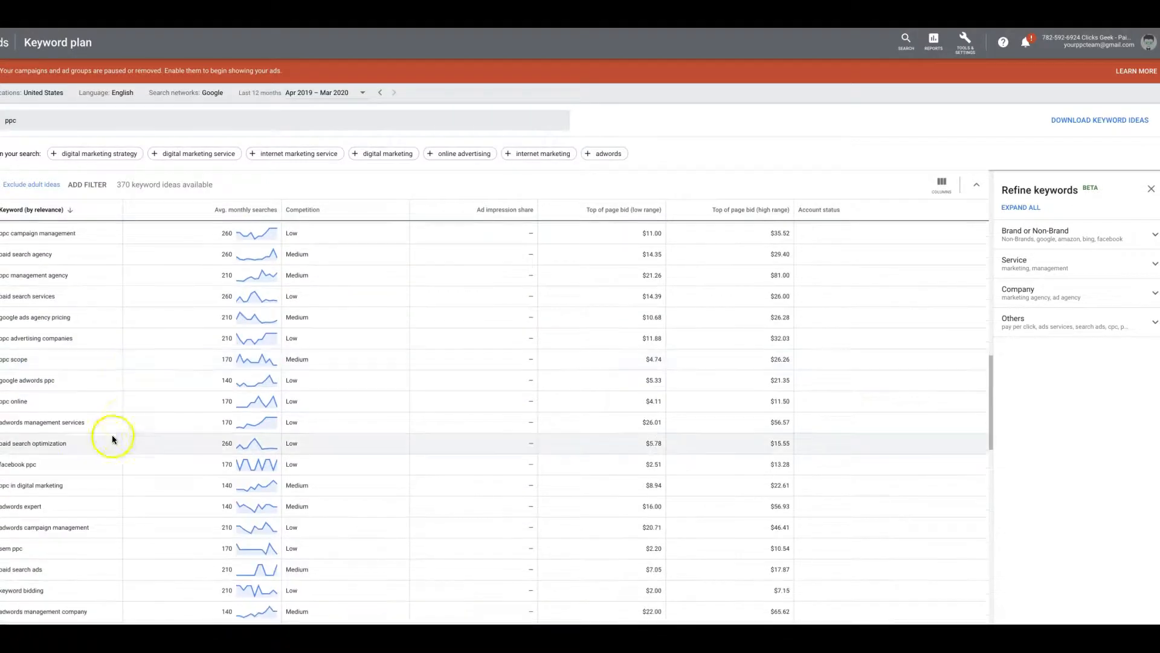
mouse_move(116, 464)
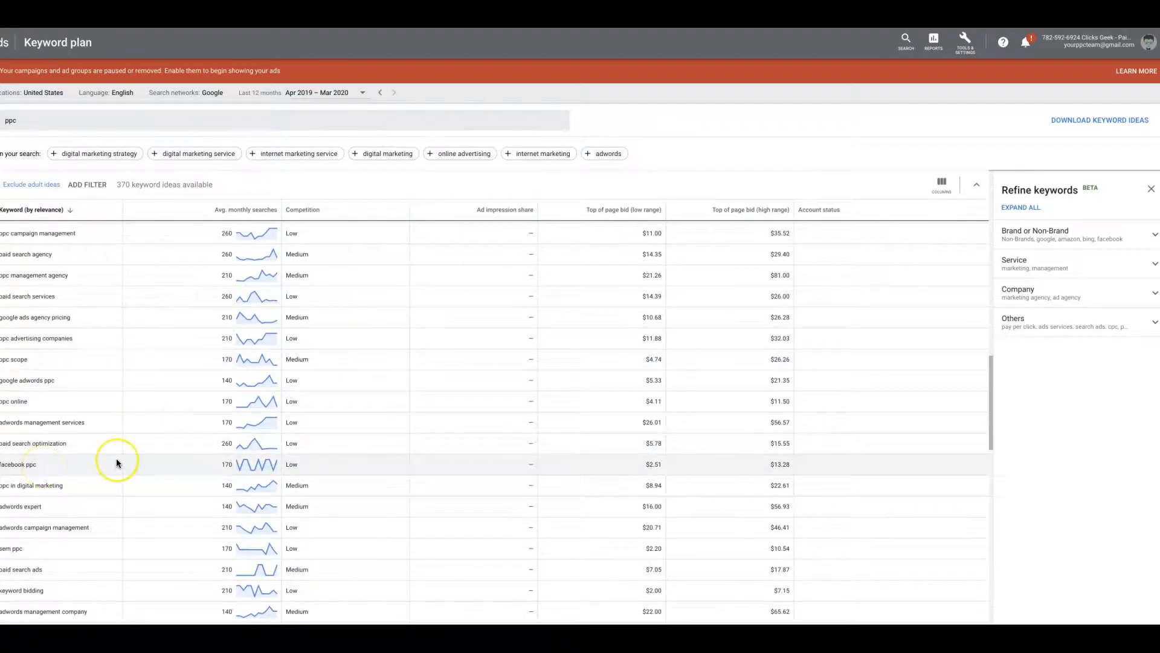
scroll(down, 3)
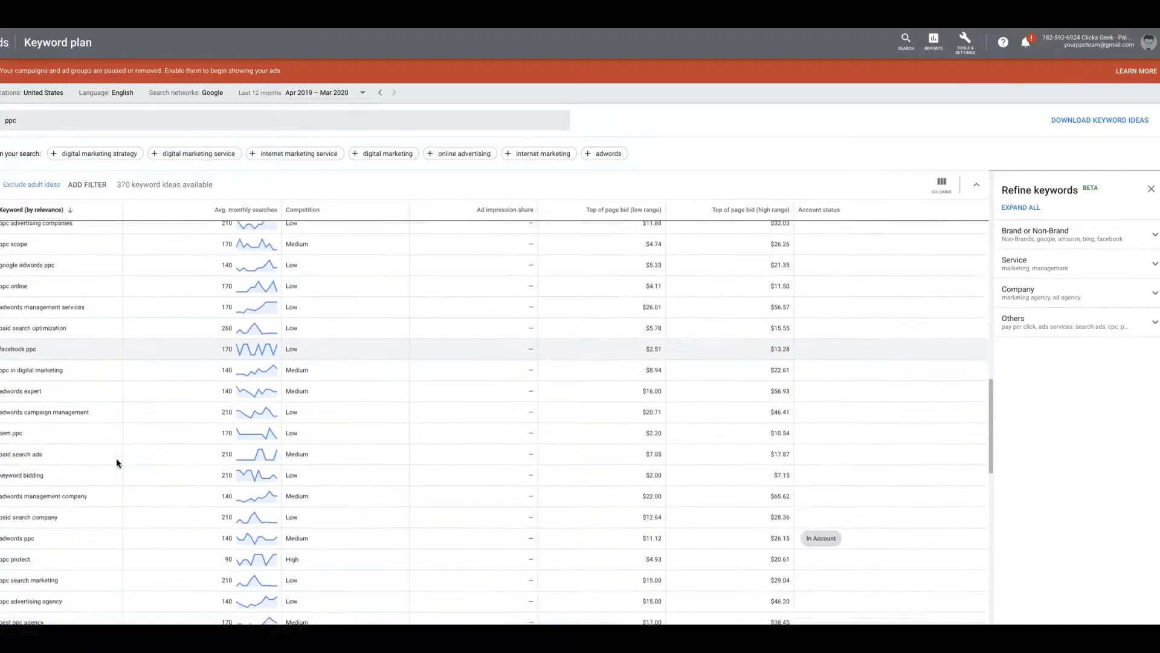
scroll(down, 3)
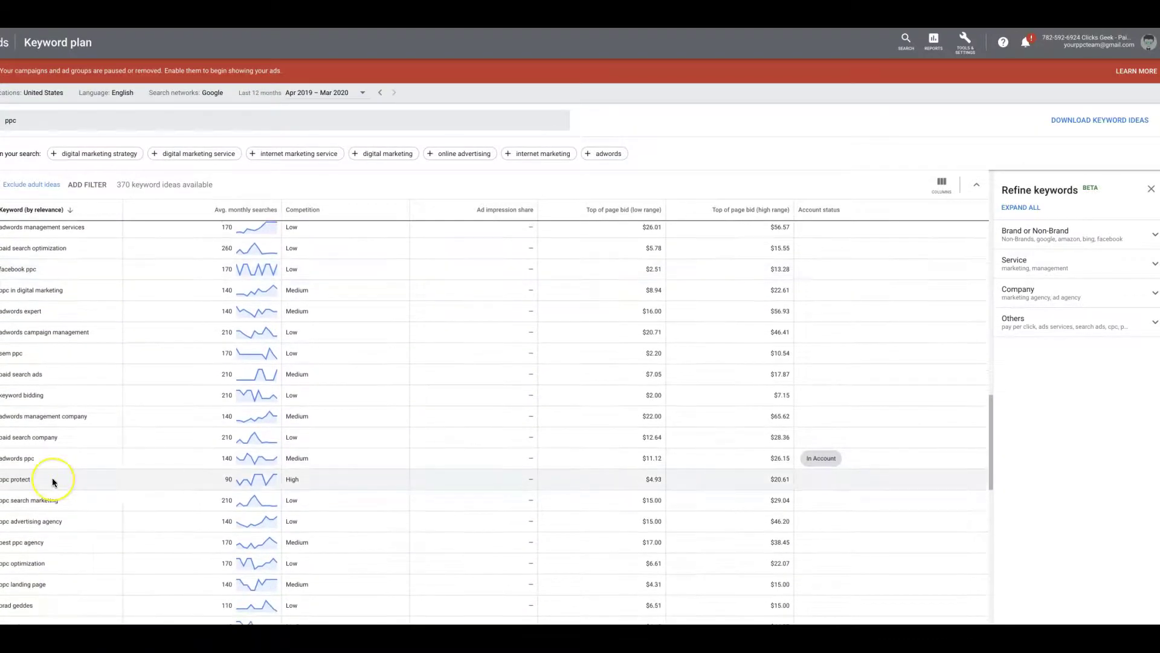
scroll(down, 3)
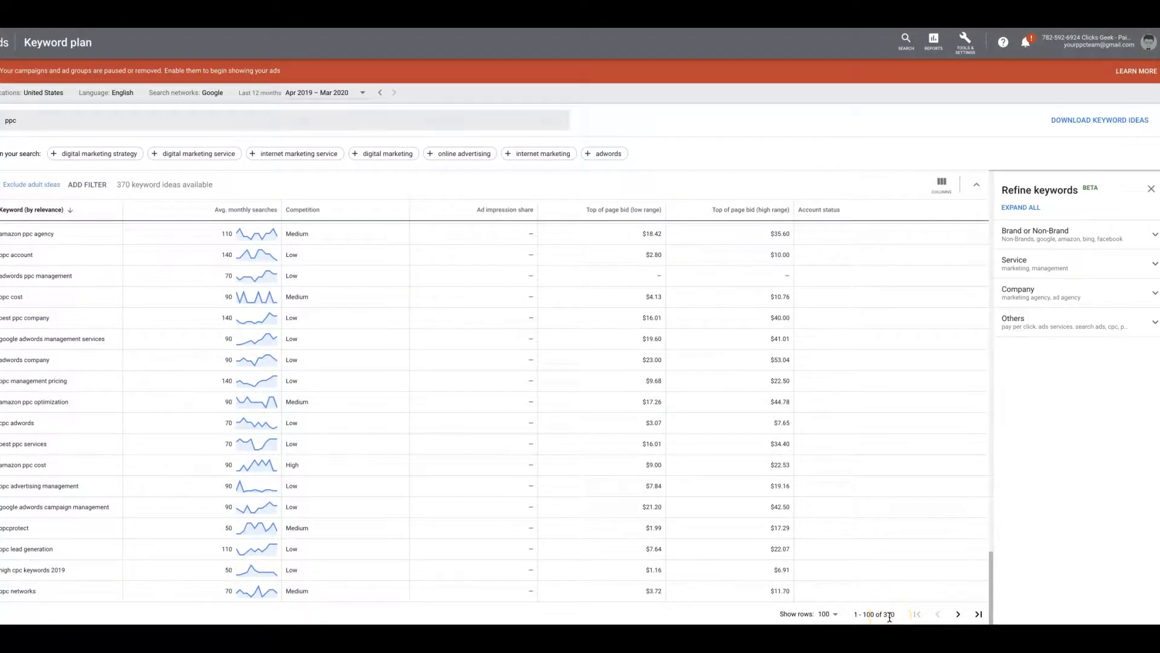
mouse_move(335, 590)
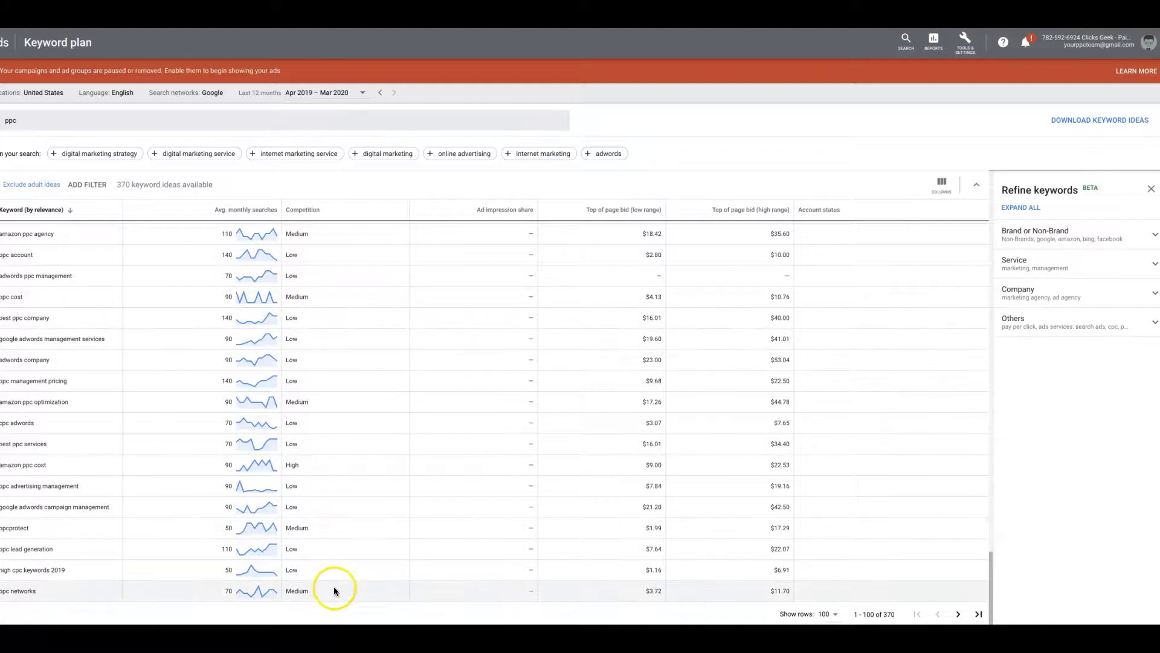
mouse_move(100, 542)
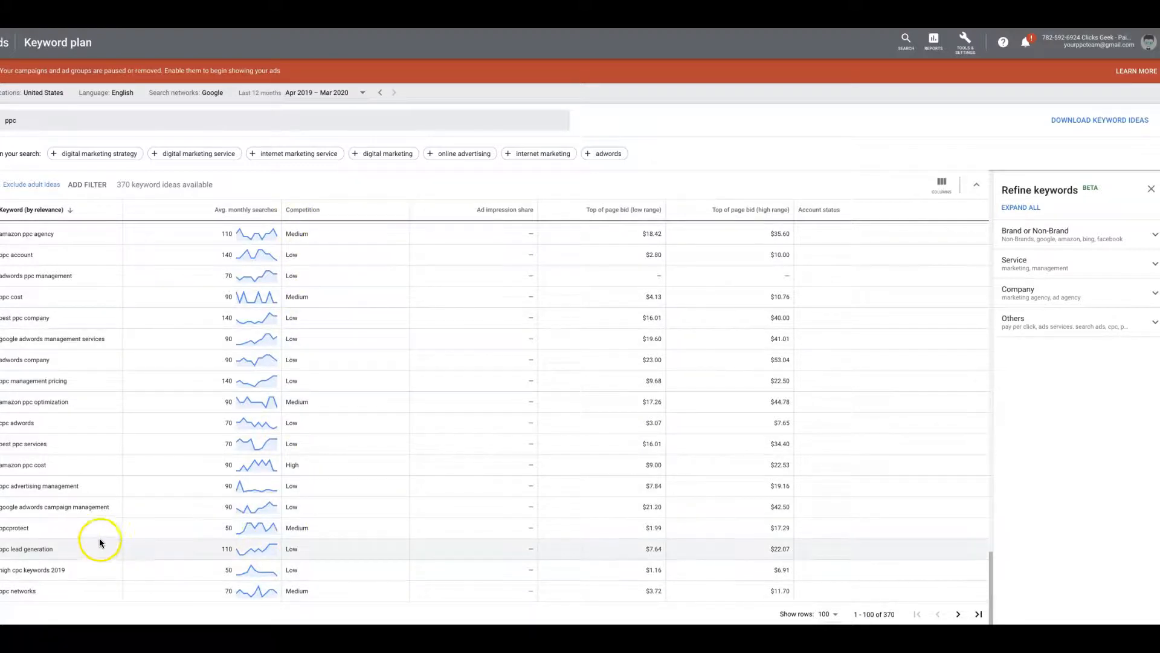
mouse_move(370, 379)
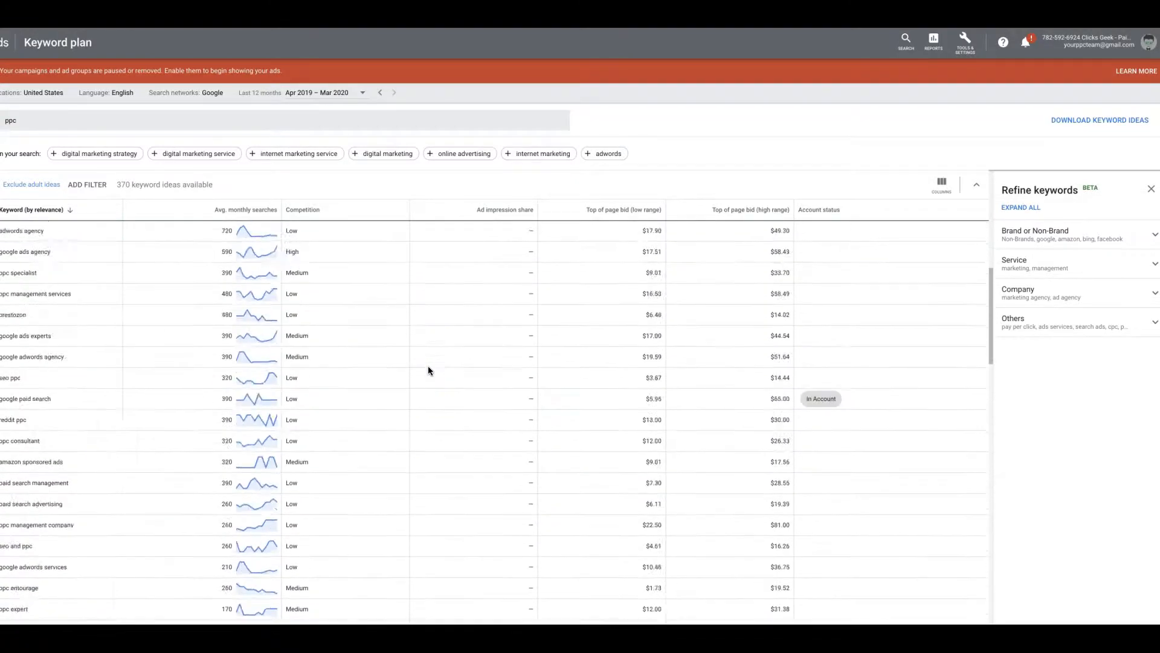
- Replace the seed keyword 'ppc' with 'plumber' to load 466 new ideas
click(975, 184)
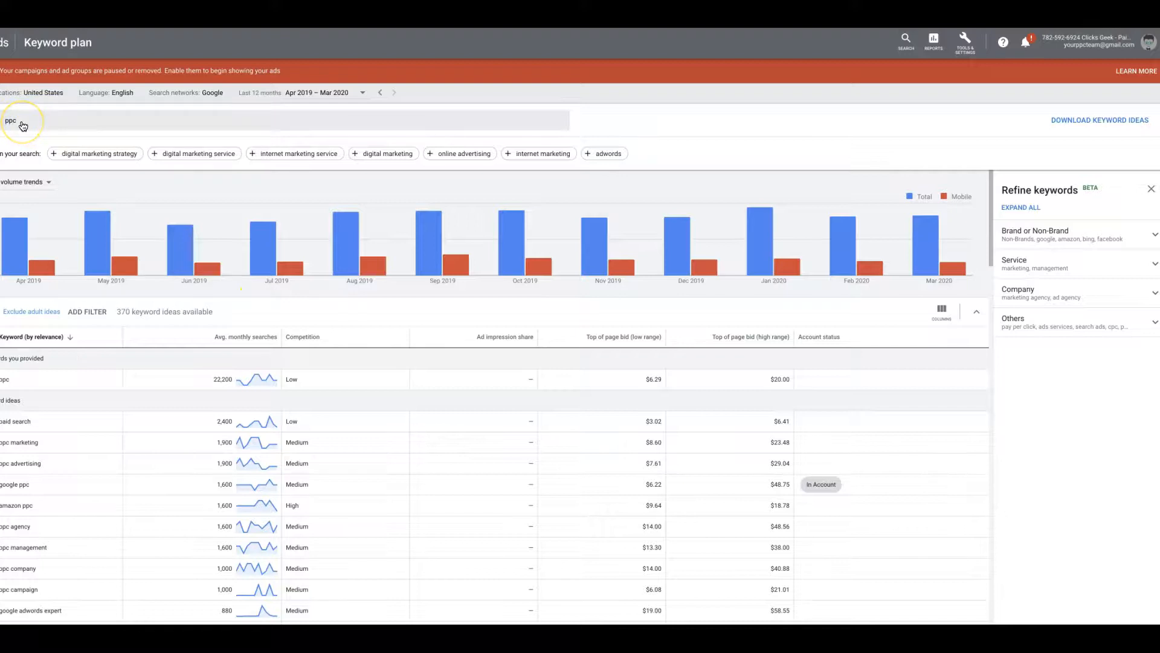
mouse_move(20, 125)
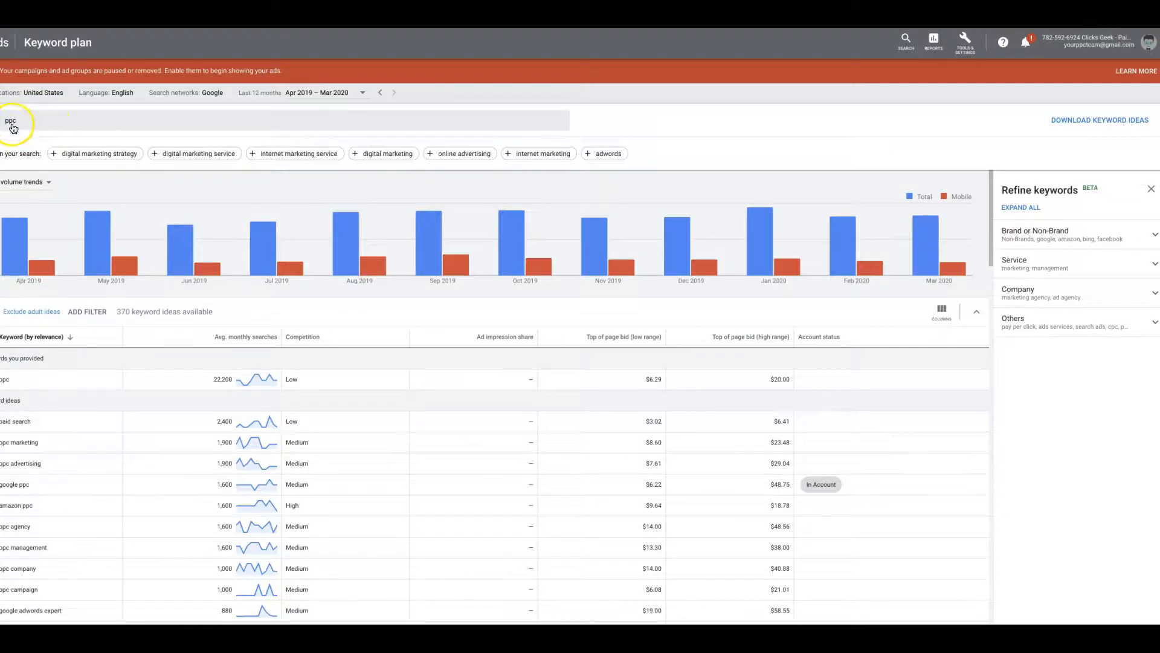
mouse_move(32, 126)
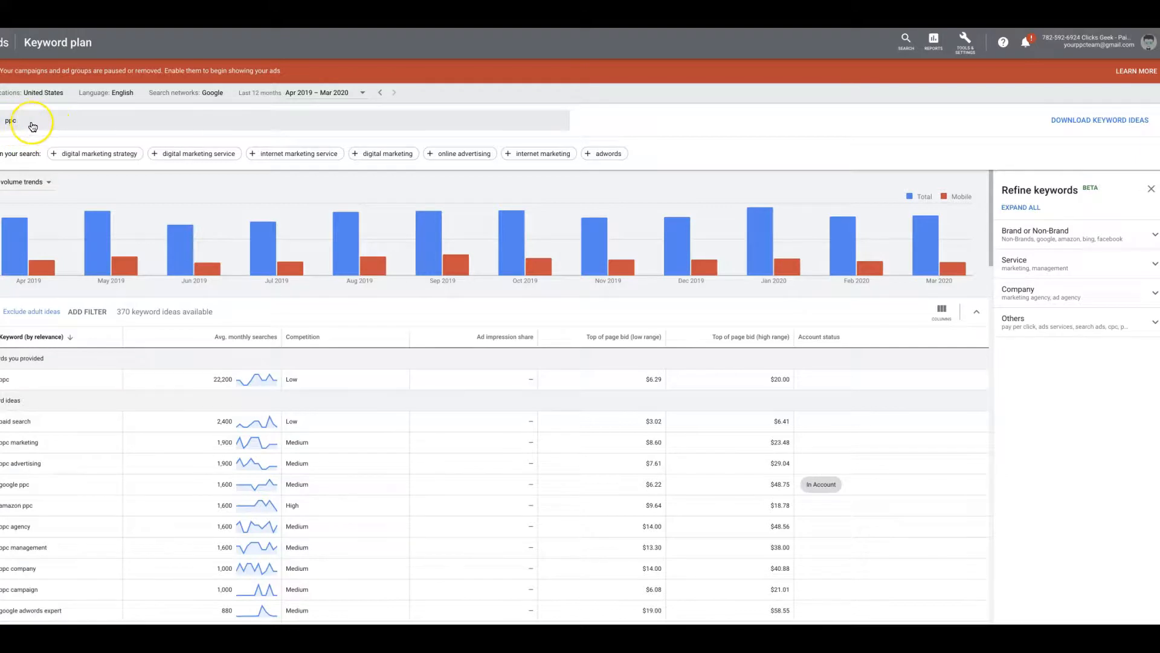
click(11, 121)
text(plumber)
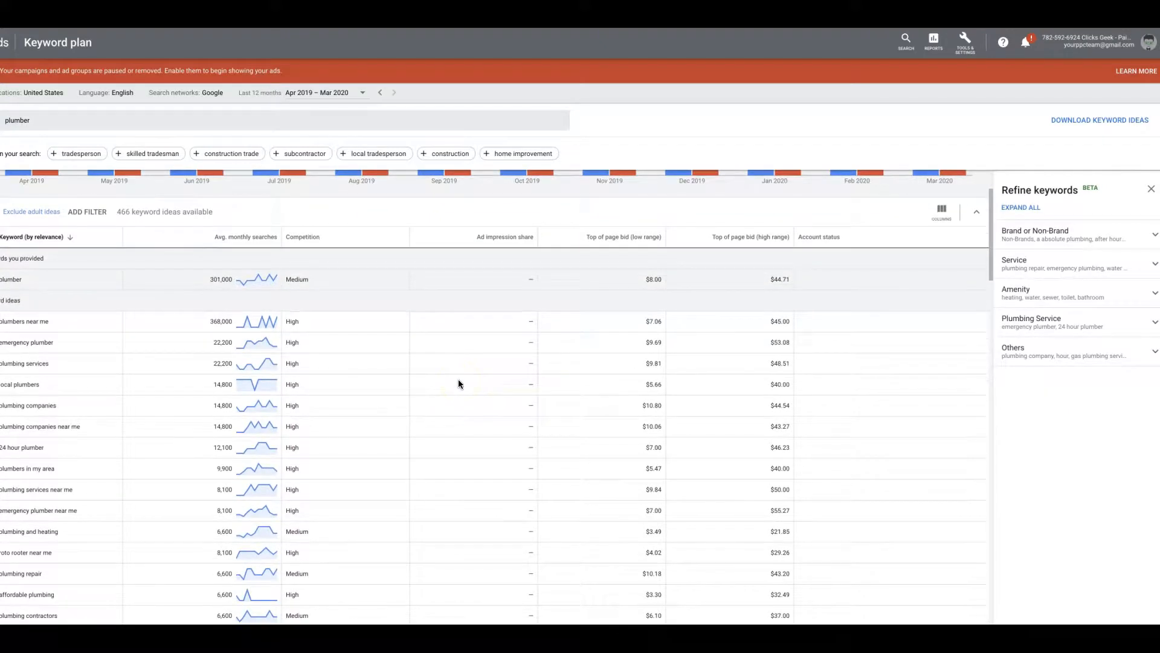
scroll(down, 3)
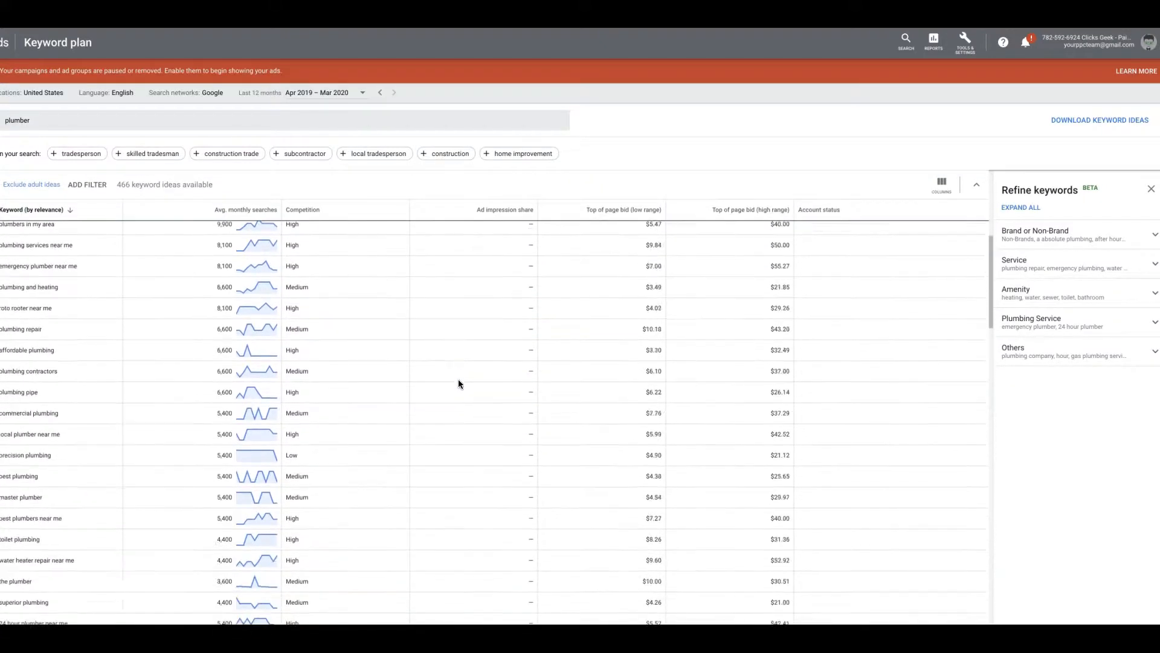
scroll(down, 3)
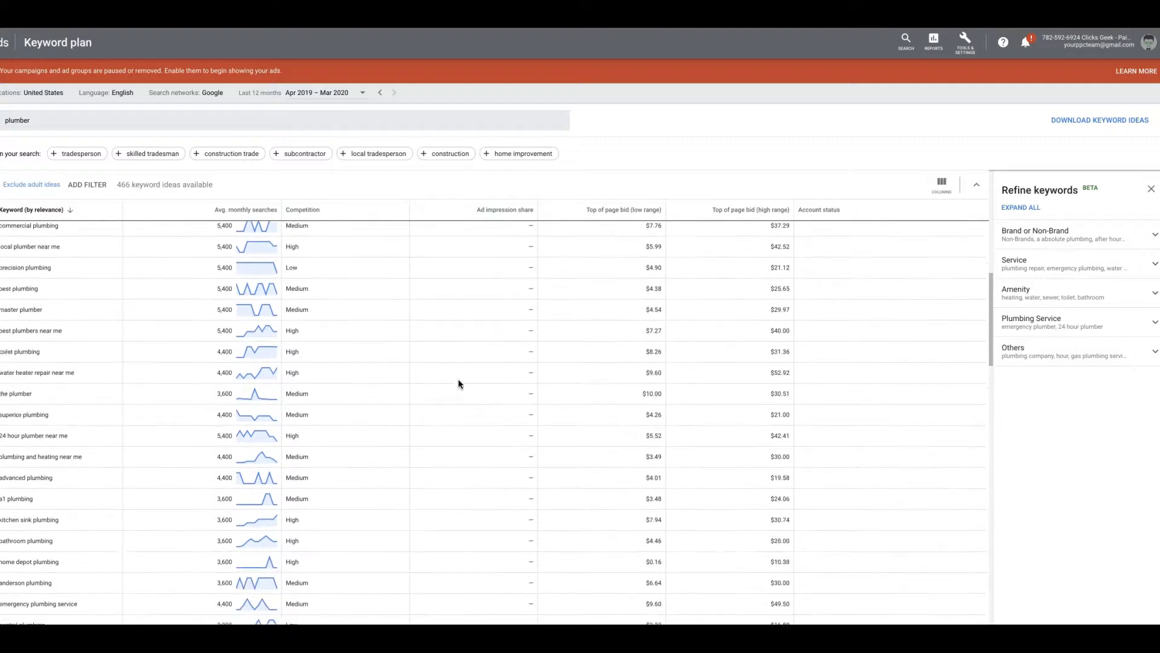
scroll(down, 3)
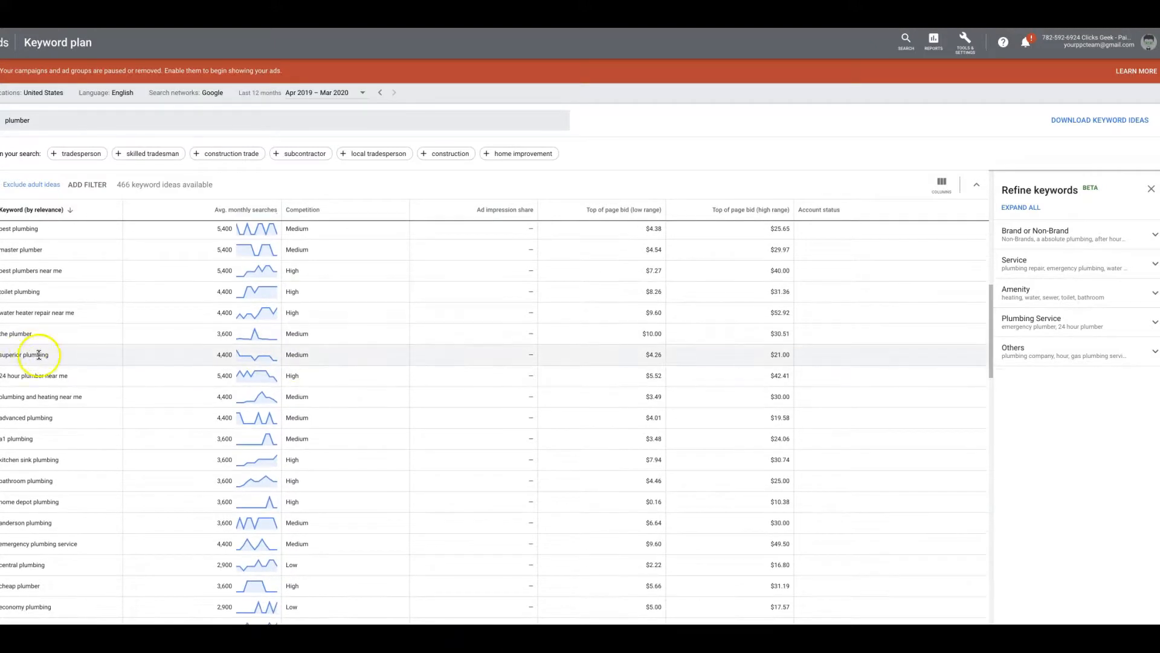
scroll(down, 3)
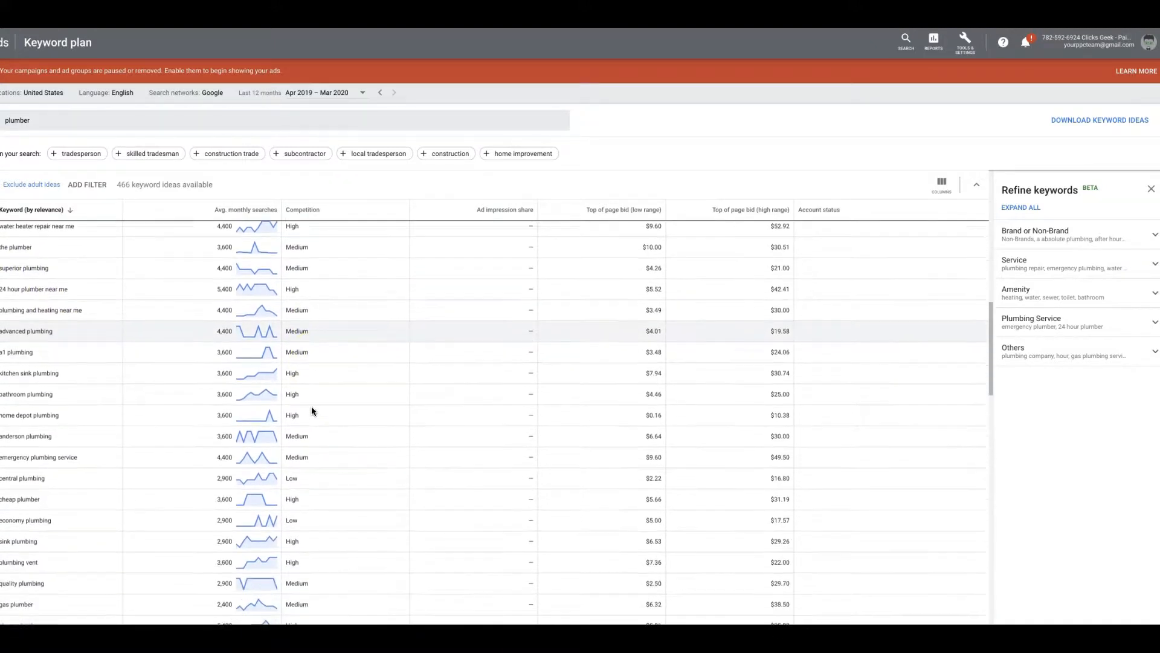
scroll(down, 3)
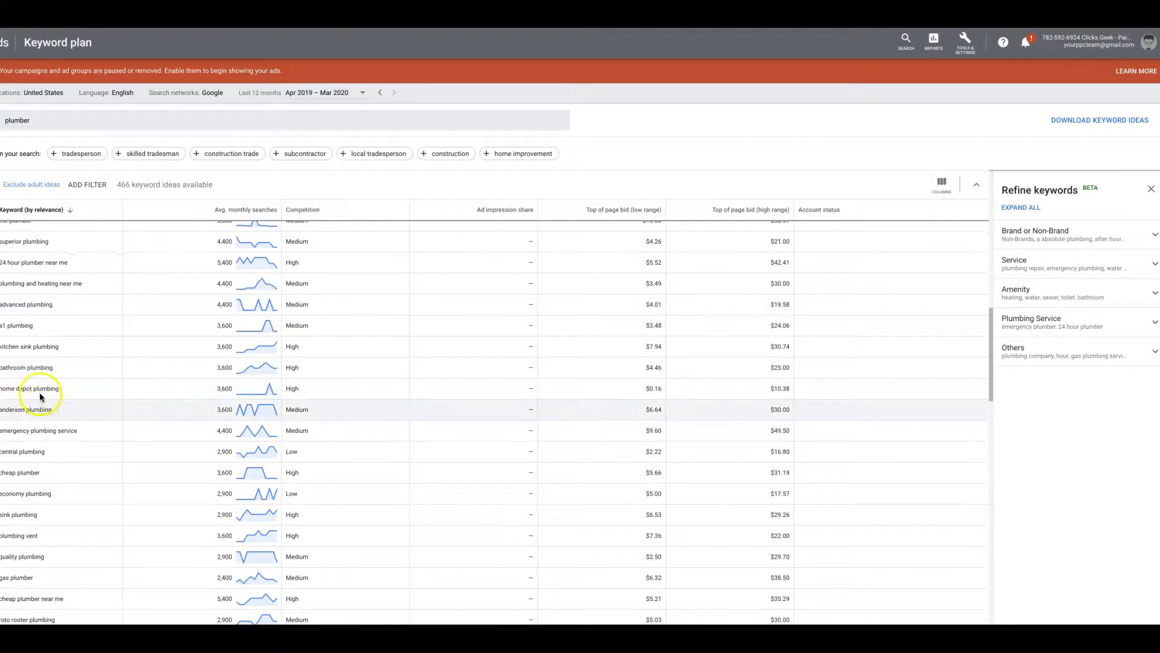
scroll(down, 3)
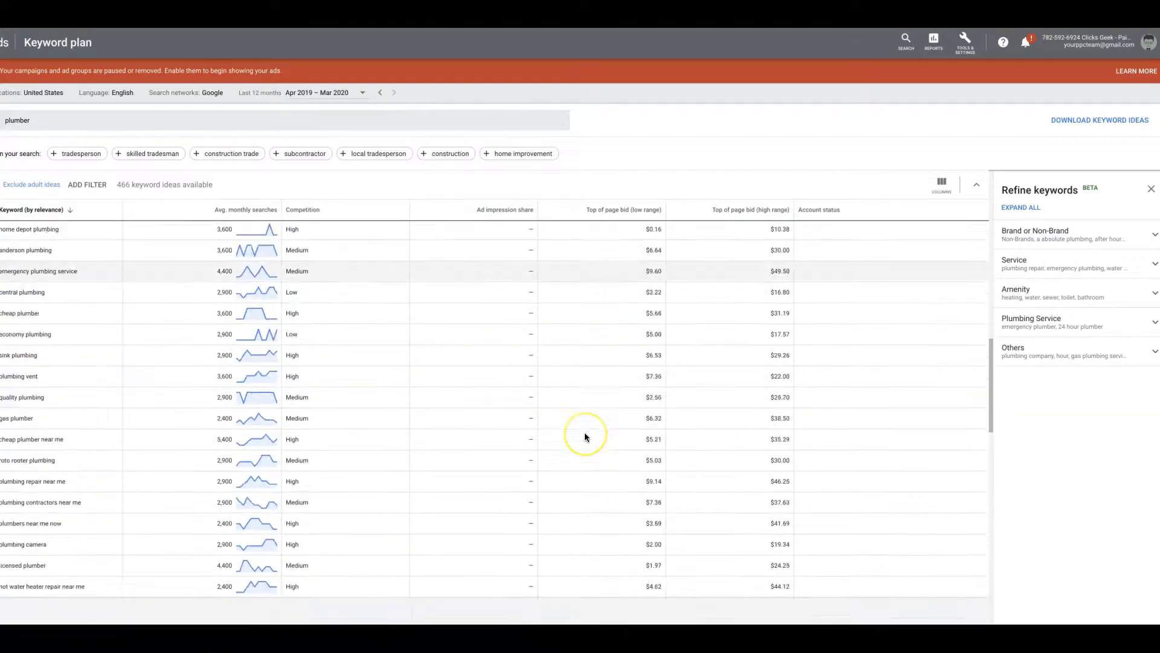
scroll(down, 3)
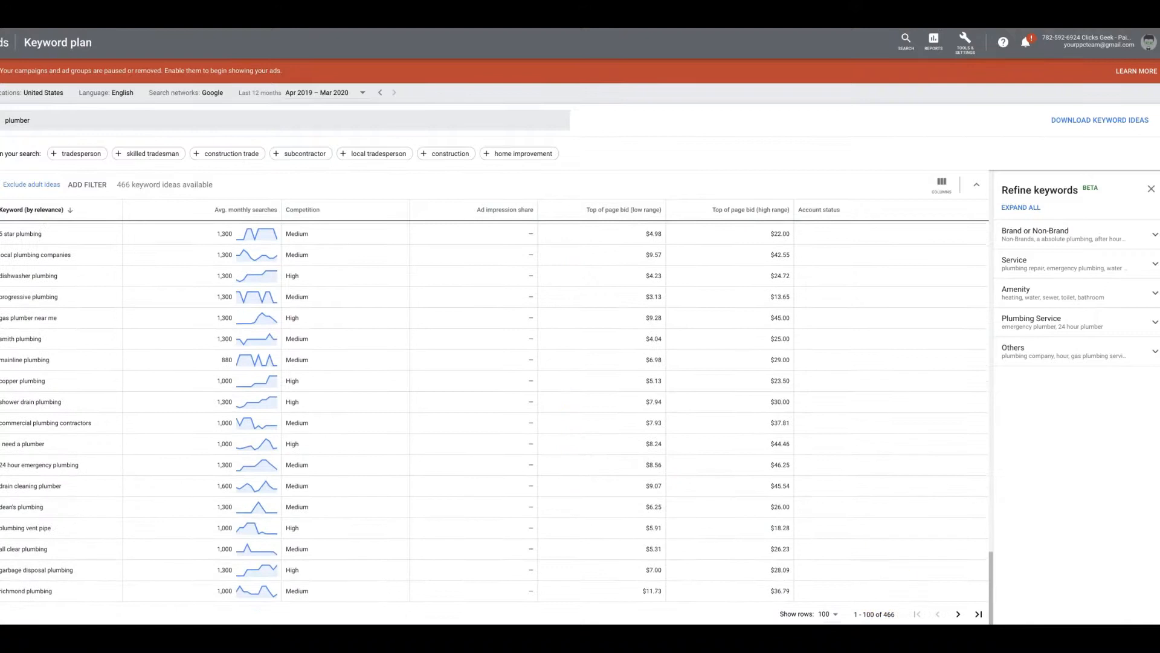
mouse_move(473, 311)
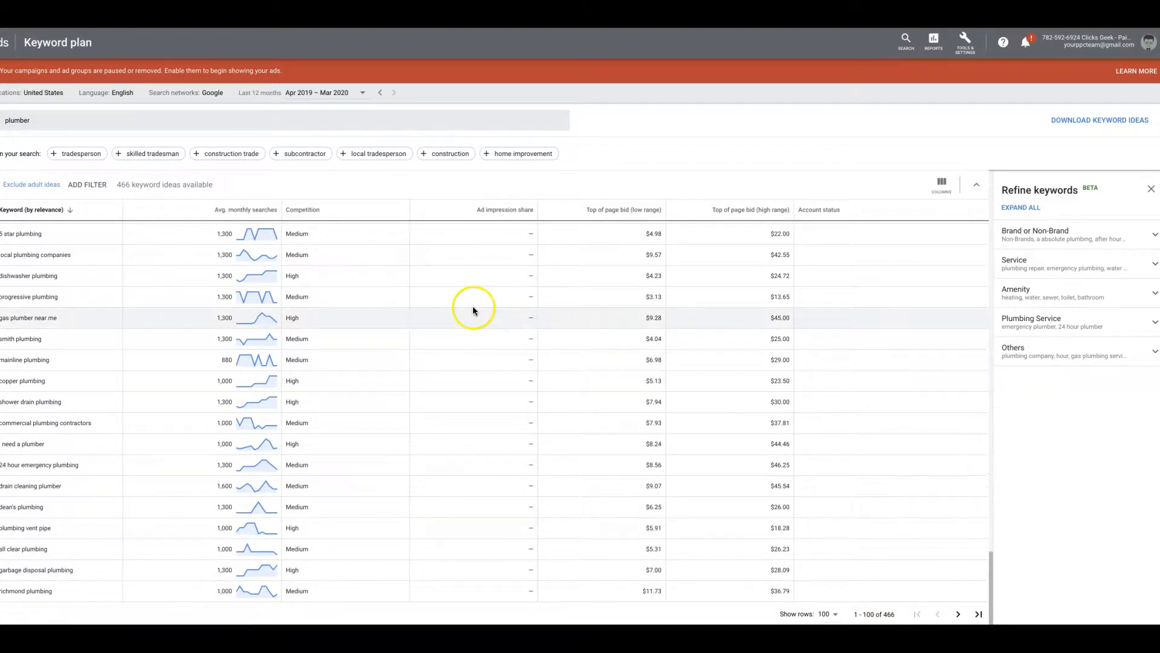
mouse_move(444, 598)
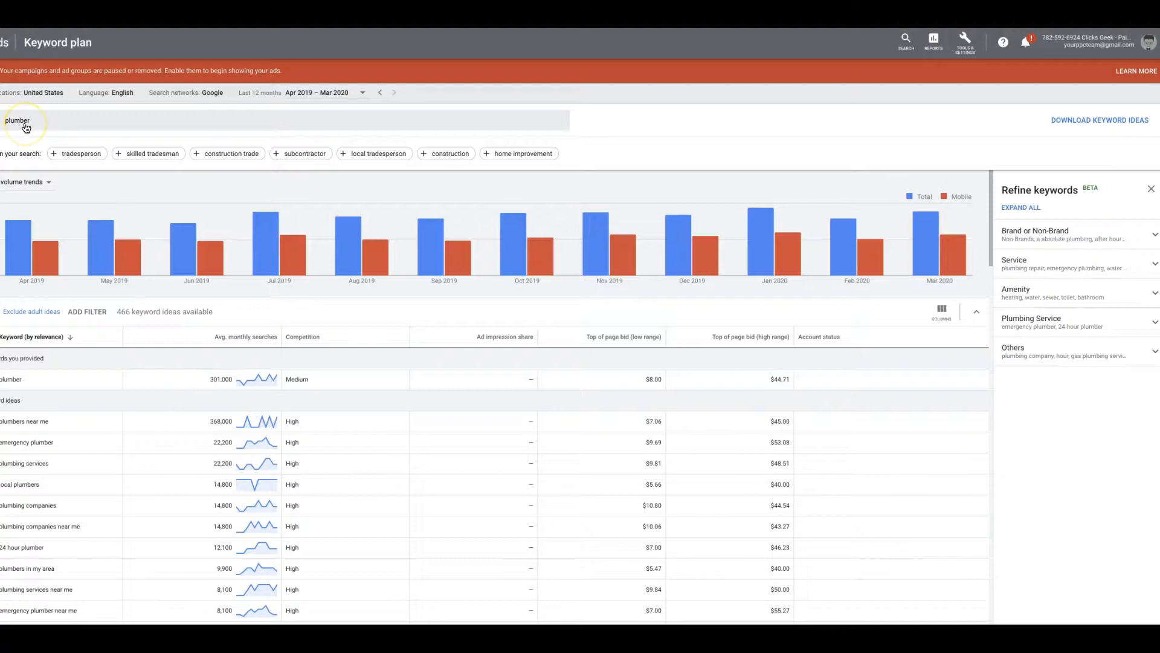
mouse_move(9, 135)
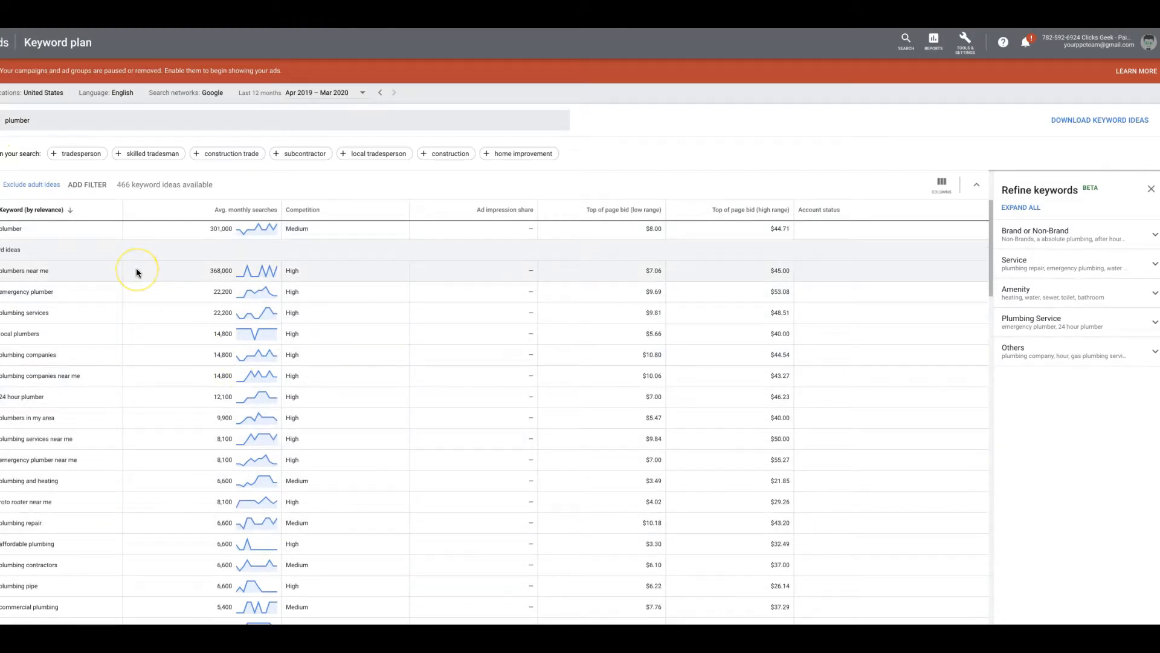
mouse_move(125, 408)
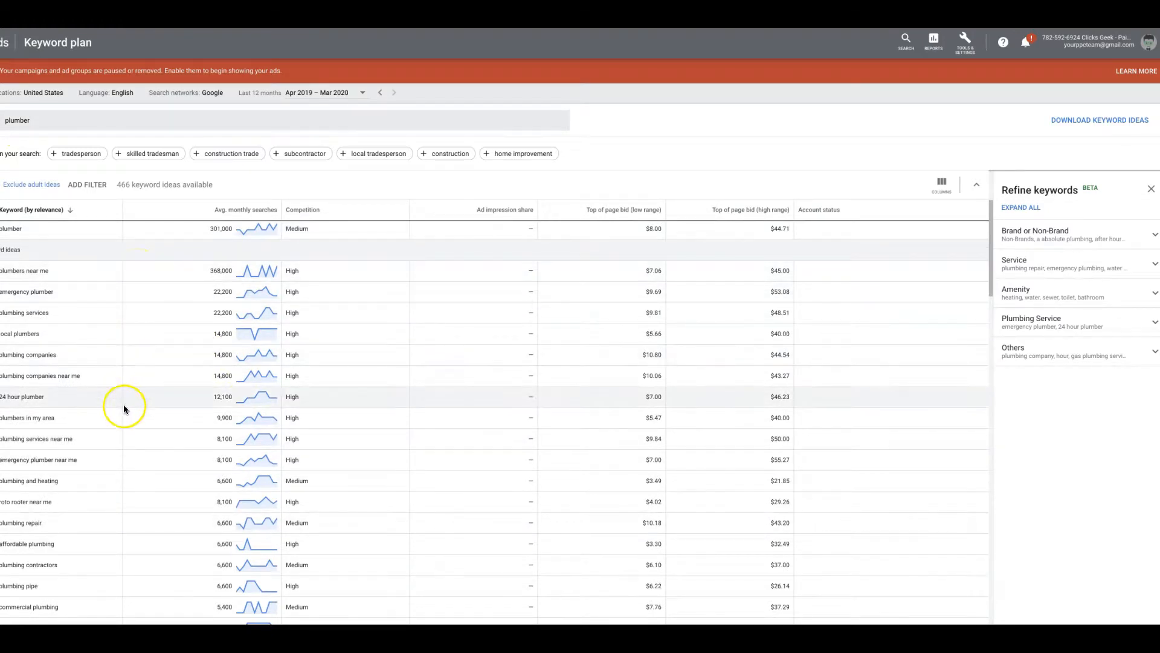
scroll(down, 3)
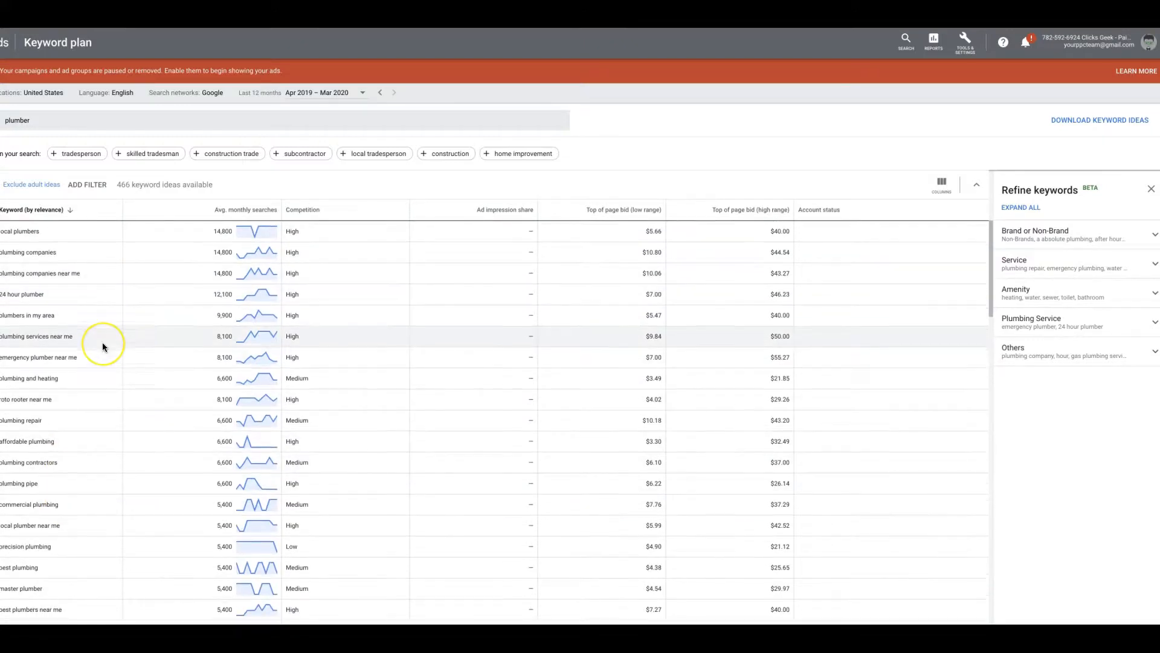
scroll(down, 3)
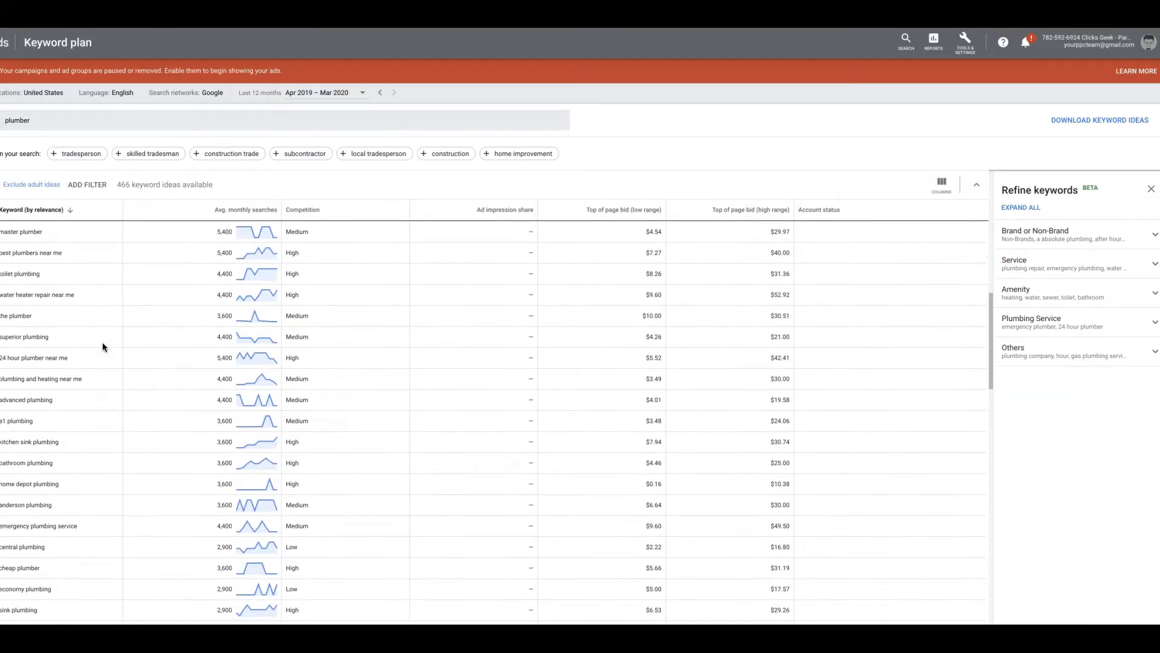
mouse_move(102, 322)
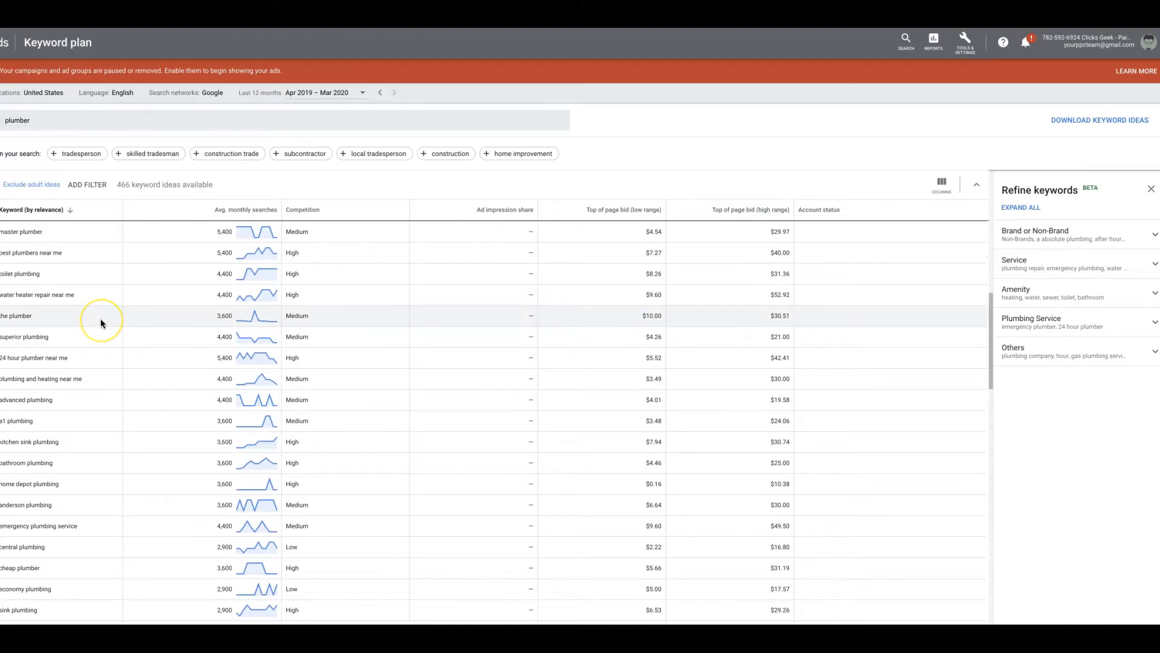
scroll(down, 3)
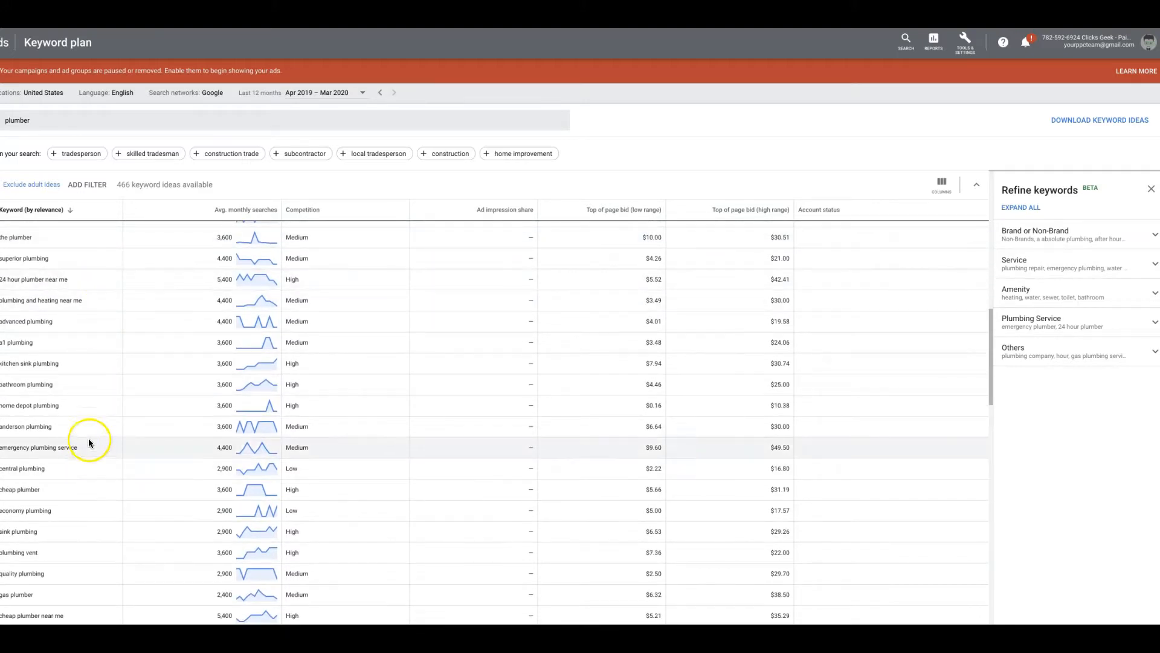
mouse_move(103, 370)
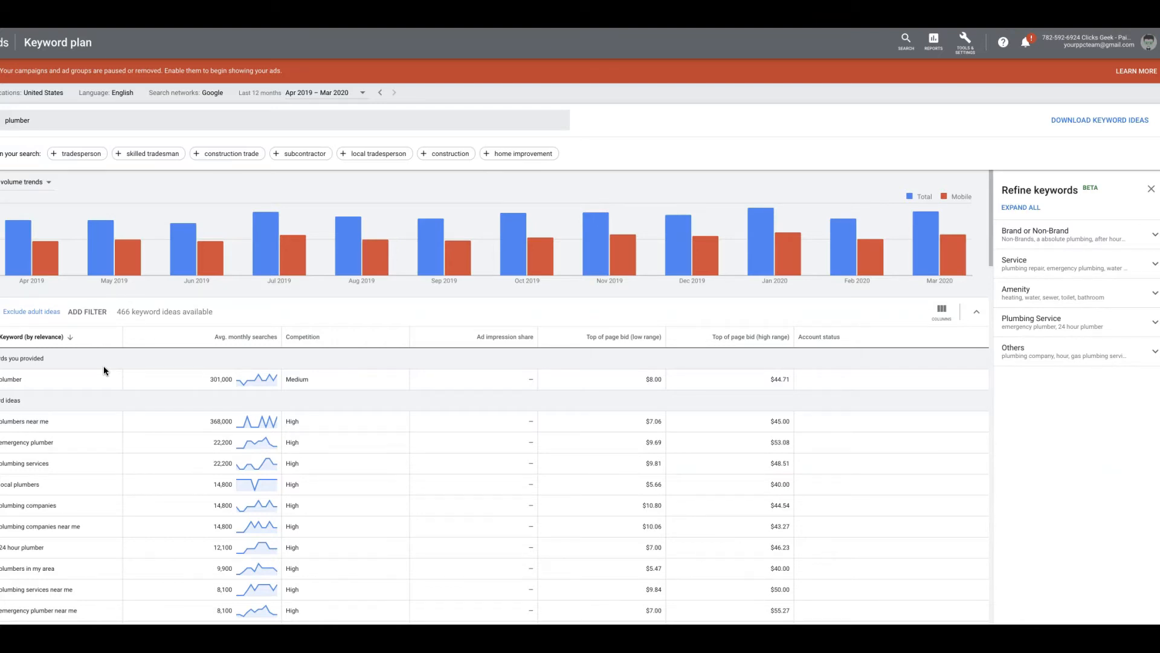
mouse_move(269, 322)
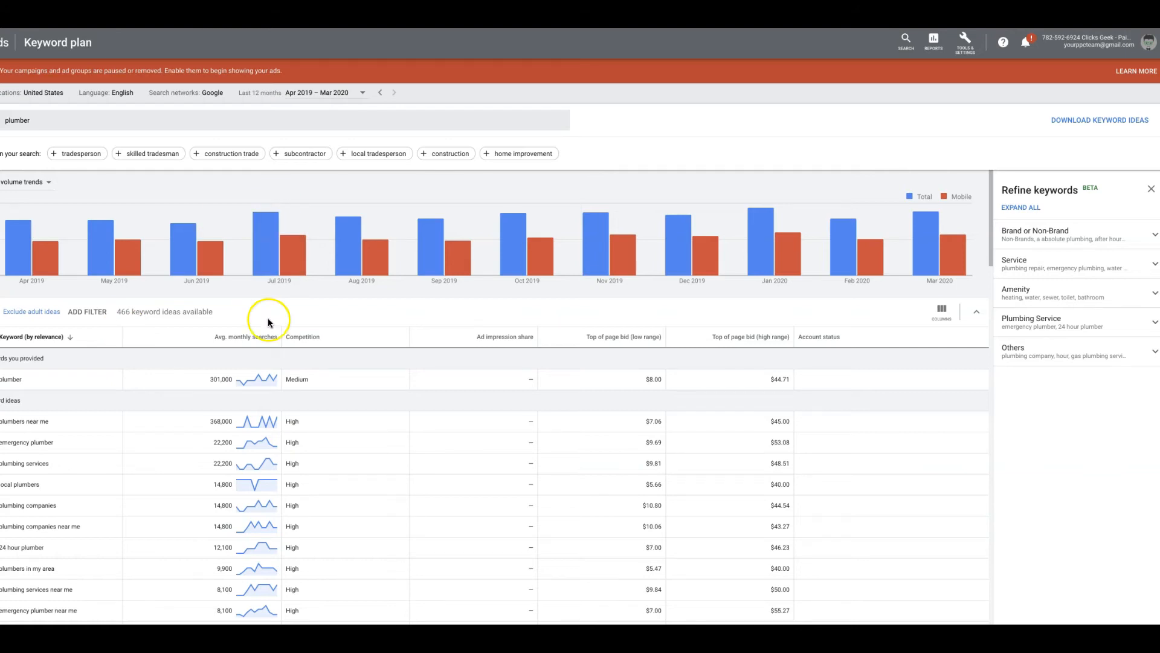